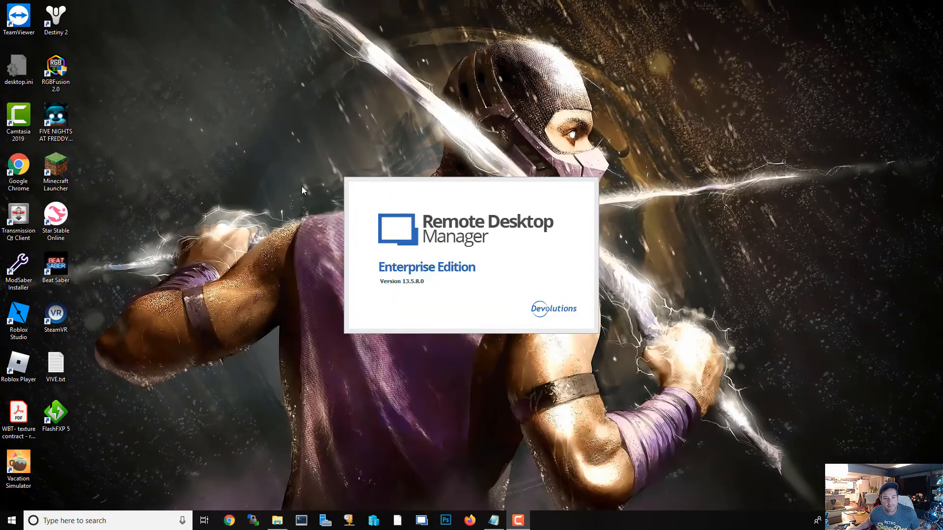
mouse_move(442, 278)
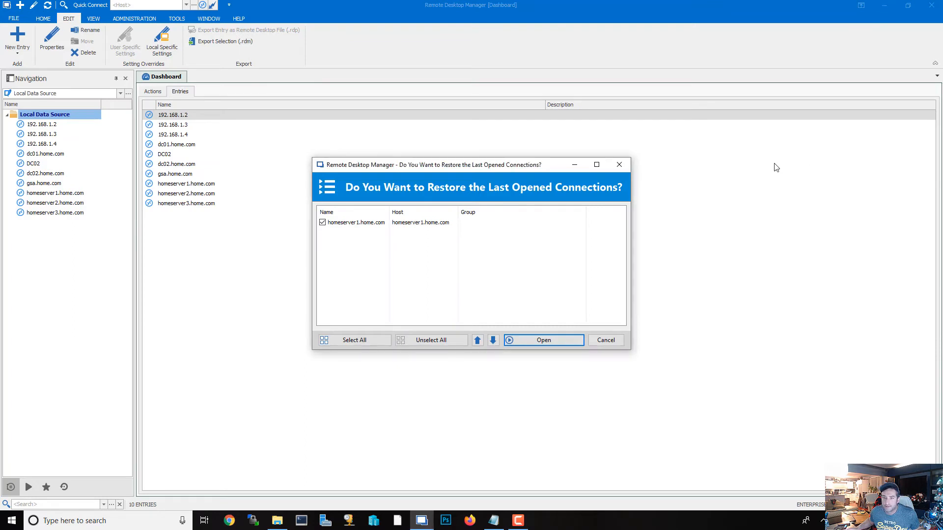
Dismiss the restore-connections prompt and connect to homeserver2.home.com.
left_click(606, 340)
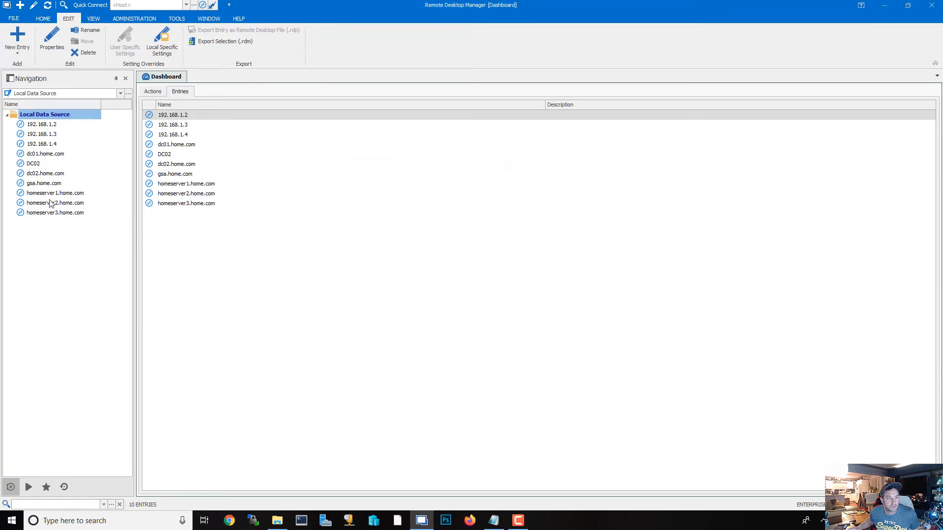
left_click(54, 203)
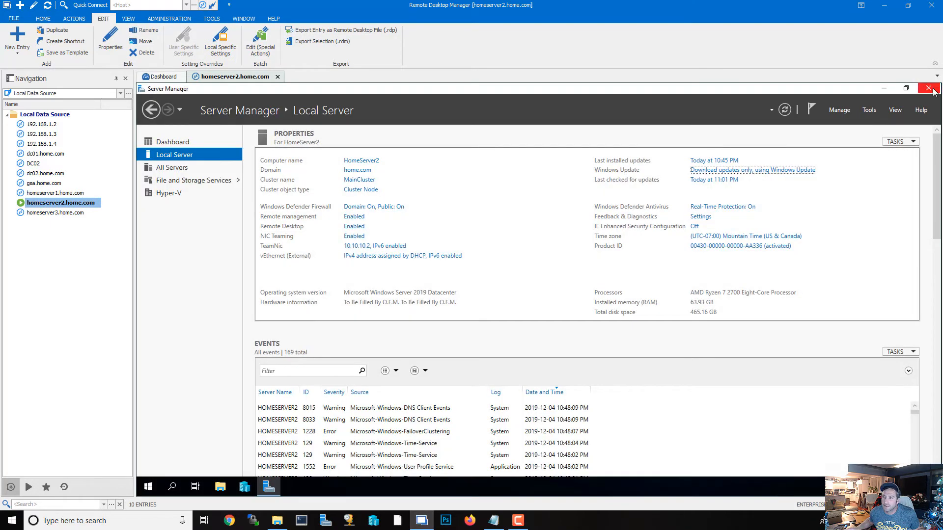
Close Server Manager and launch a maximized Windows PowerShell from the Start search.
left_click(933, 88)
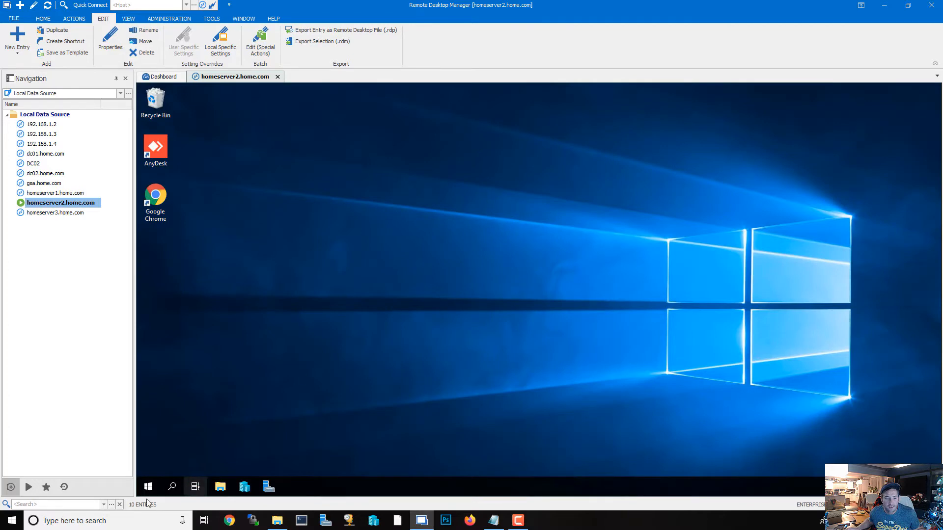
left_click(148, 486)
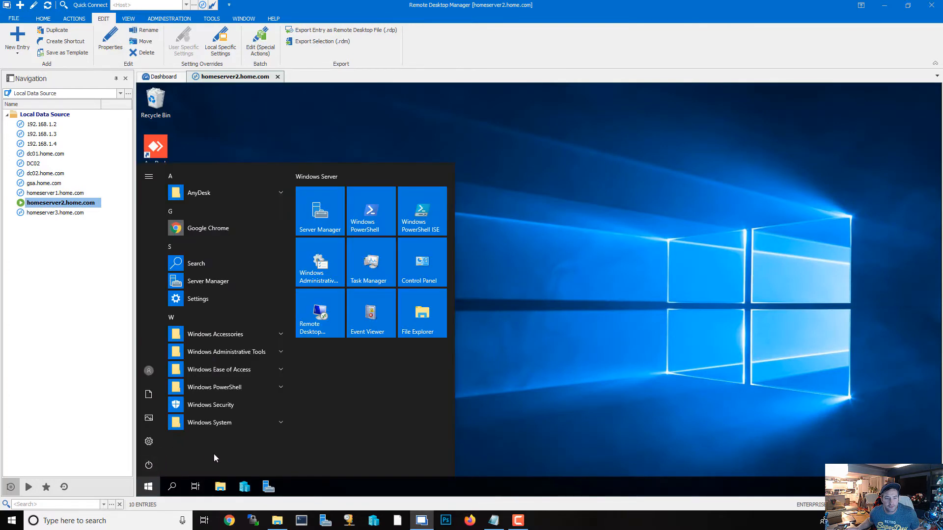
type("POWER")
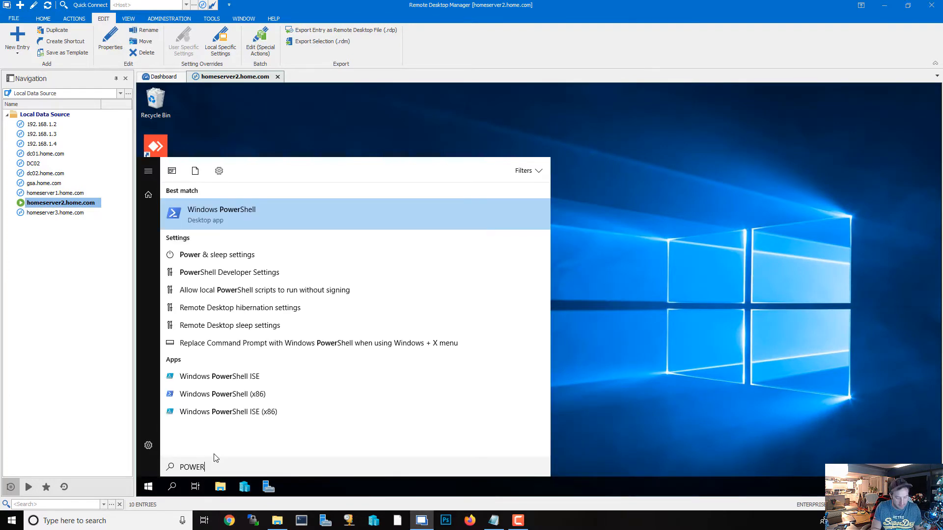
type("SHE")
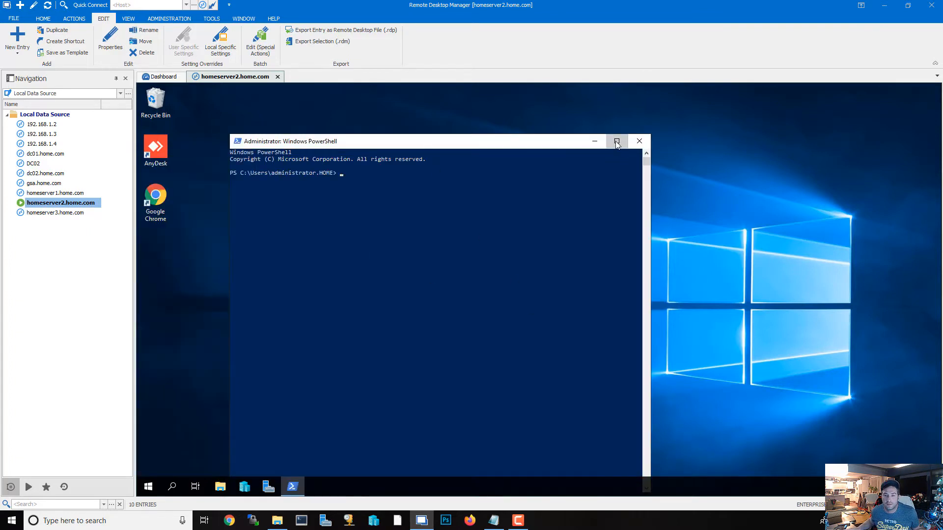
left_click(615, 141)
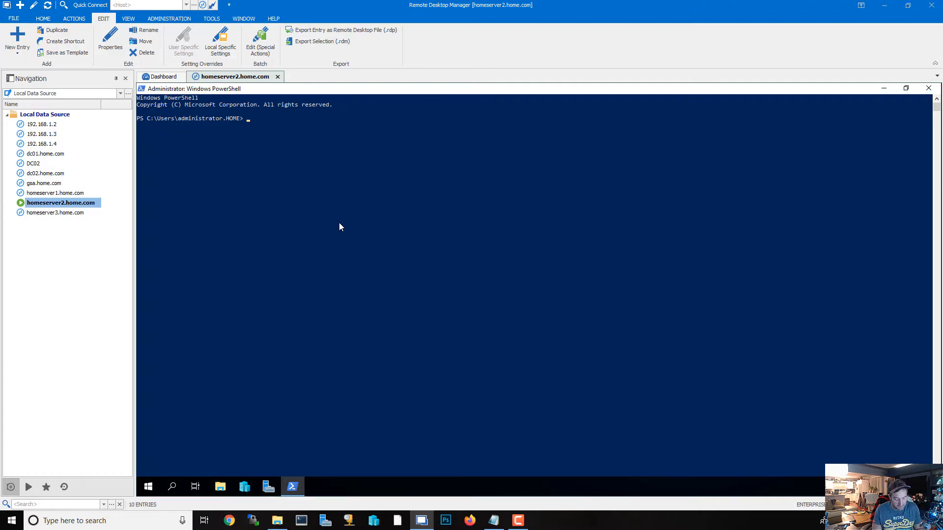
Run Enable-ClusterStorageSpacesDirect -AutoConfig:0 -SkipEligibilityChecks and answer y to its prompt.
type("Ena")
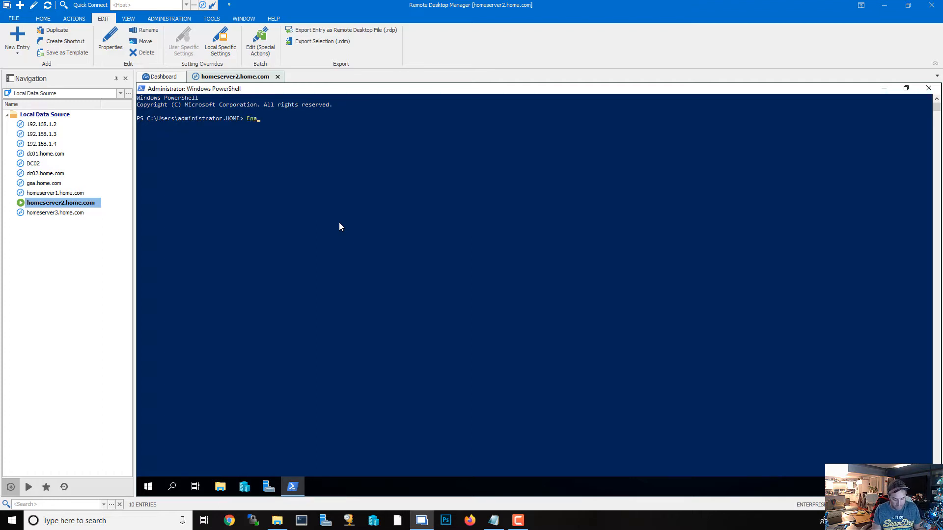
type("ble-Cl")
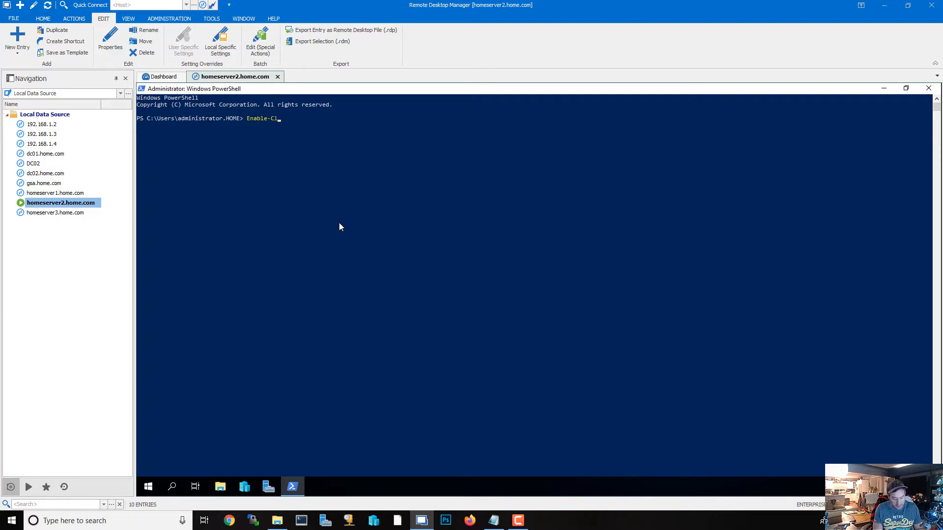
type("usterStor")
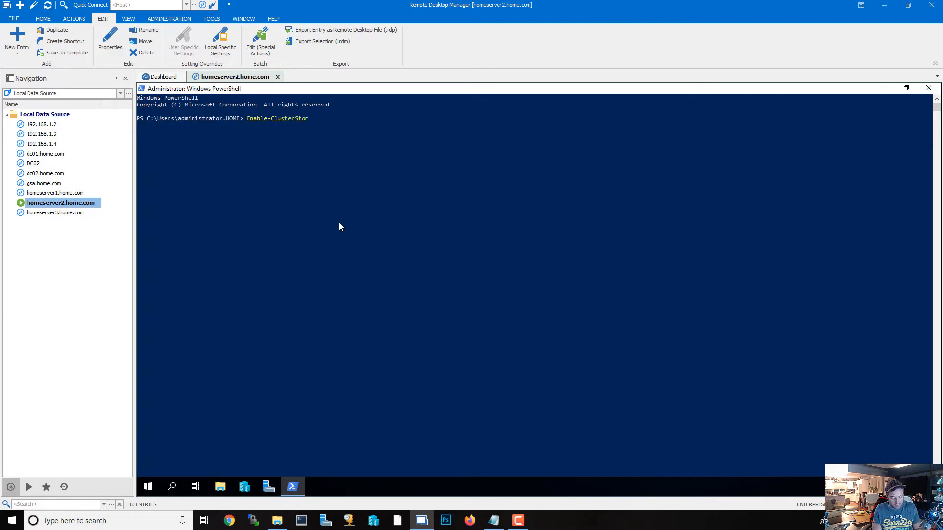
type("age")
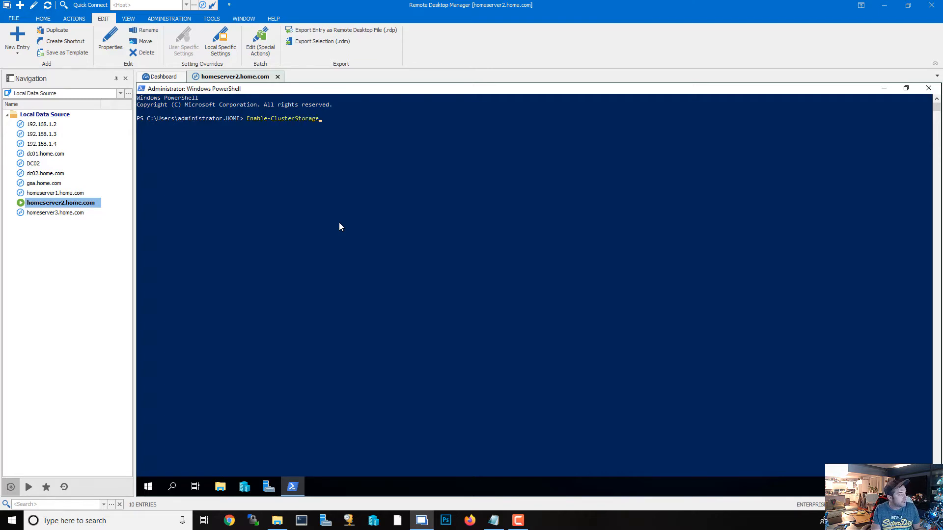
type("Spaces")
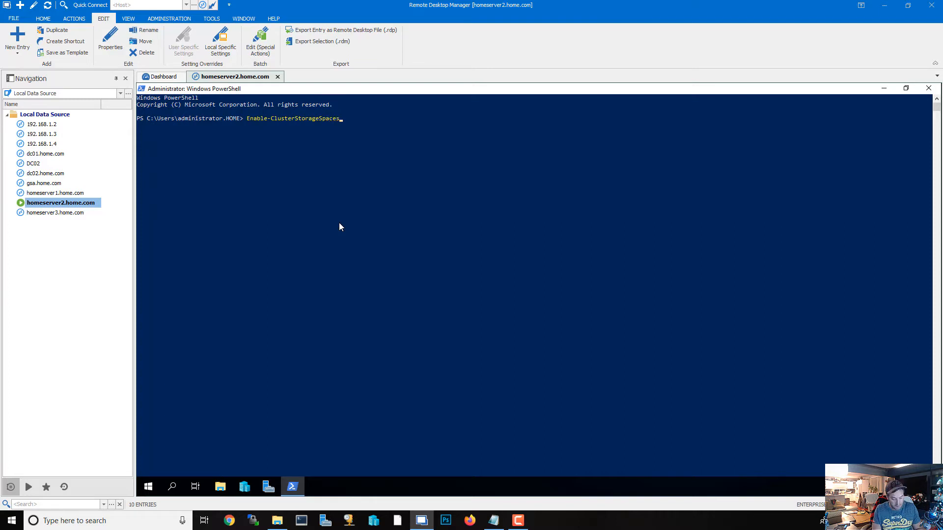
type("Direct")
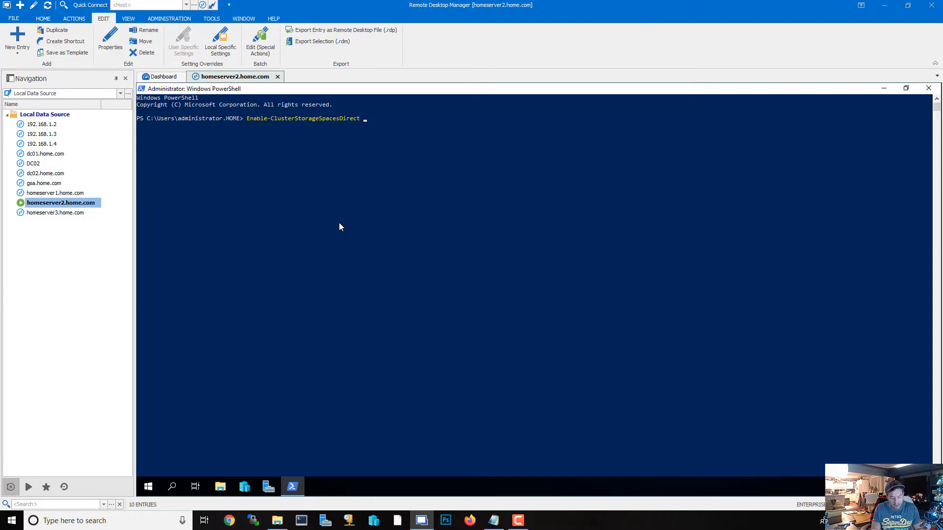
type("-AutoCo")
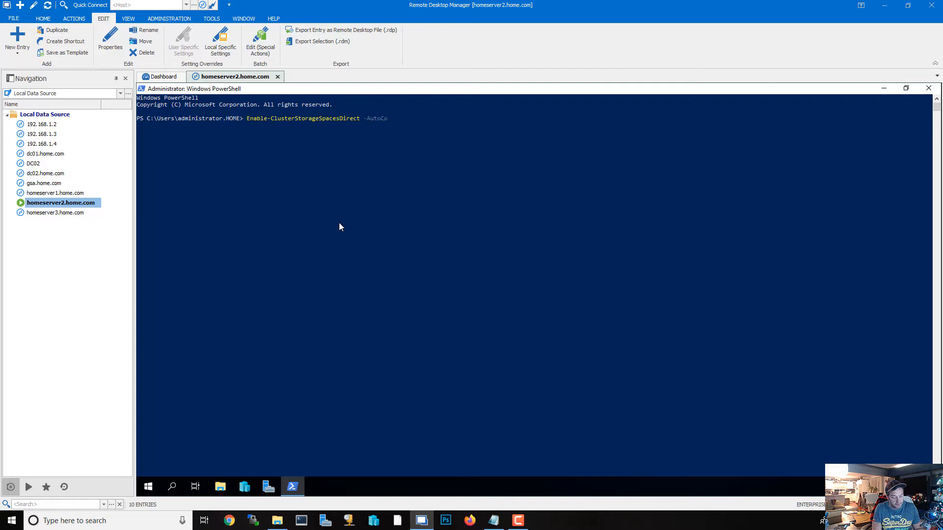
type("nfig:")
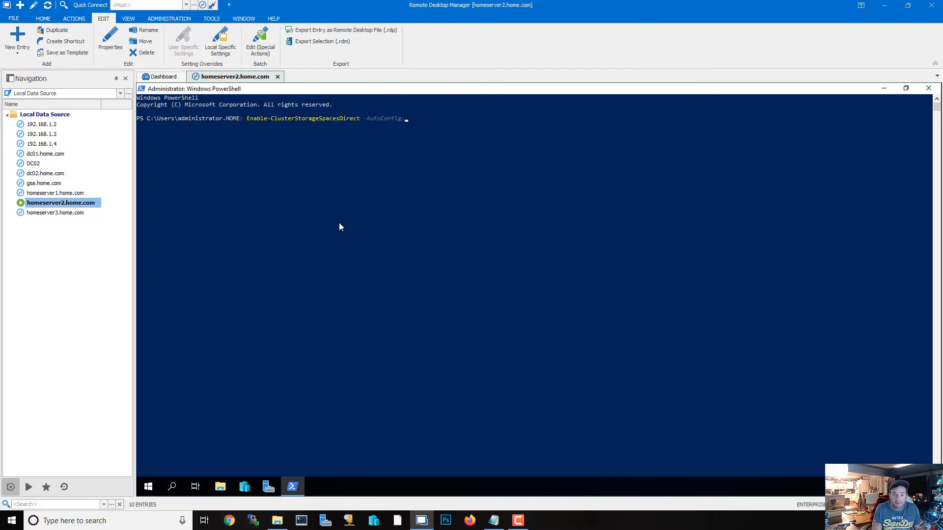
type("0")
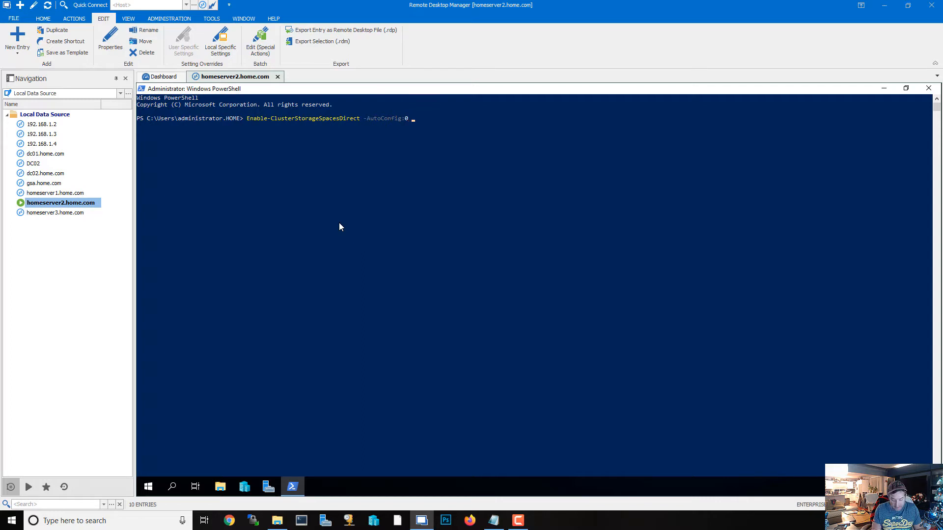
type("-SkipE")
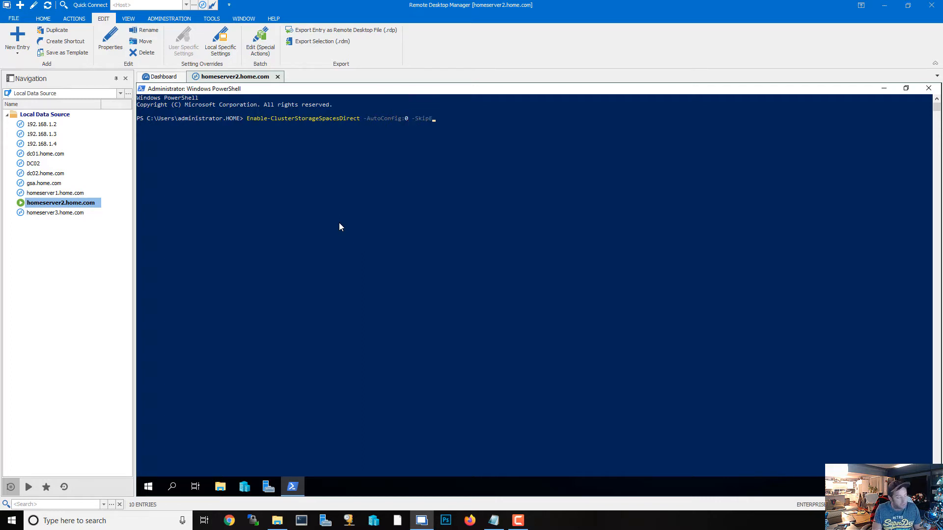
type("ligibilityChecks")
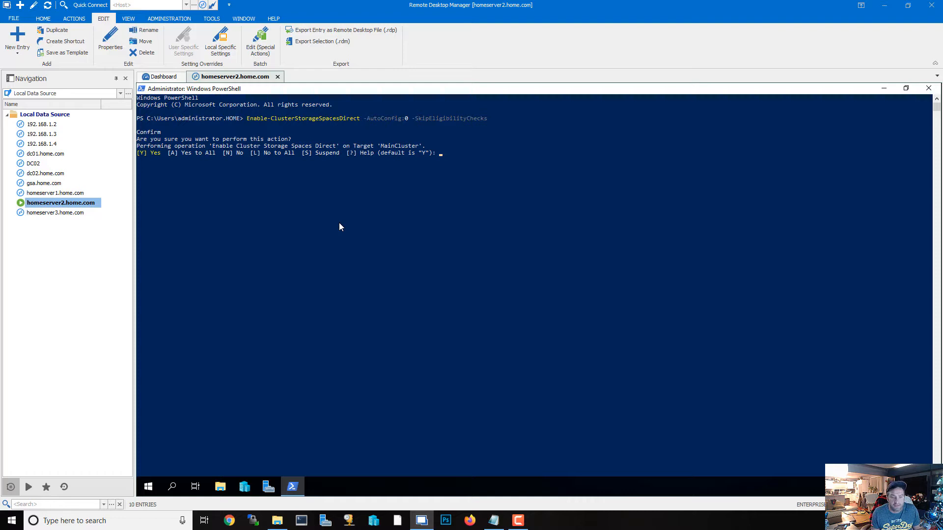
type("y")
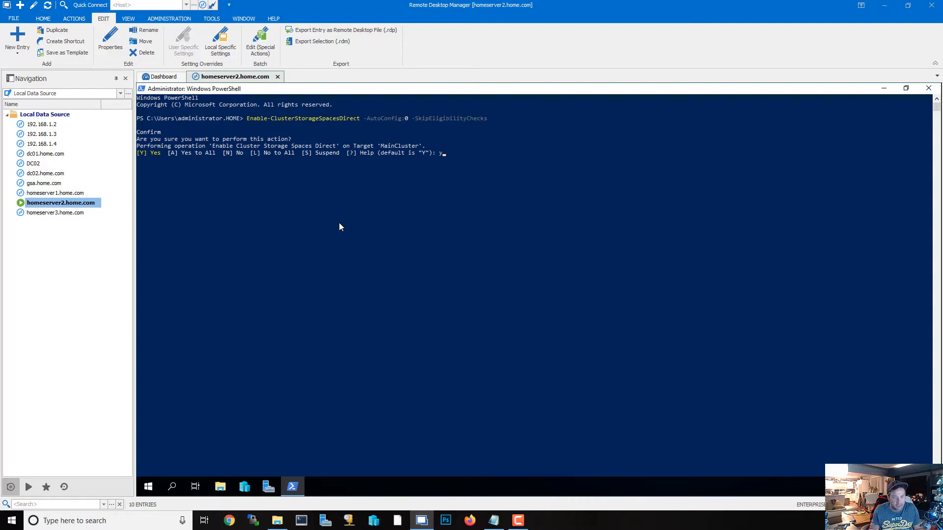
Accept the Storage Spaces Direct confirmation, then clear the console with cls.
key("Return")
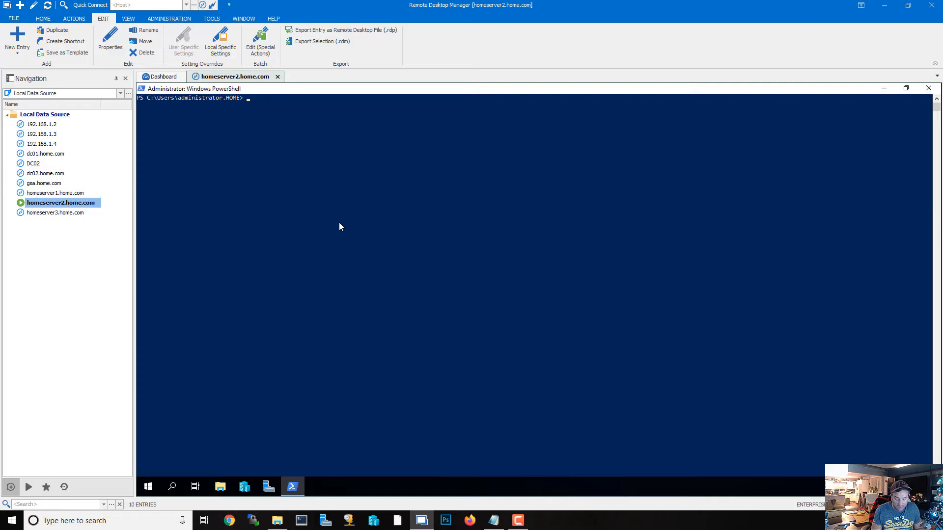
List the physical disks with Get-PhysicalDisk after fixing the mistyped Get-PhysicalDisks.
type("Get-P")
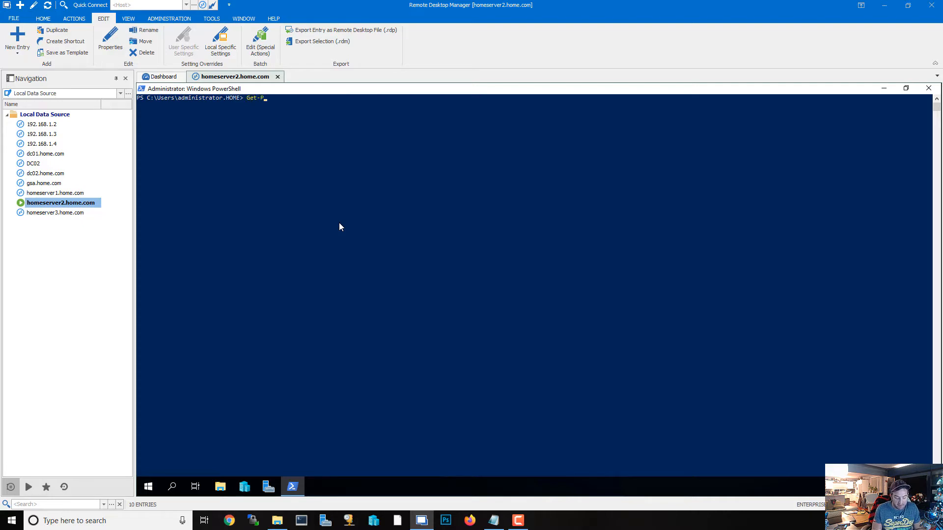
type("hysicalD")
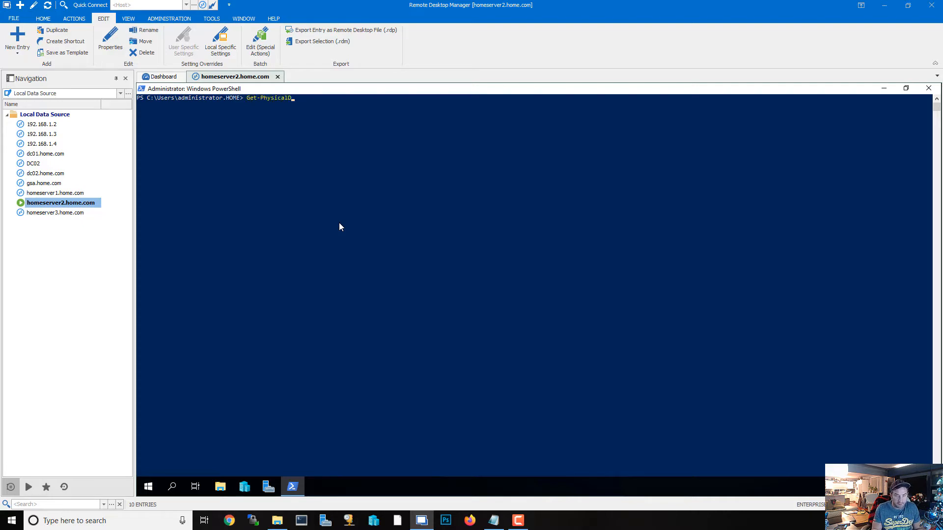
type("isks")
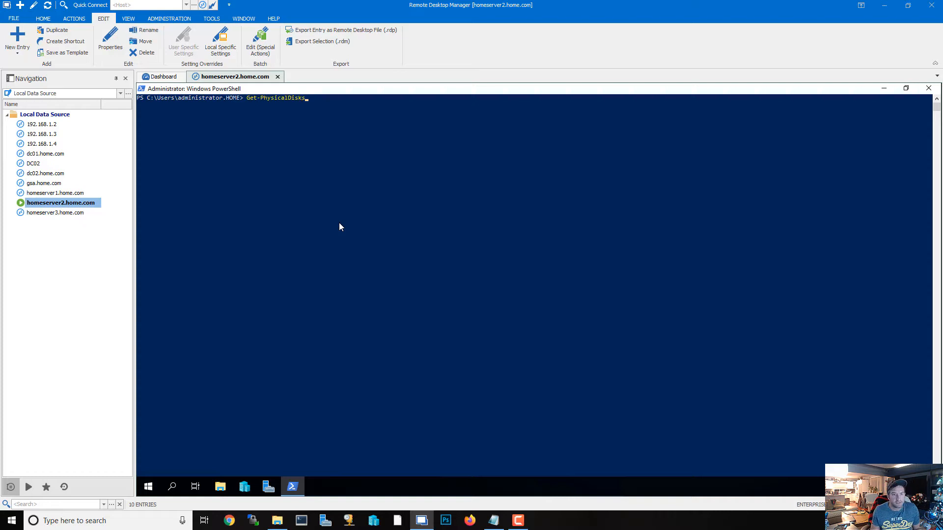
key("Return")
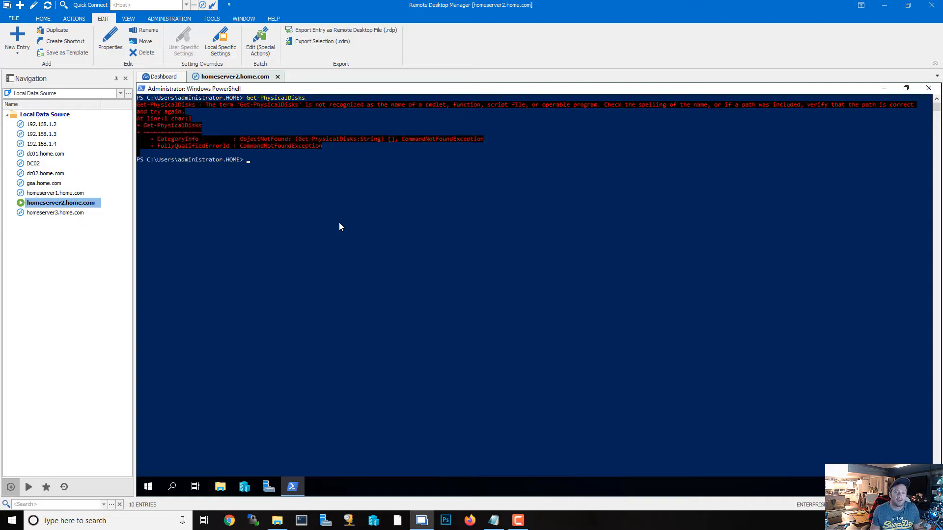
type("Get-PhysicalDisks")
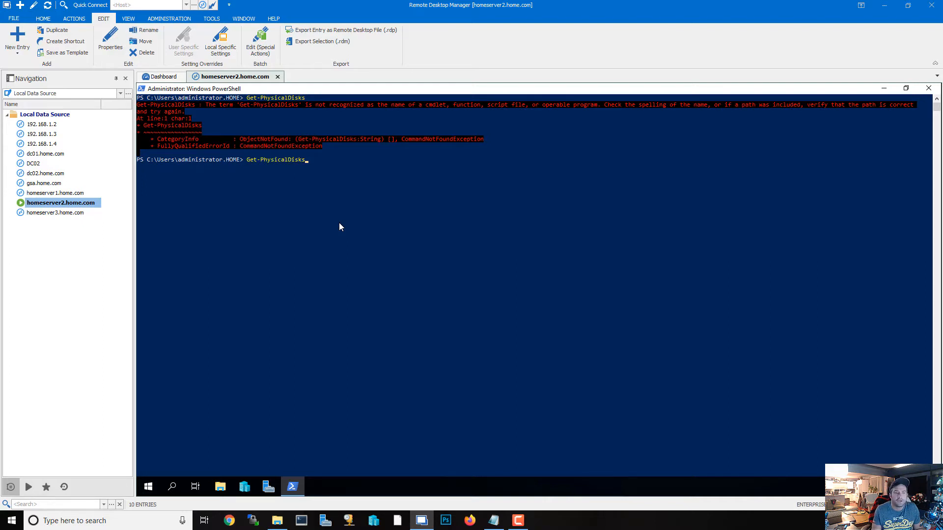
key("Backspace")
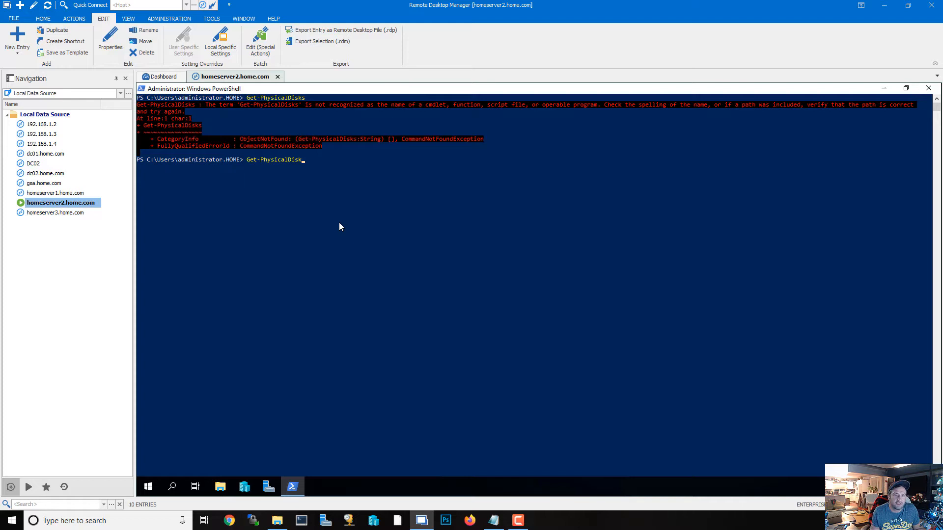
key("Return")
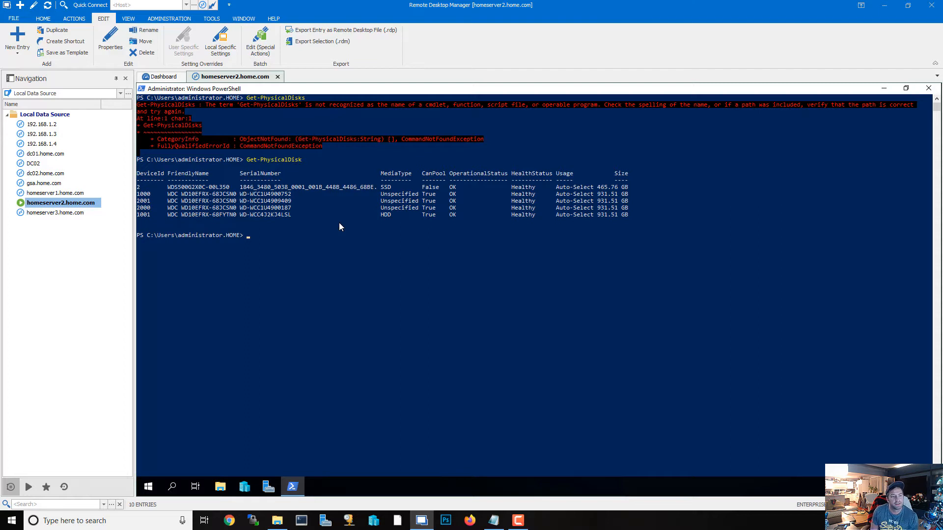
mouse_move(387, 197)
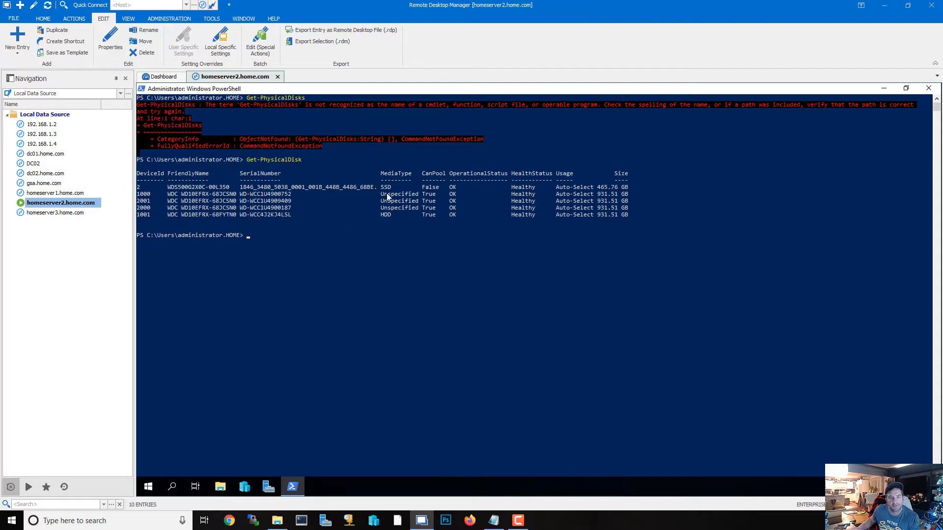
mouse_move(426, 208)
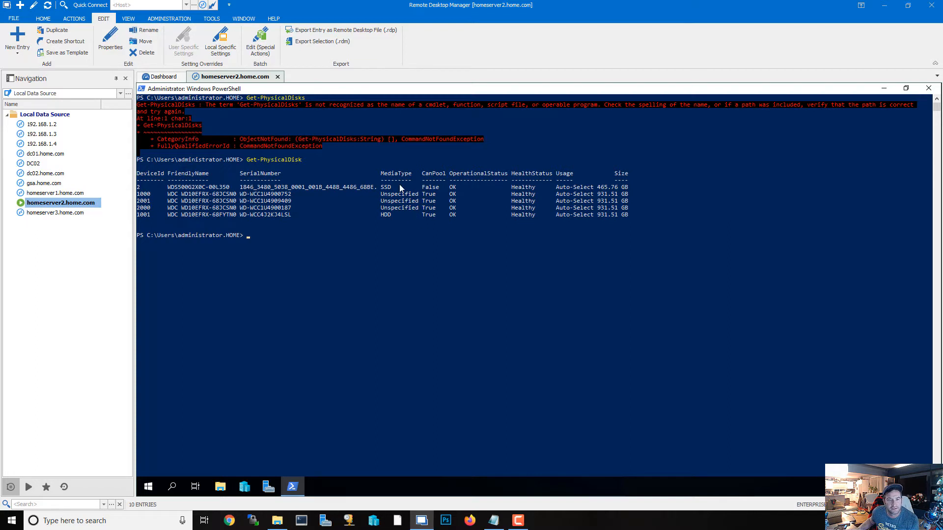
mouse_move(426, 188)
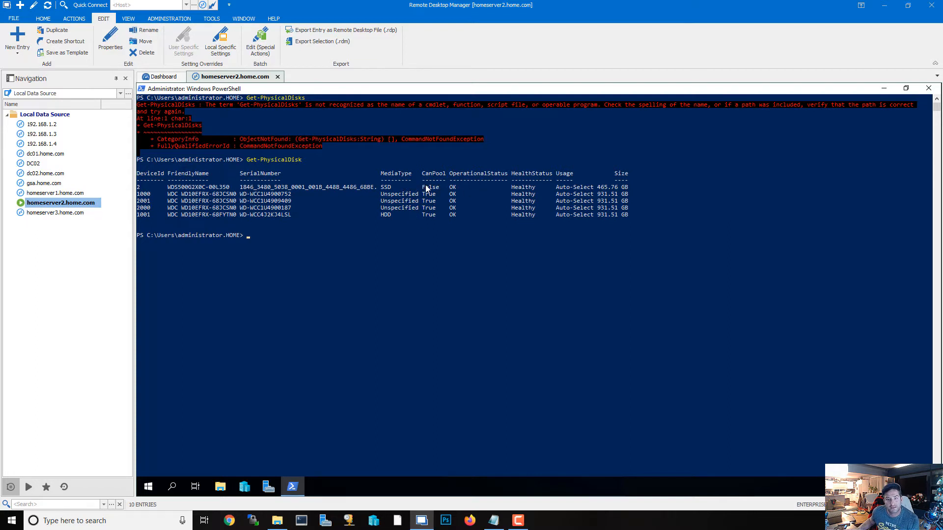
mouse_move(420, 204)
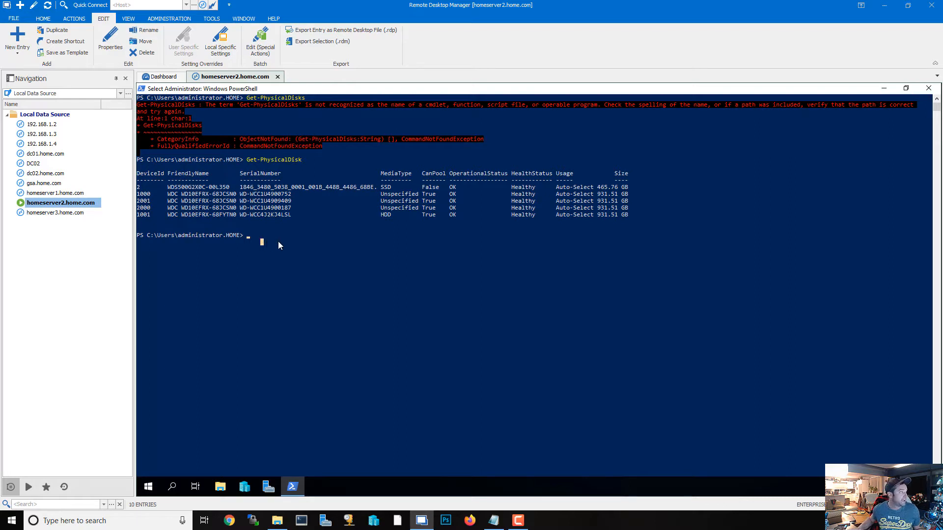
mouse_move(296, 238)
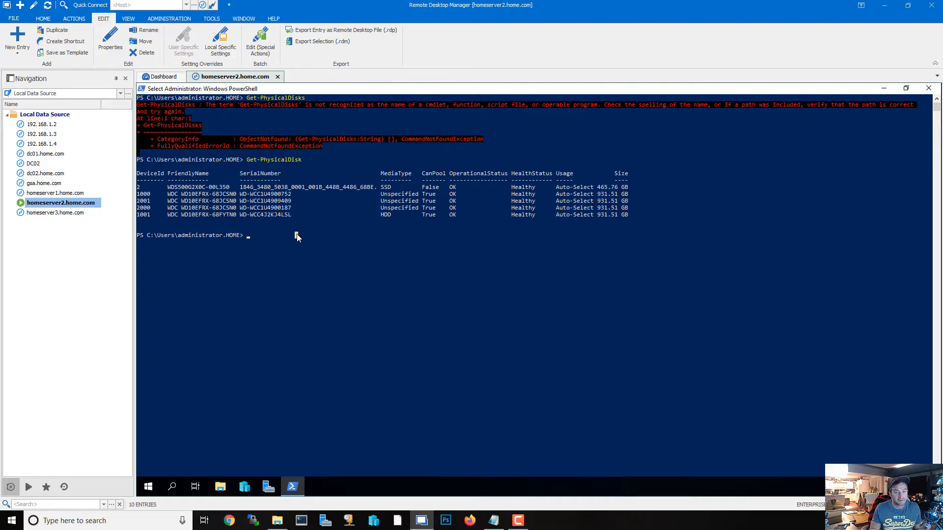
mouse_move(287, 196)
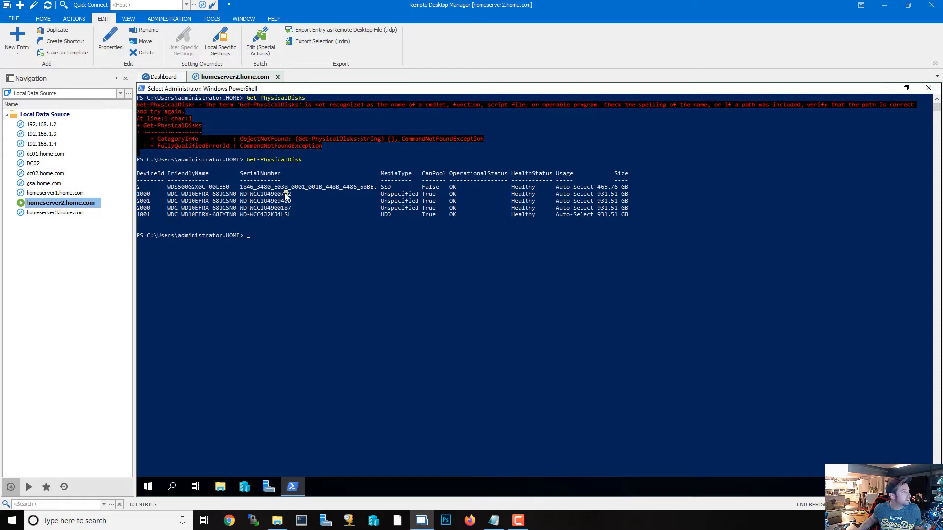
mouse_move(283, 201)
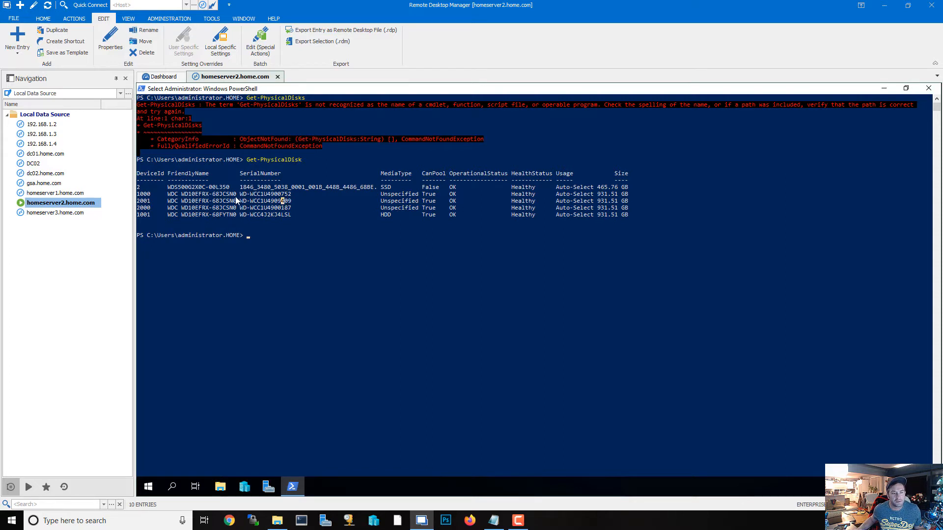
mouse_move(237, 194)
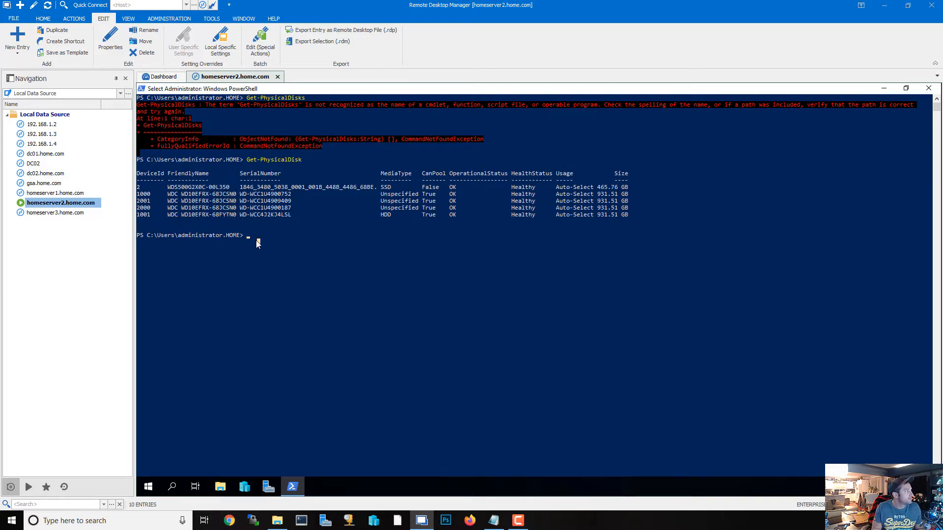
Run Set-PhysicalDisk -FriendlyName "WDC WD10EFRX-68JCSN0" -MediaType HDD.
type("Set-Physical")
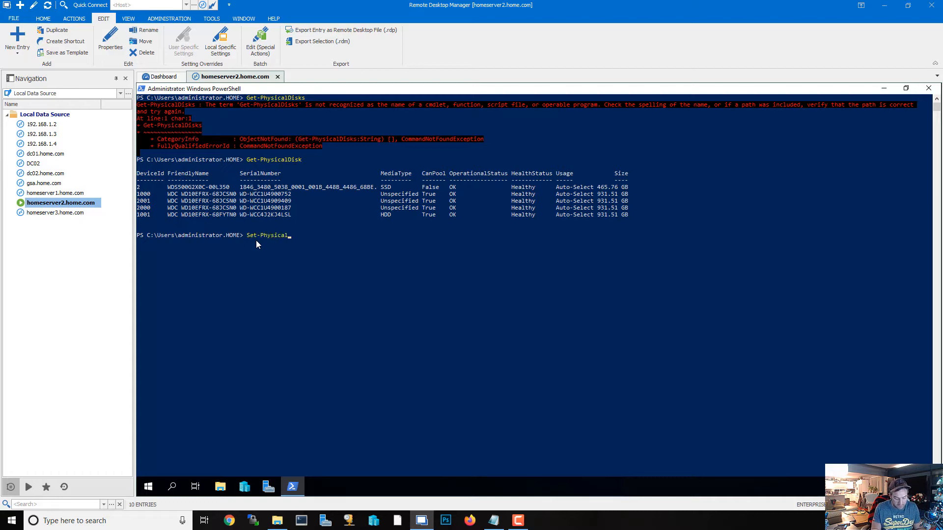
type("Disk")
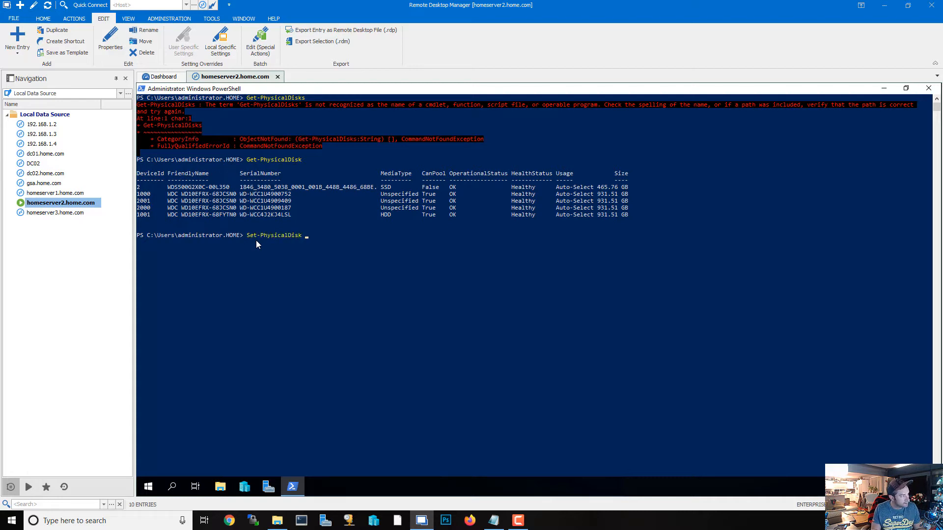
type("-Friend")
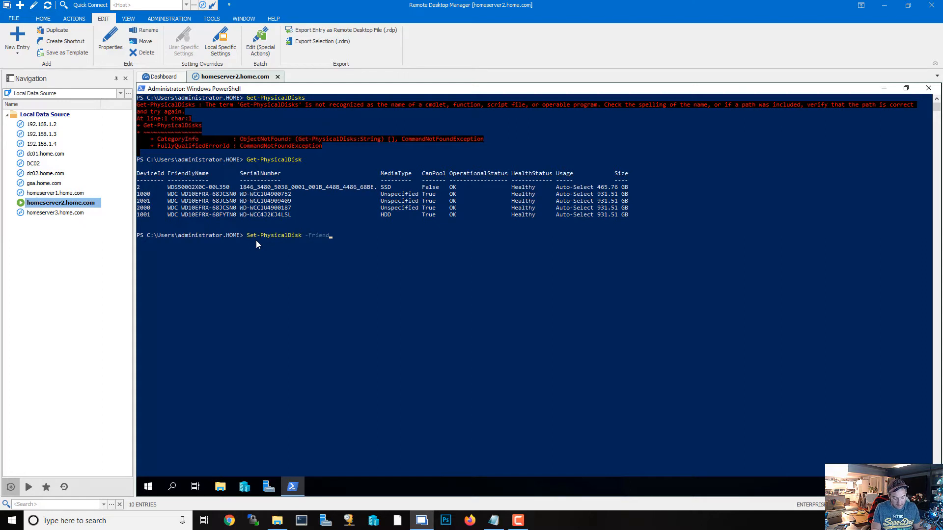
type("lyName")
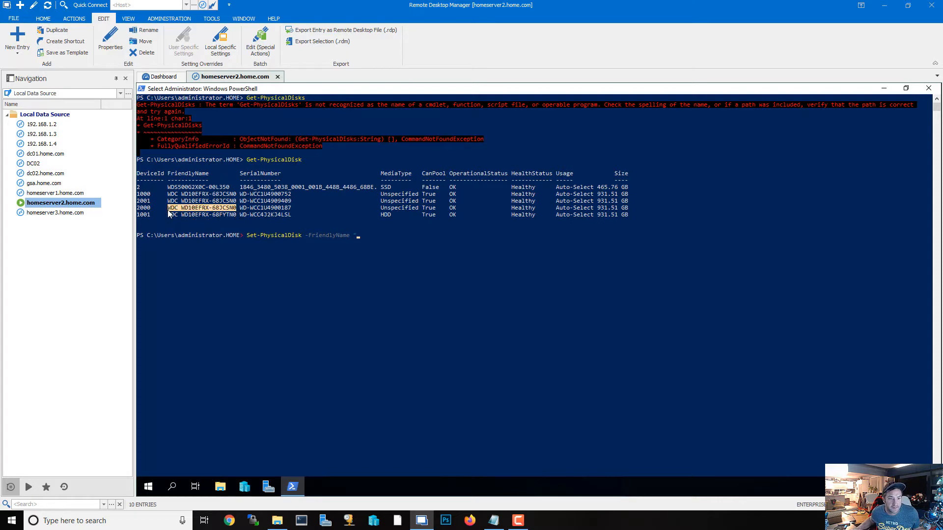
type("\"WDC WD10EFRX-68JCSN0\"")
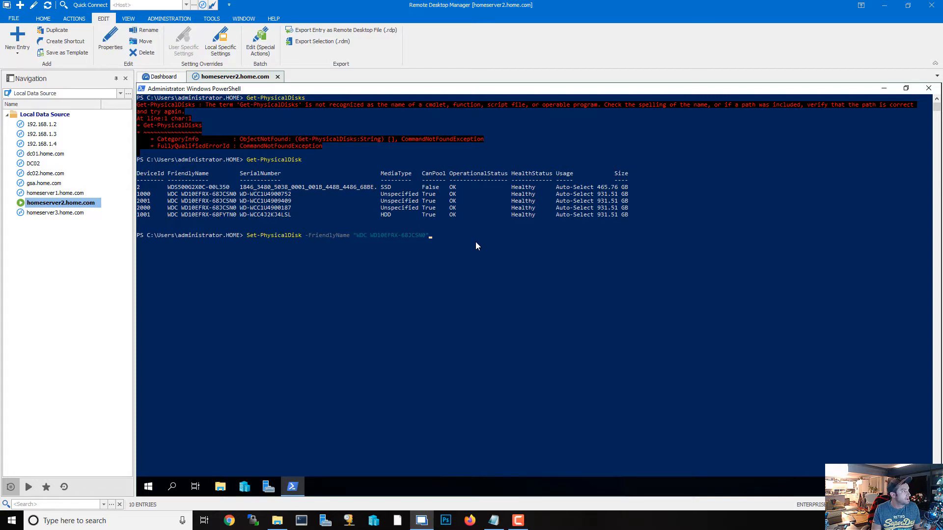
type("-Ma")
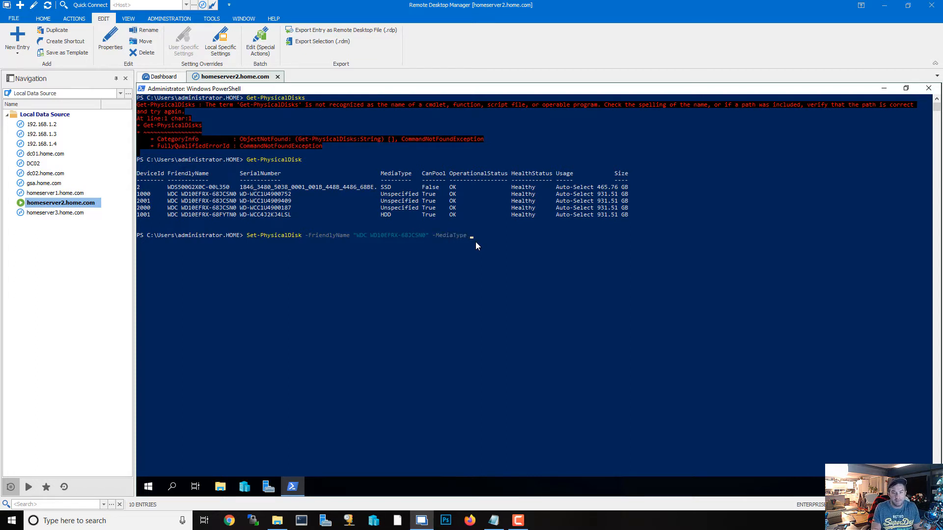
type("HDD")
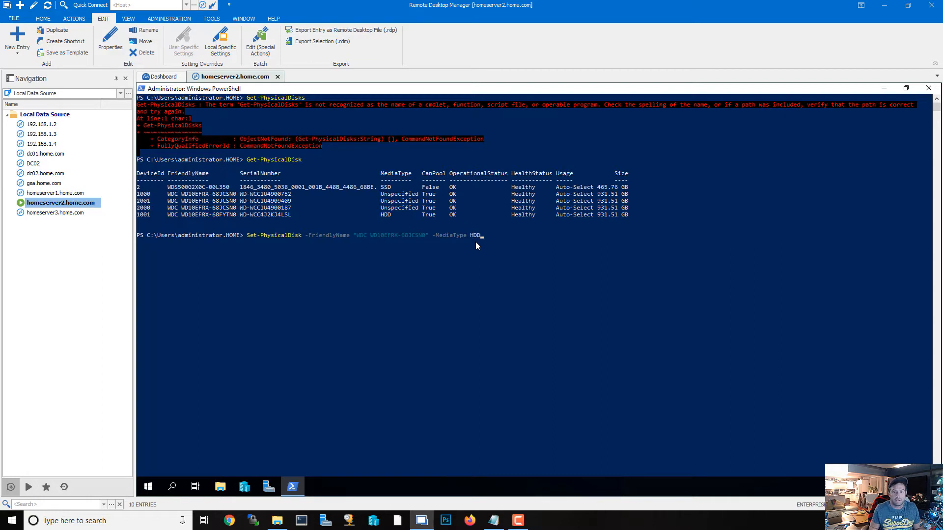
key("Return")
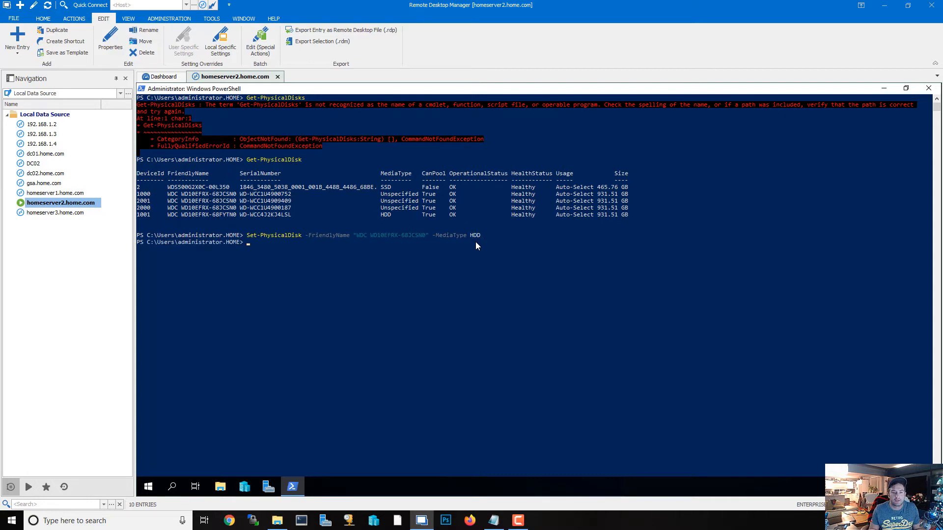
Rerun Get-PhysicalDisk to confirm the four 931.51 GB WD drives show HDD.
type("Get-PhysicalDisk")
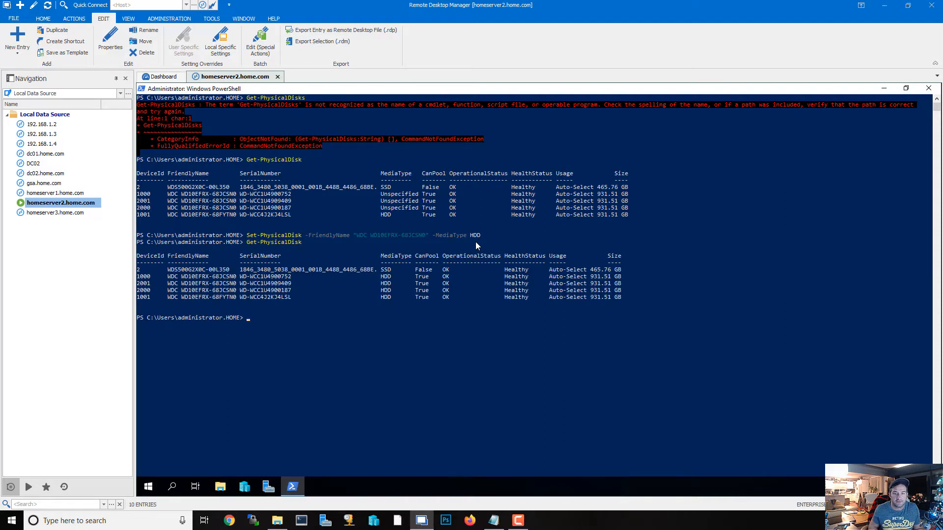
mouse_move(386, 305)
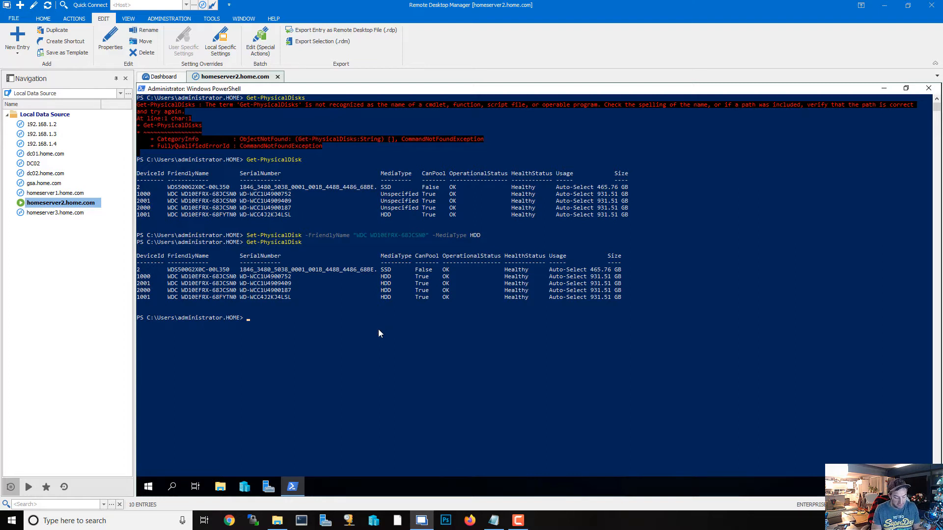
Run $PhysicalDisks = (Get-PhysicalDisk -CanPool $True) to store the poolable disks.
type("$Physical")
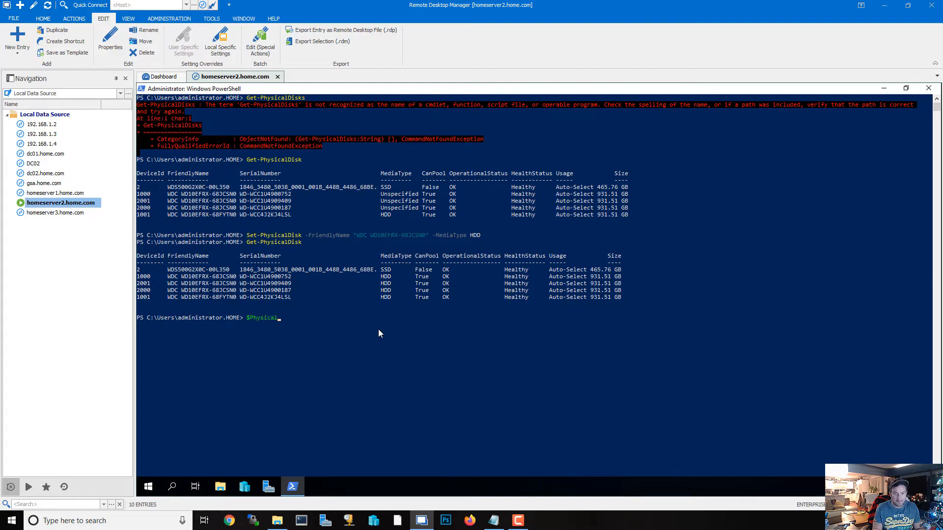
type("Disks = (Get")
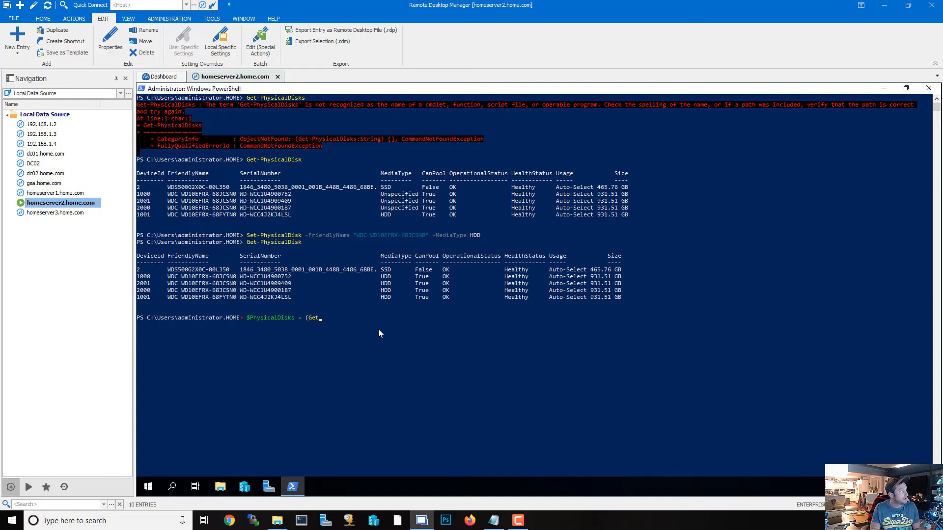
type("Phys")
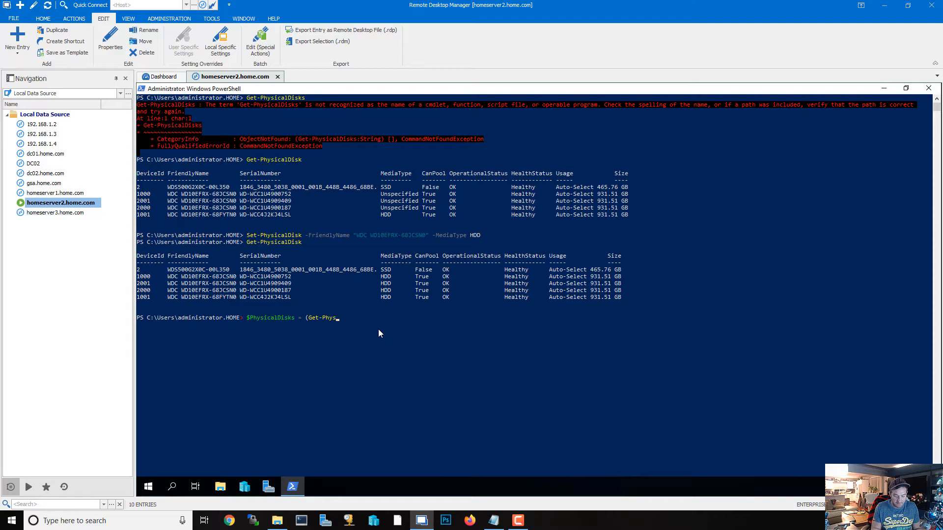
type("icalDisk")
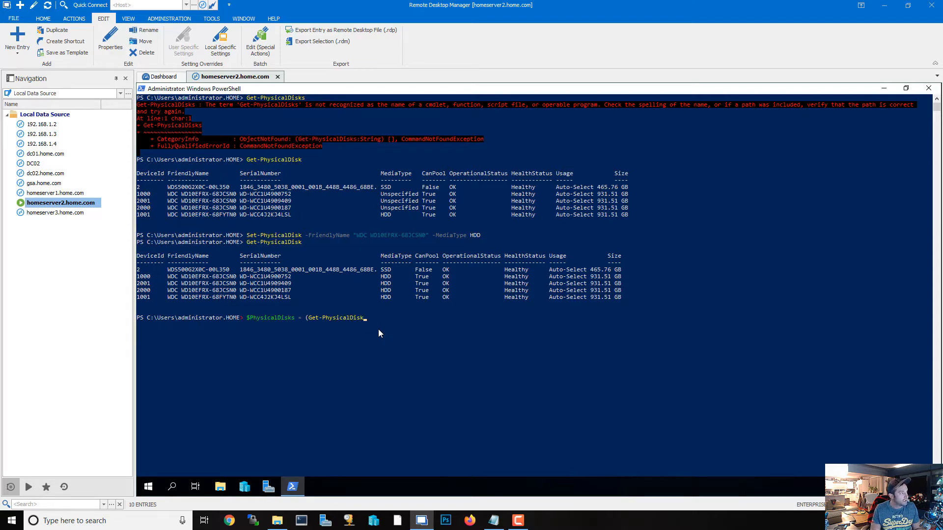
type("-Can")
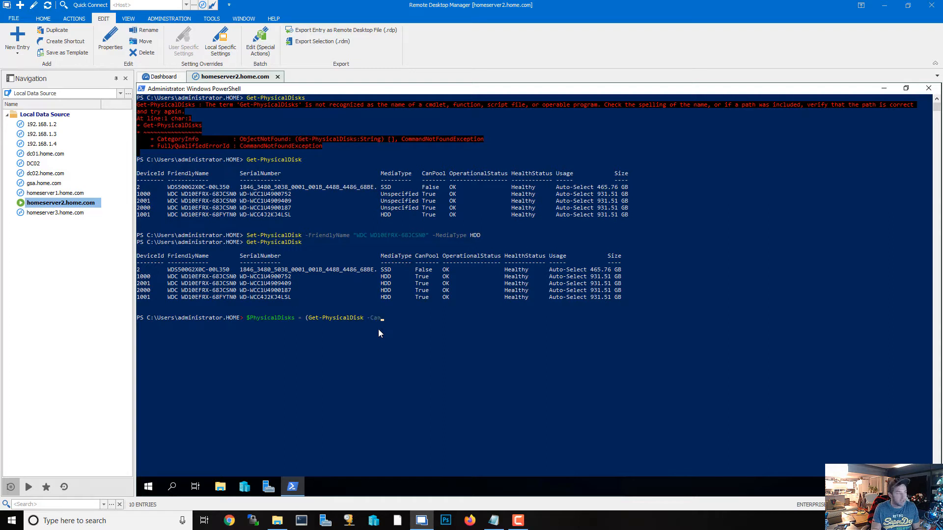
type("Pool $Trtu")
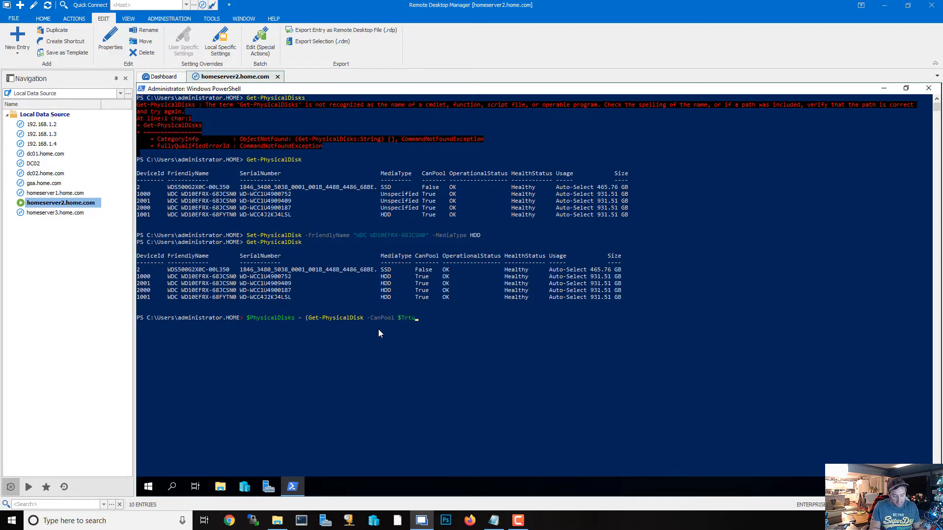
key("Backspace")
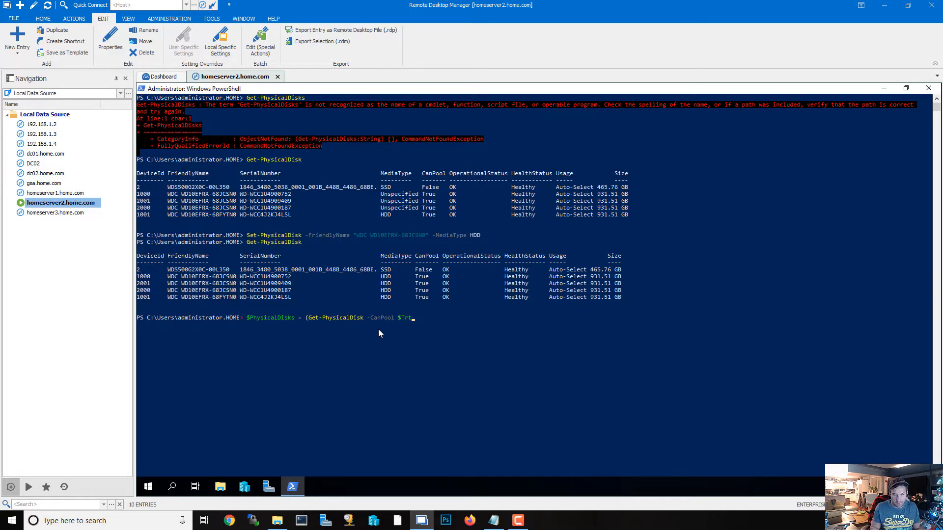
type("rue)")
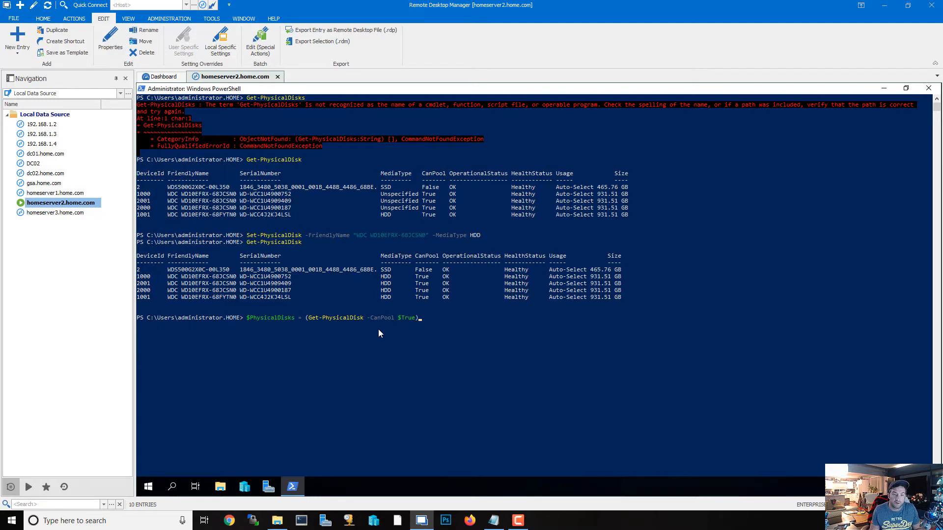
mouse_move(318, 322)
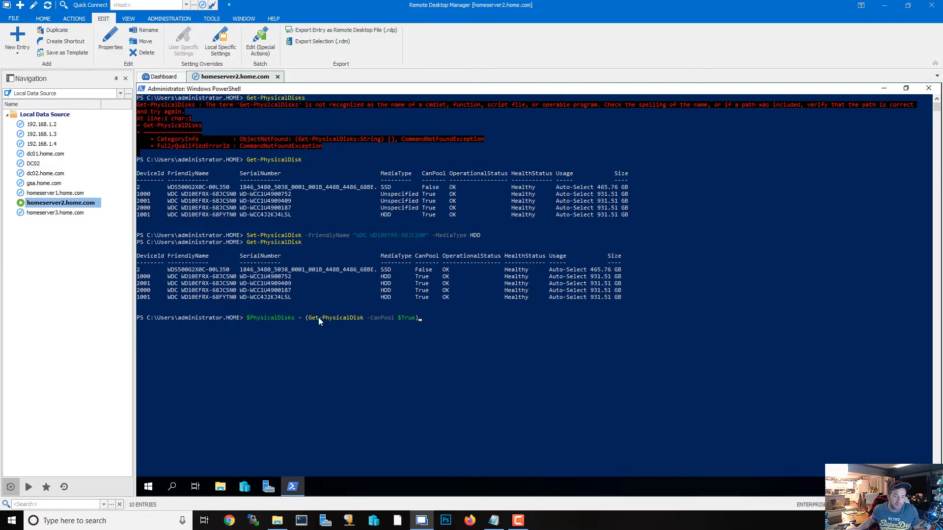
mouse_move(400, 328)
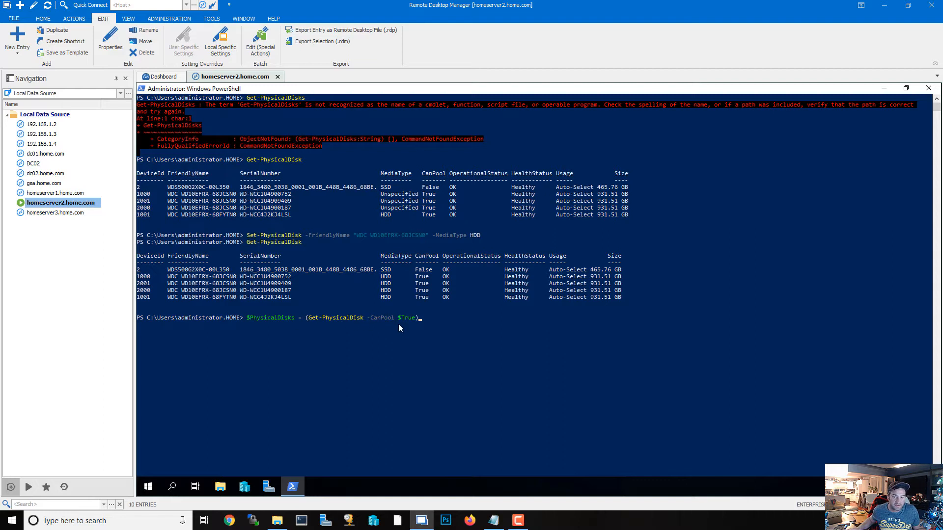
mouse_move(233, 309)
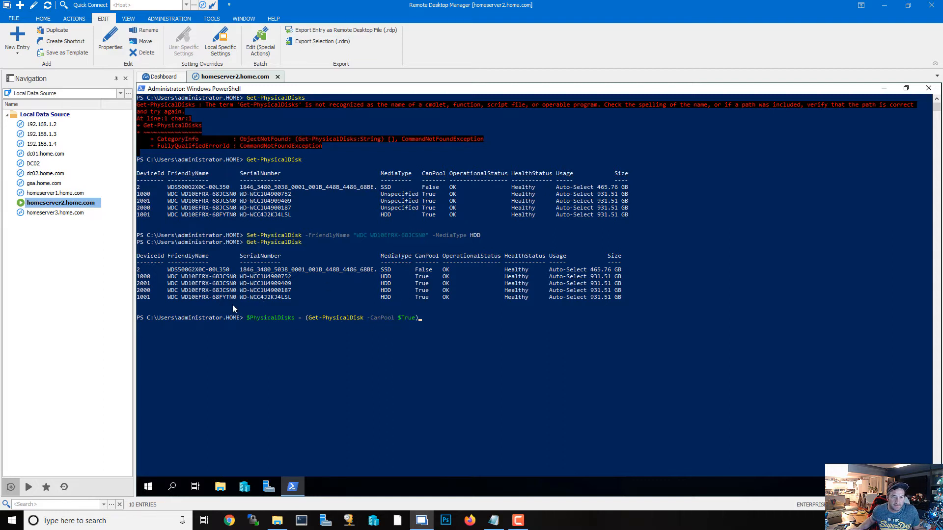
mouse_move(437, 334)
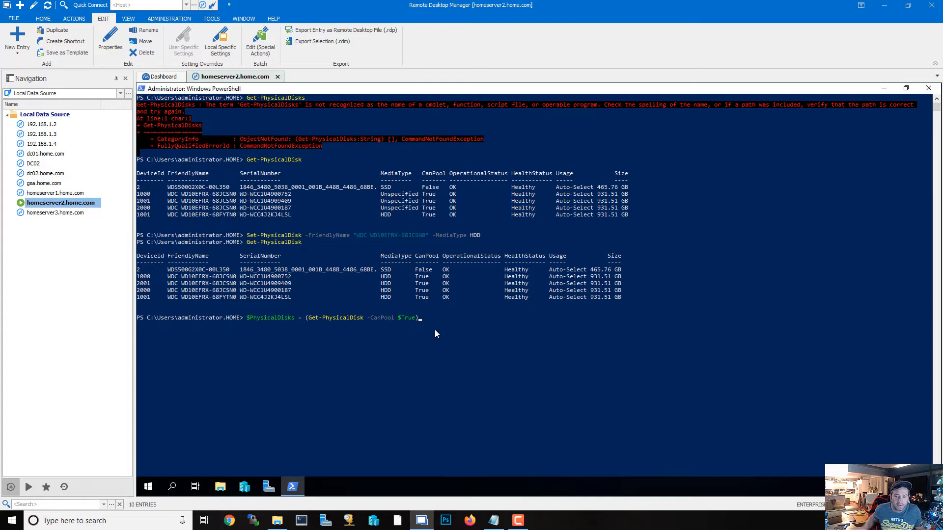
mouse_move(599, 322)
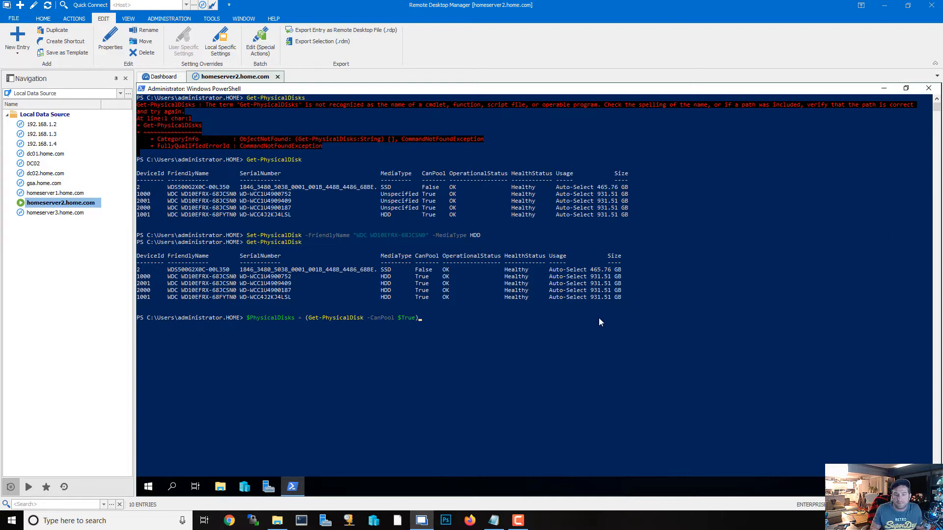
mouse_move(178, 281)
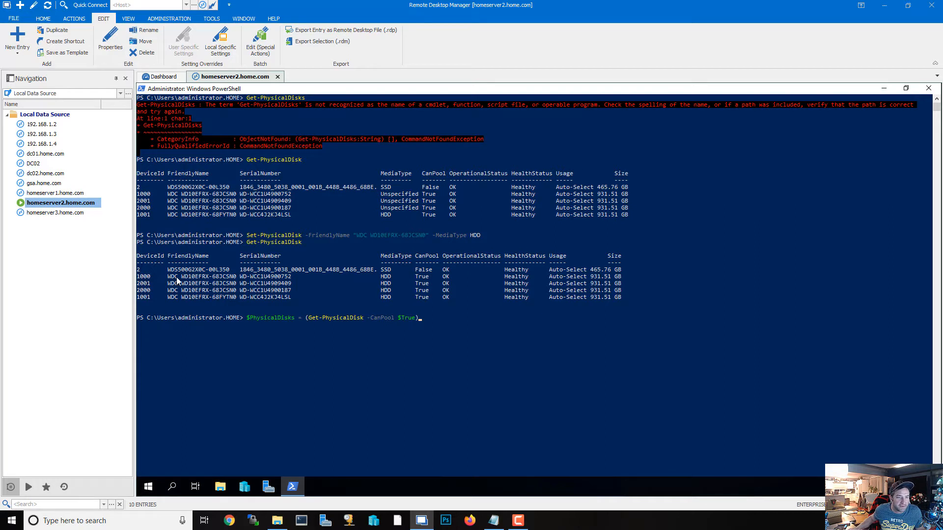
mouse_move(536, 347)
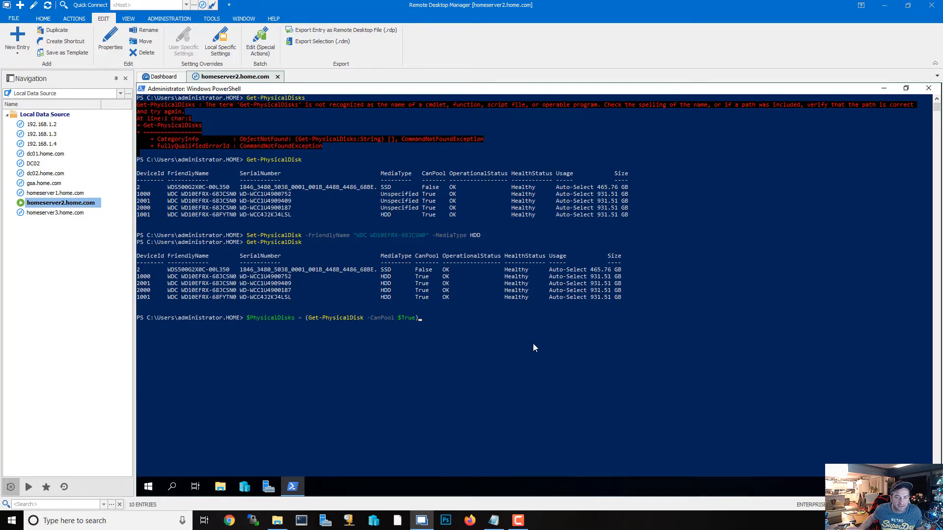
key("Return")
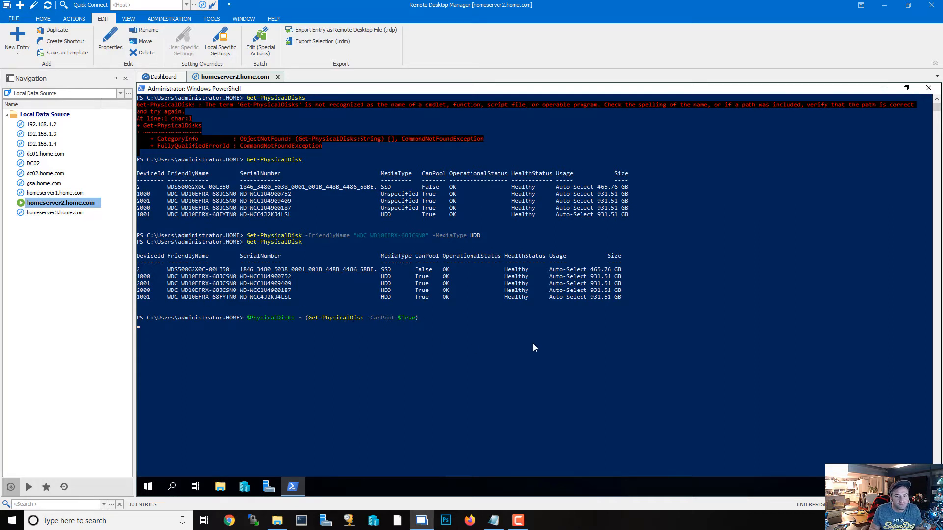
key("Return")
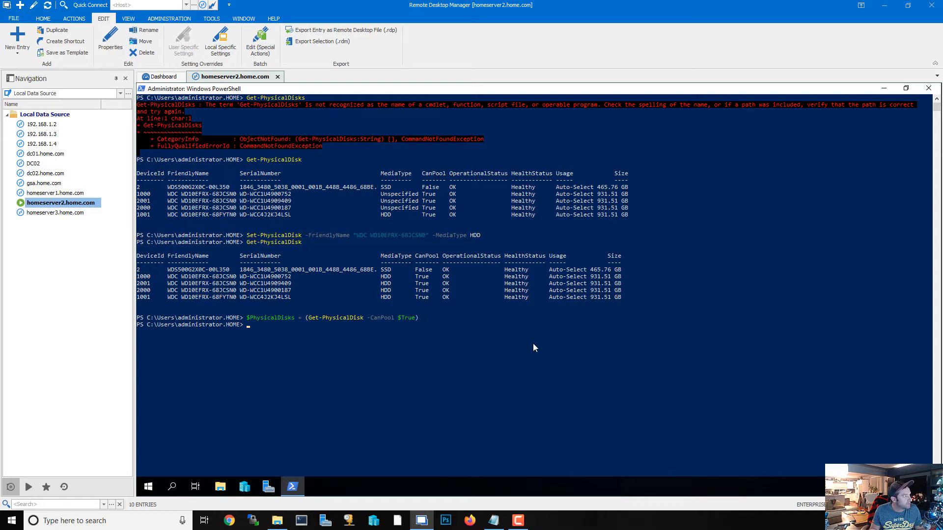
Begin a New-StoragePool command with -FriendlyName ClusterData.
type("N")
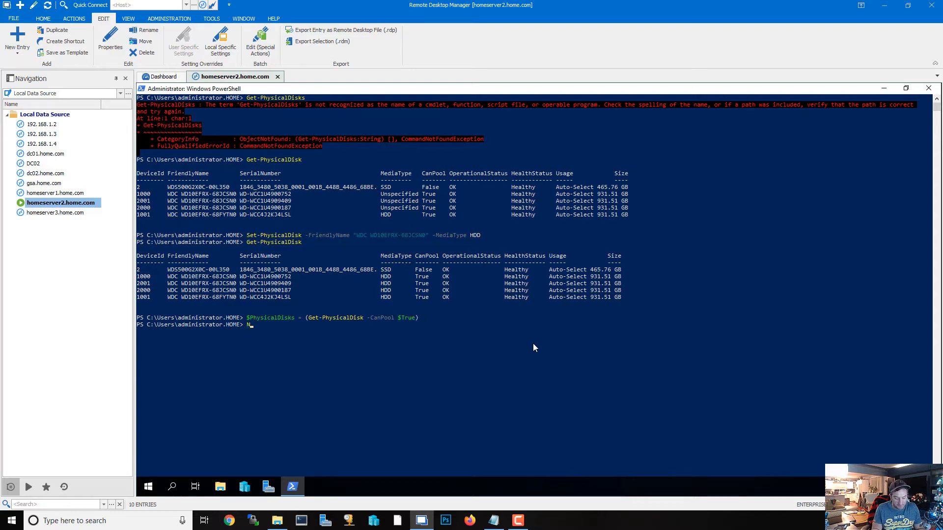
type("New-Storage P")
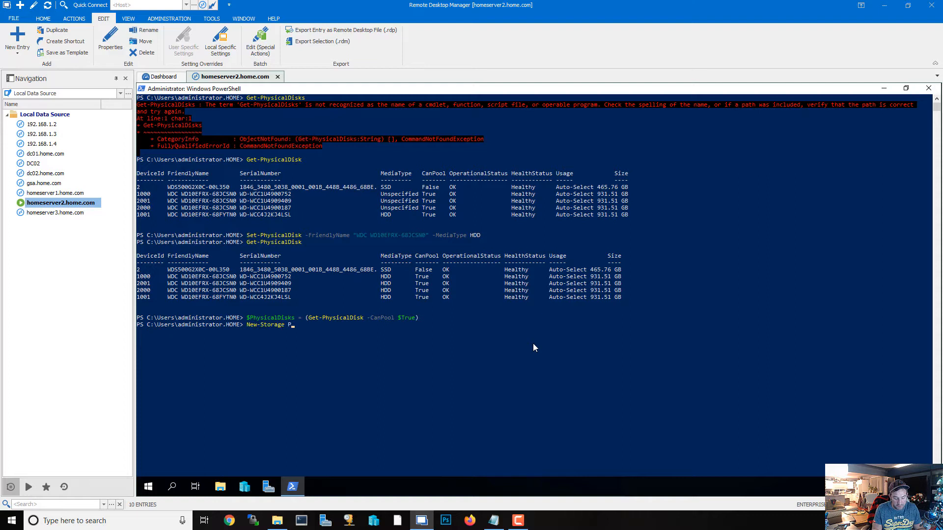
type("ool")
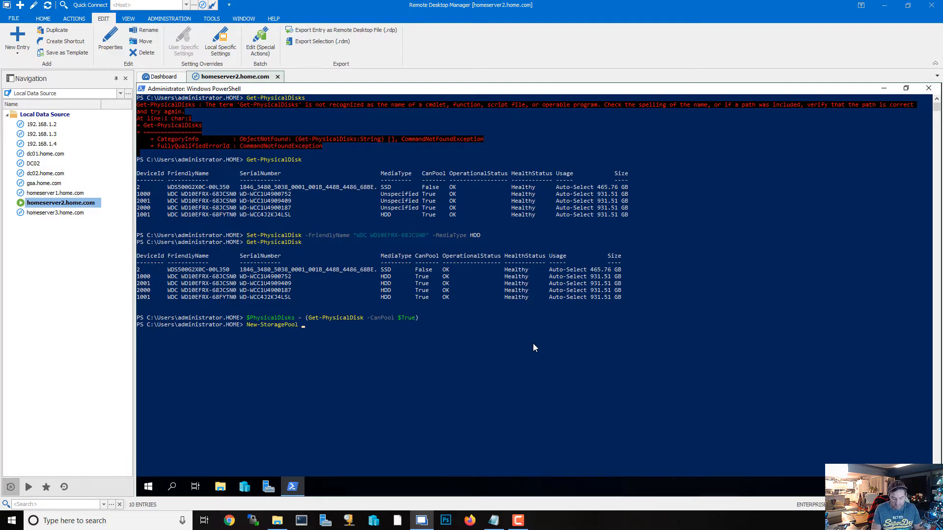
type("-Freidn")
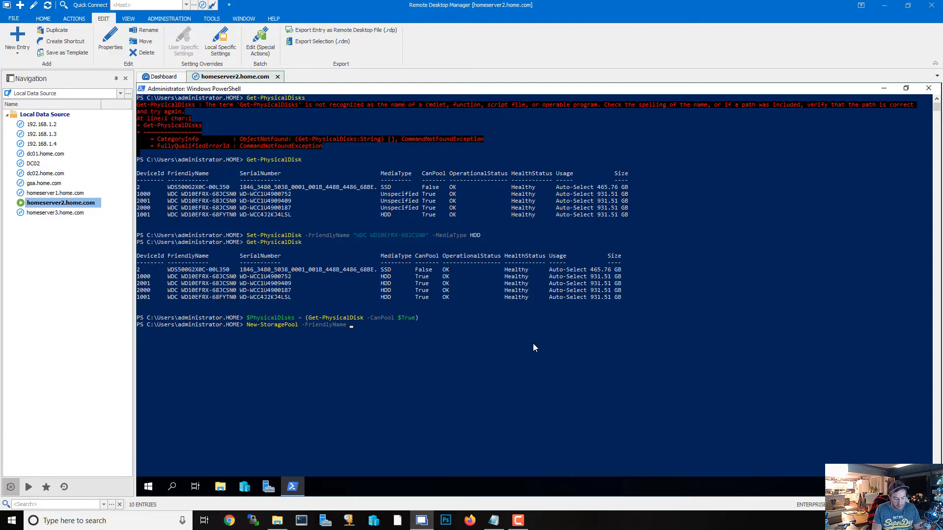
type("Clust")
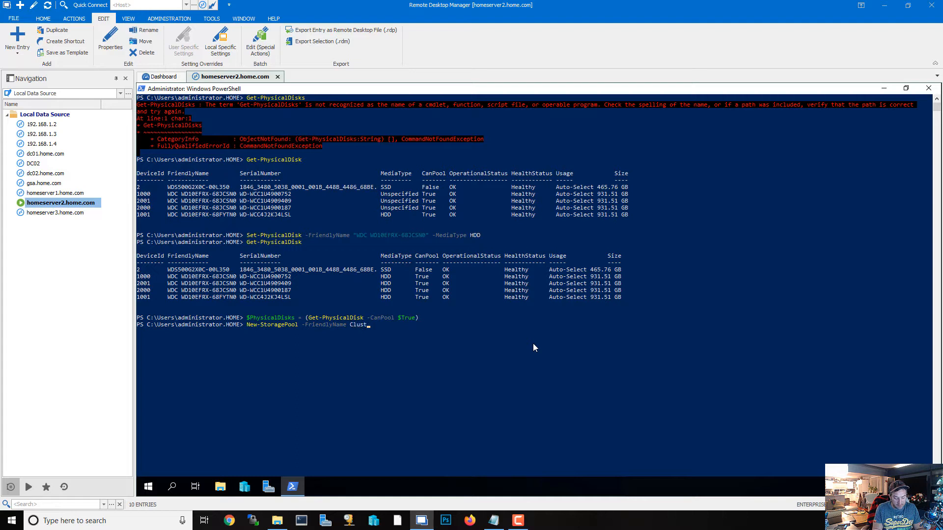
type("erData")
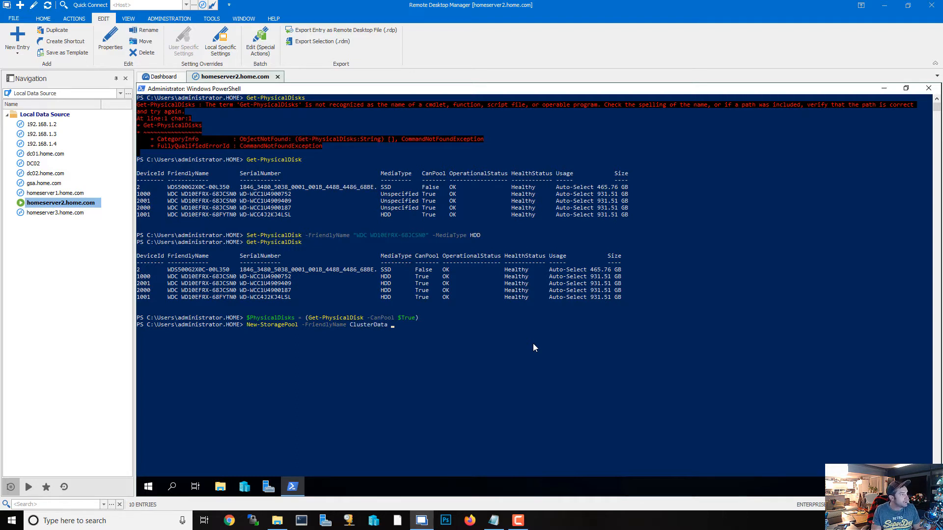
Add -StorageSubsystemFriendlyName "Clustered Windows Storage On MainCluster" to the command.
type("-Storage")
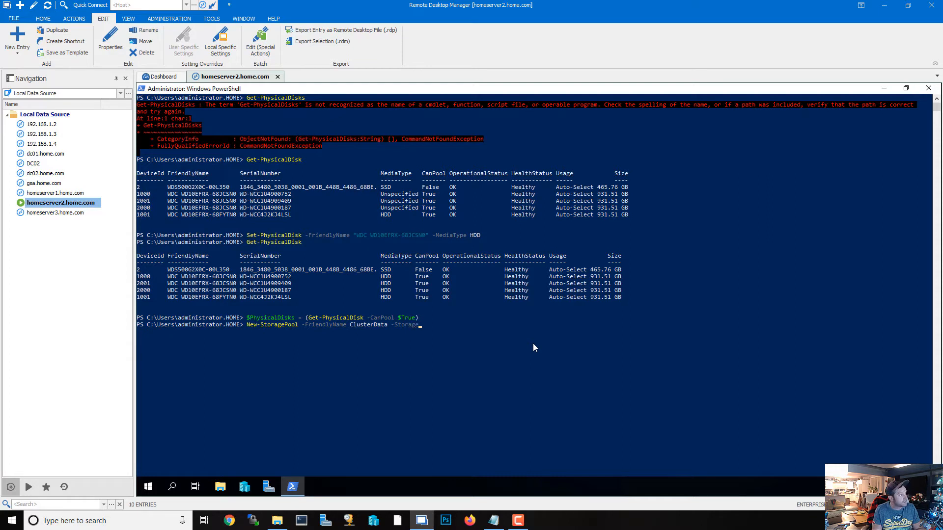
type("Sub")
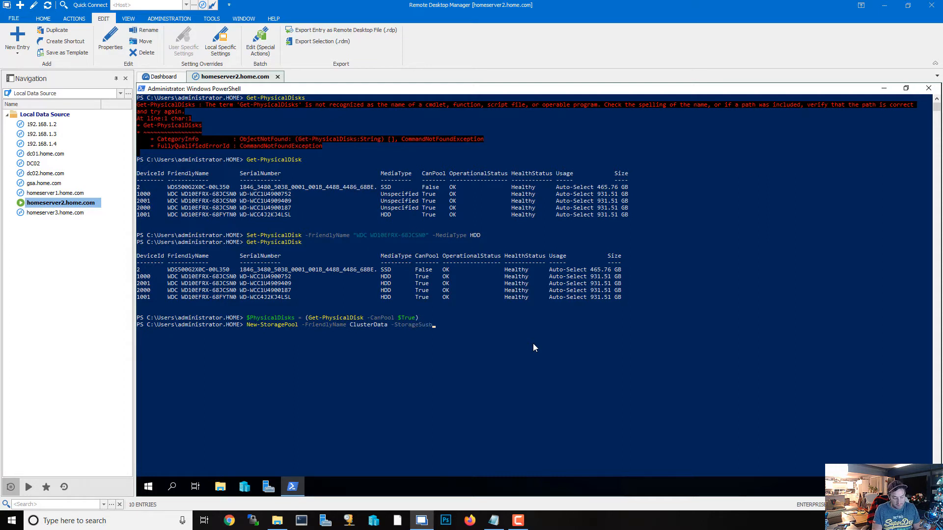
type("ystem")
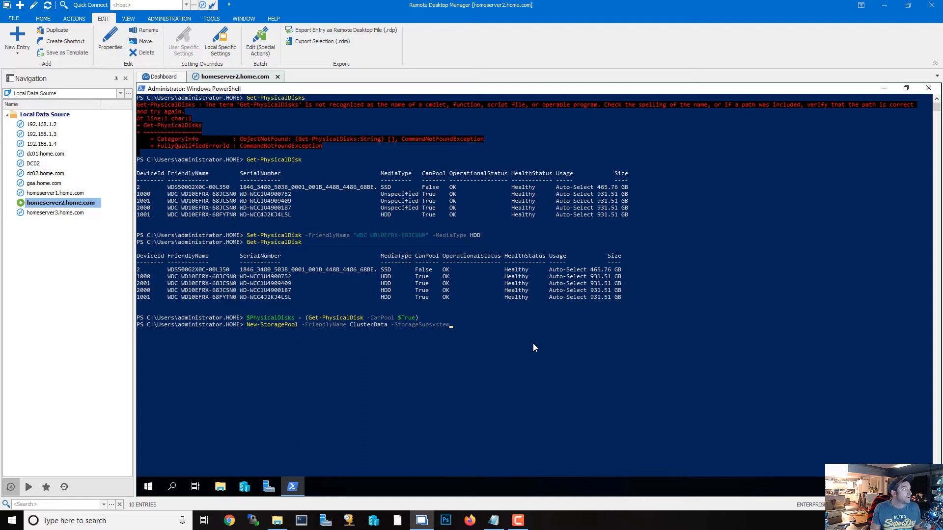
type("Frien")
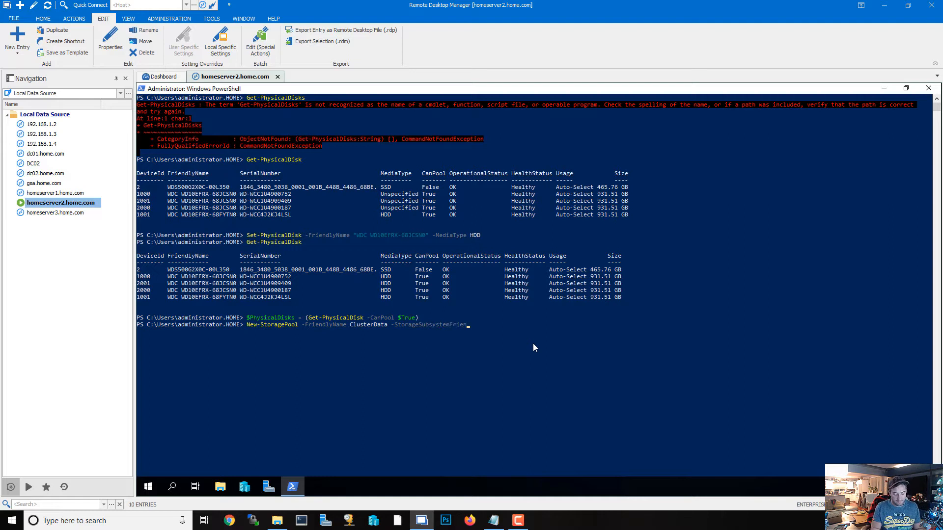
type("dlyName '")
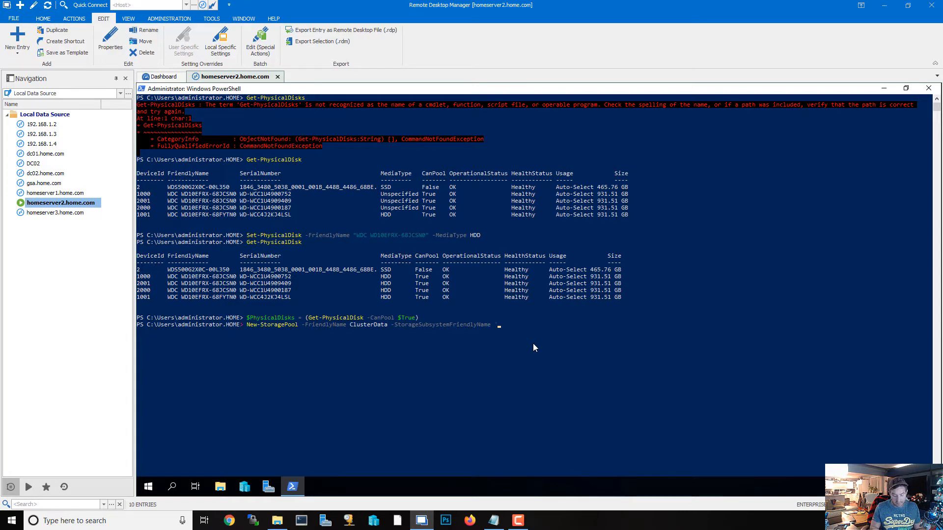
type("\"Clustered Windows")
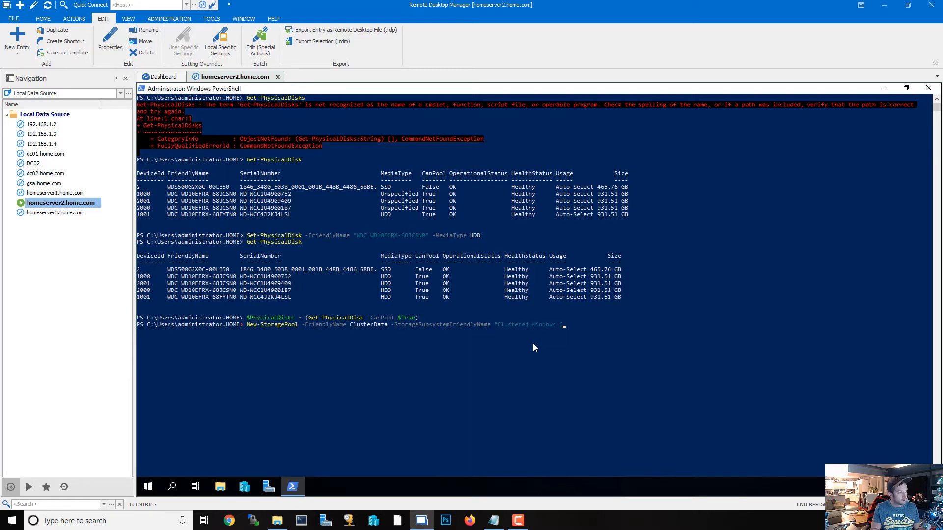
type("Stoar")
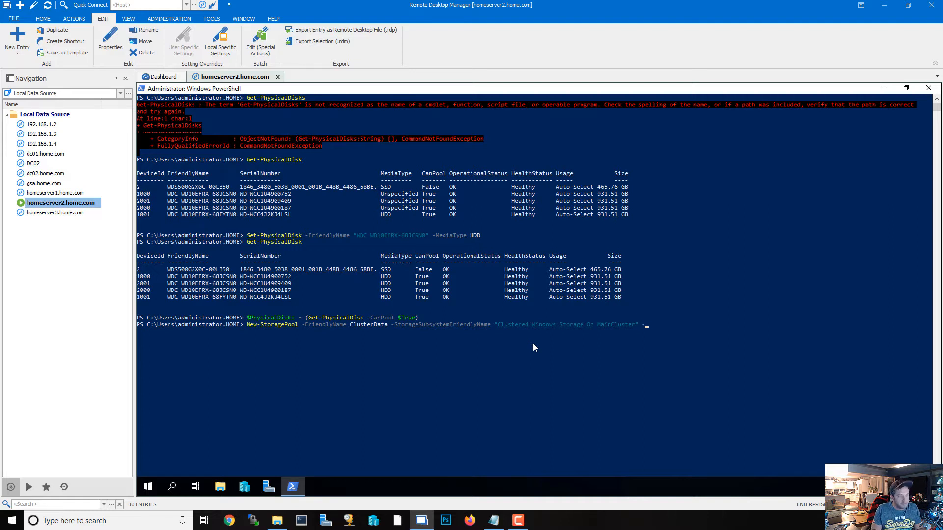
Append -PhysicalDisks $PhysicalDisks -ResiliencySettingNameDefault Mirror to New-StoragePool.
type("-P")
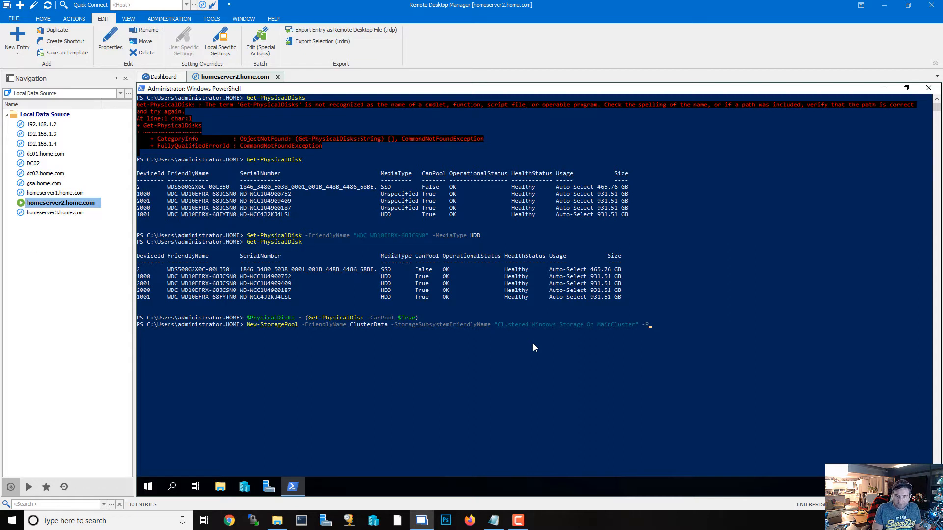
type("hisi")
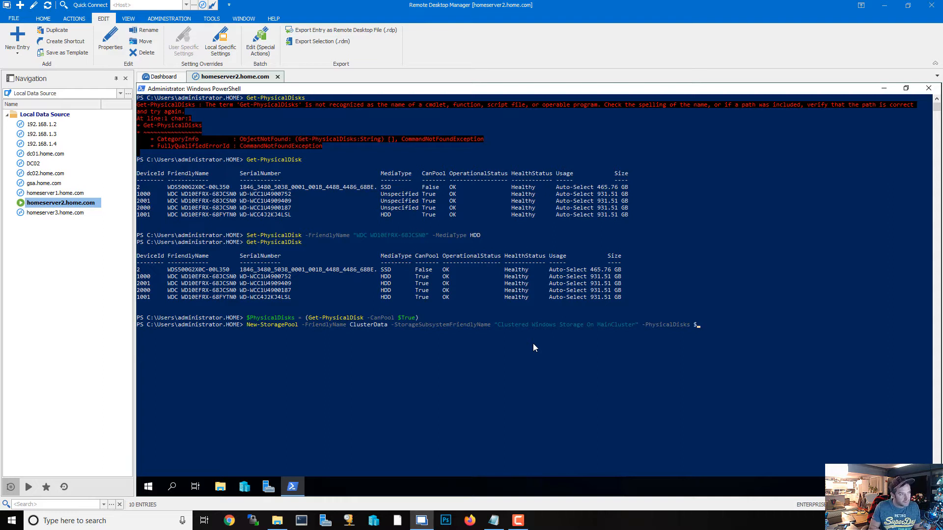
type("$Physical")
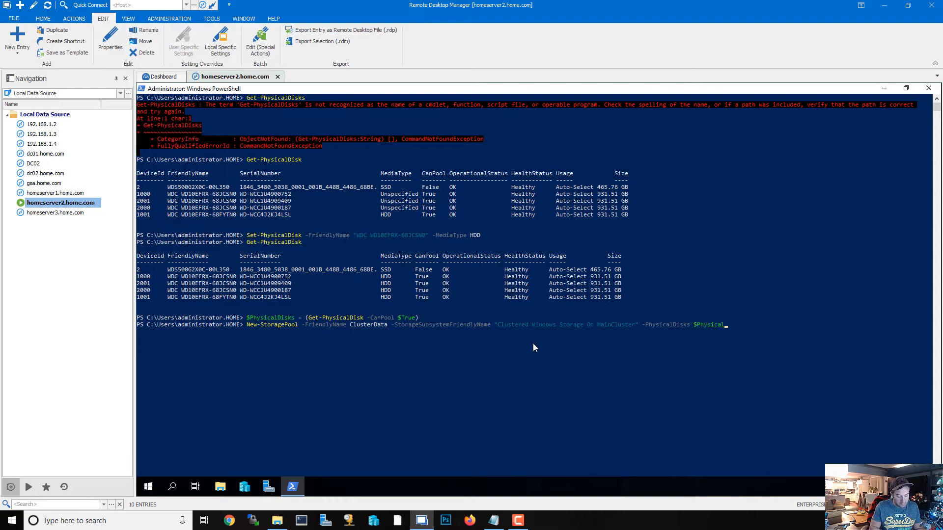
type("Disks")
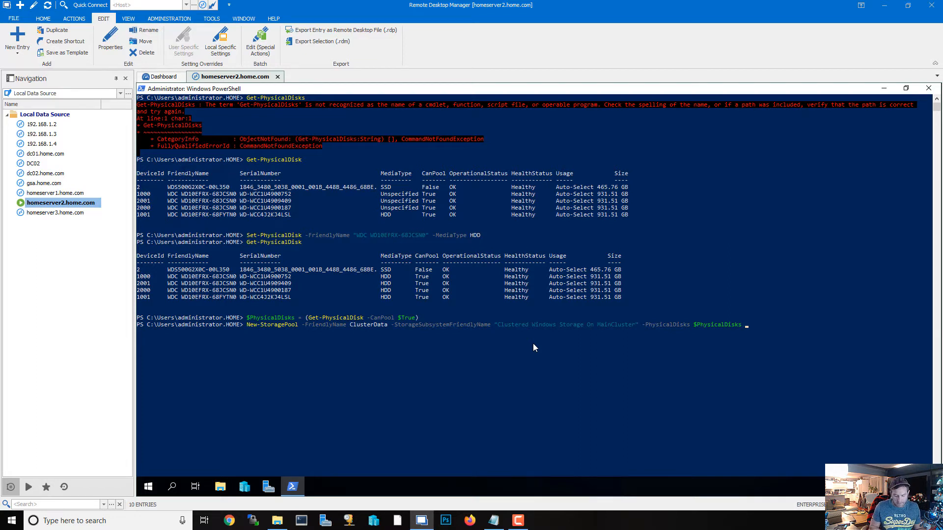
type("-r")
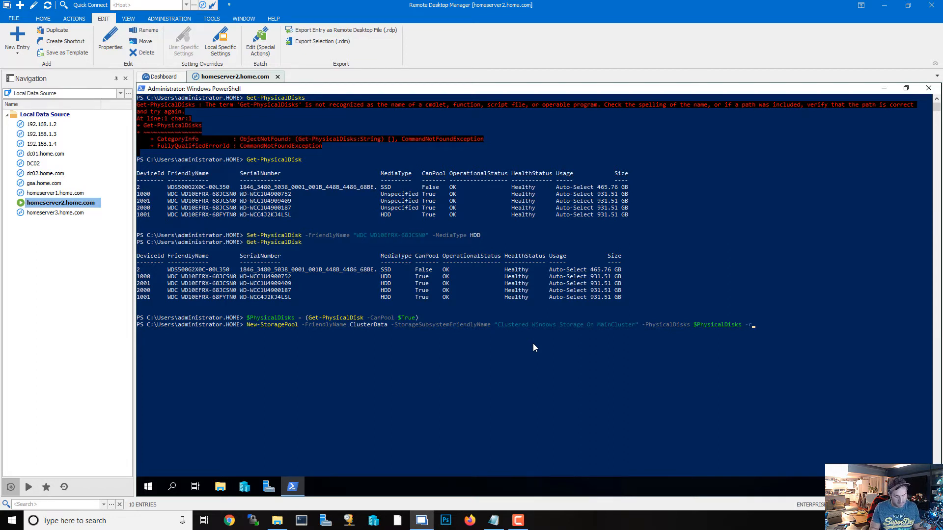
type("-resiliency")
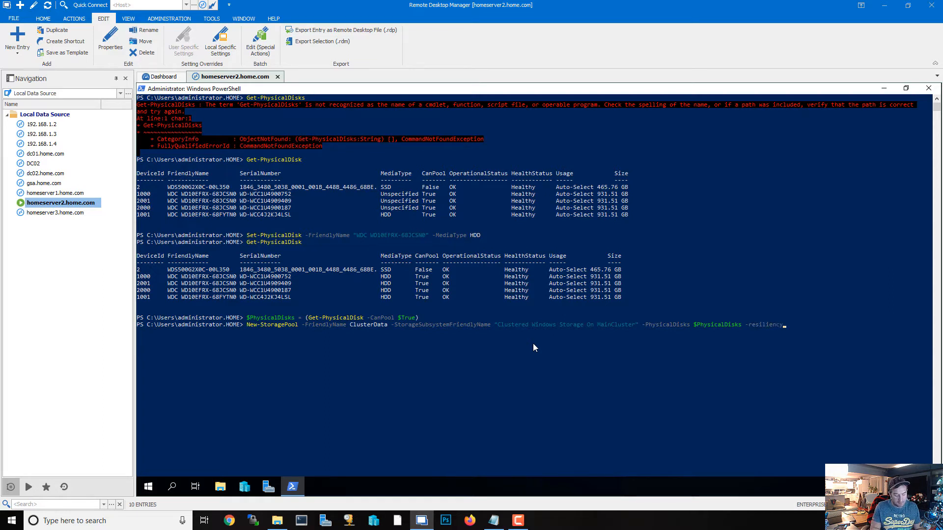
type("SettingName")
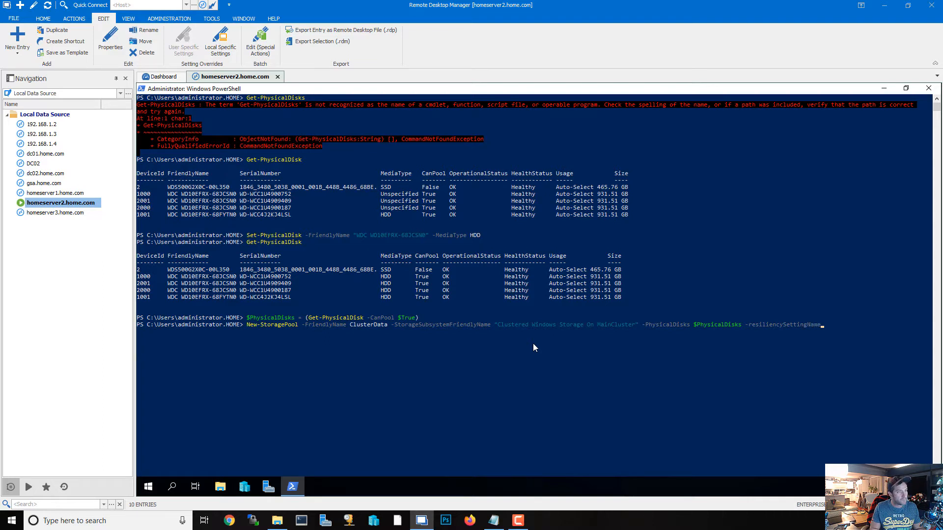
type("Default")
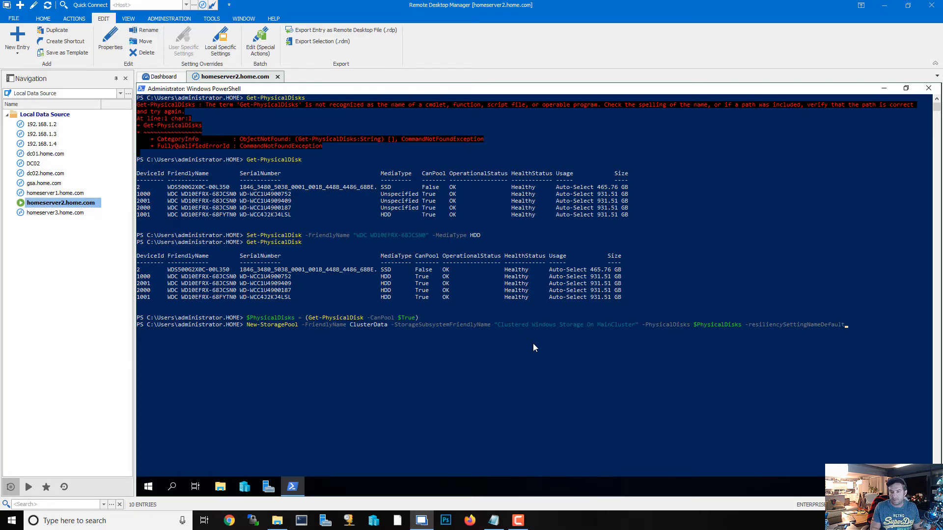
type("Mirror")
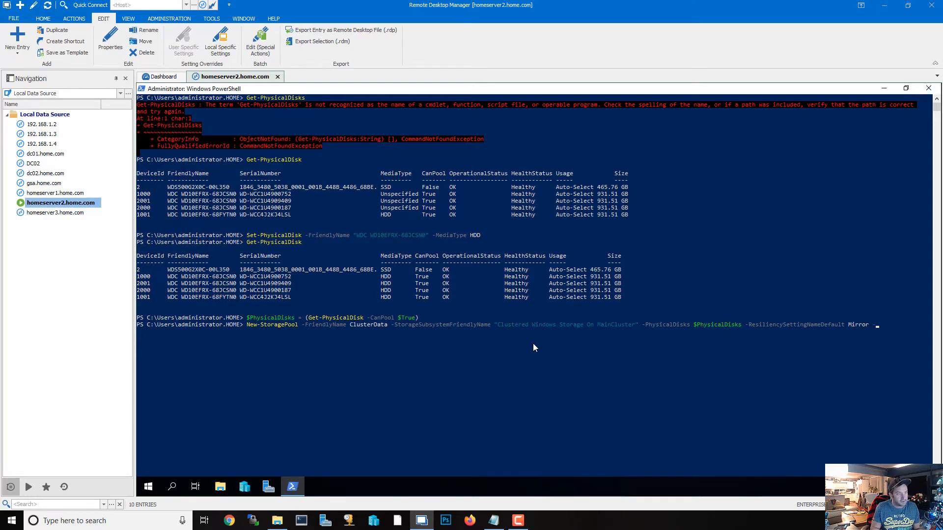
Append -ProvisioningTypeDefault Fixed -Verbose to the New-StoragePool command line.
type("-provisioningTypeDefault Fixed -")
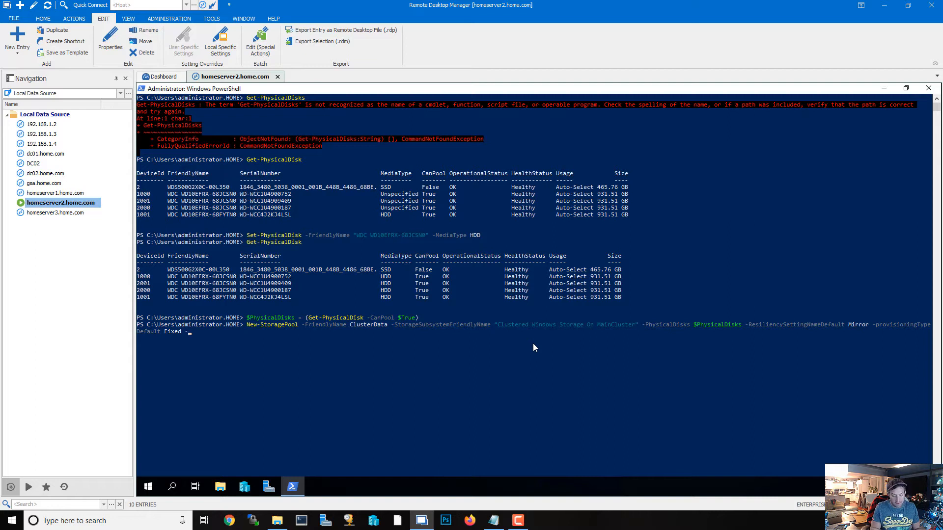
type("Ver")
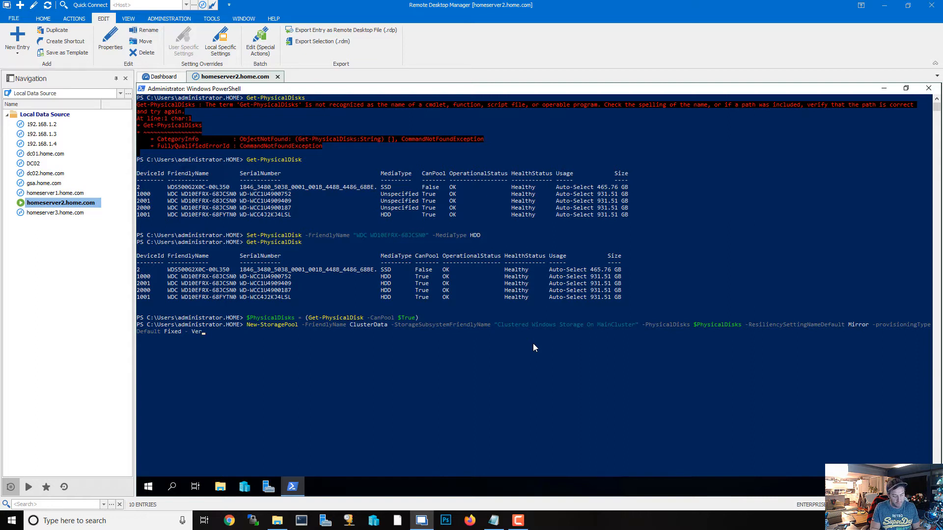
type("bose")
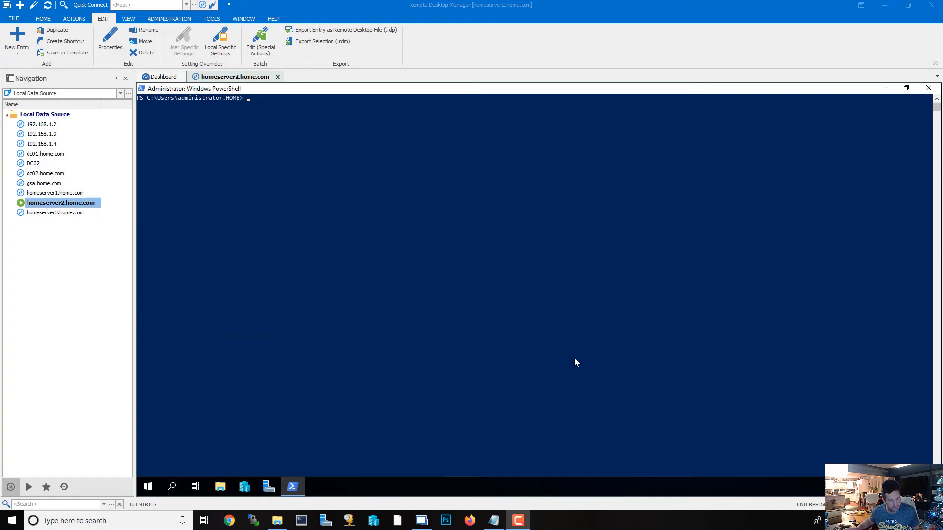
mouse_move(553, 423)
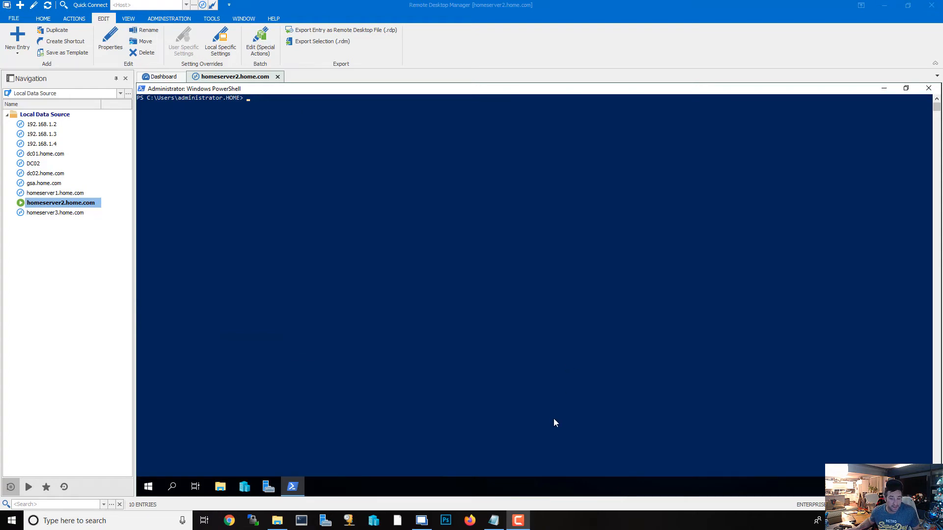
mouse_move(420, 502)
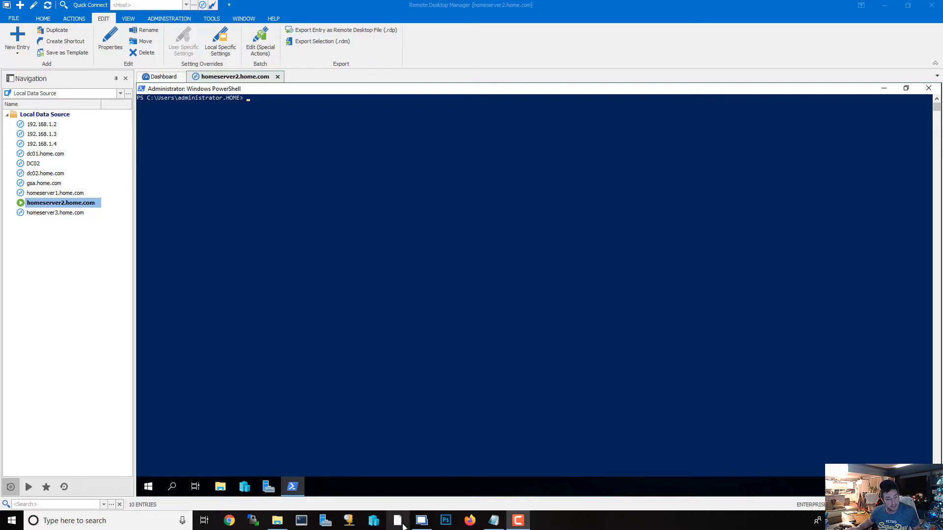
mouse_move(397, 520)
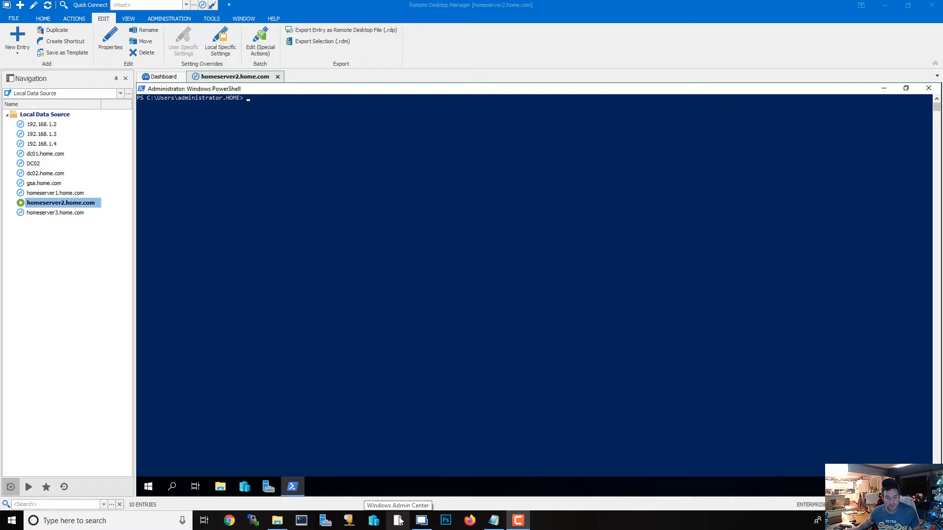
mouse_move(420, 439)
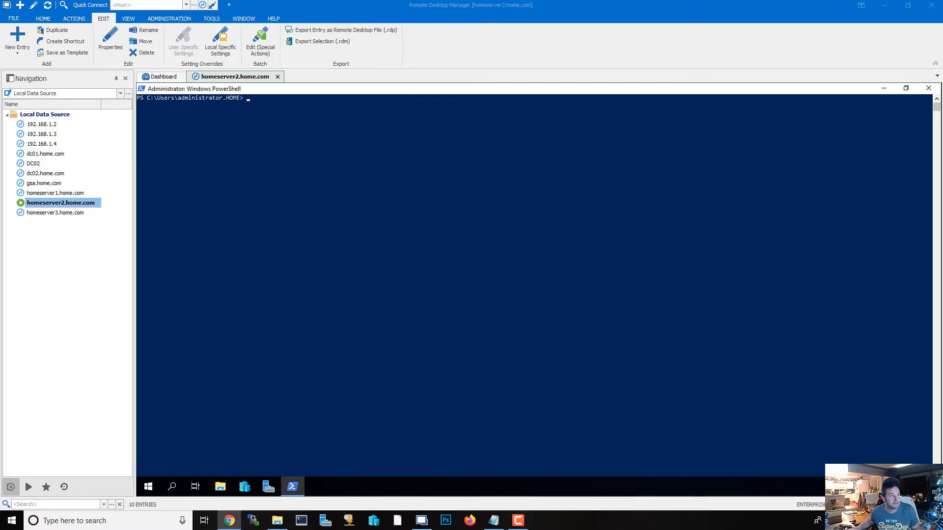
Open the maincluster.home.com dashboard, showing two healthy servers and four healthy drives.
left_click(228, 520)
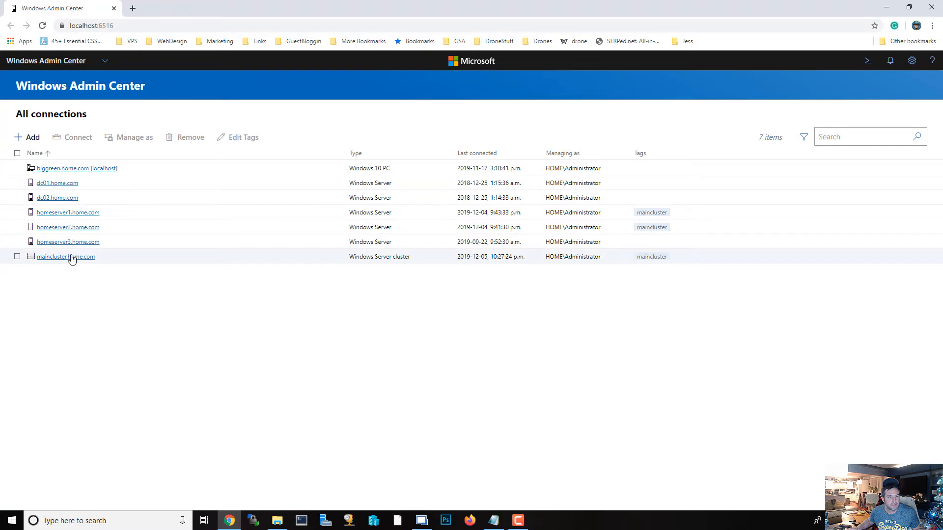
left_click(65, 257)
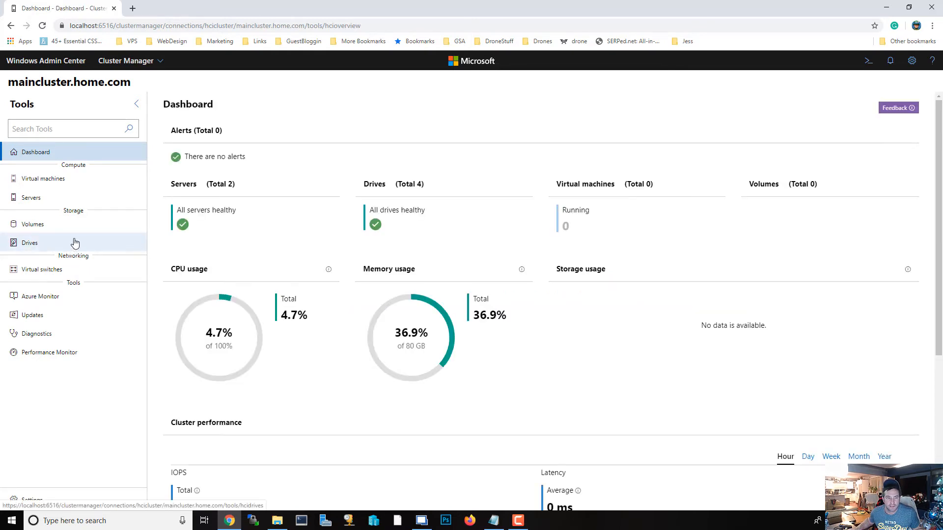
mouse_move(438, 189)
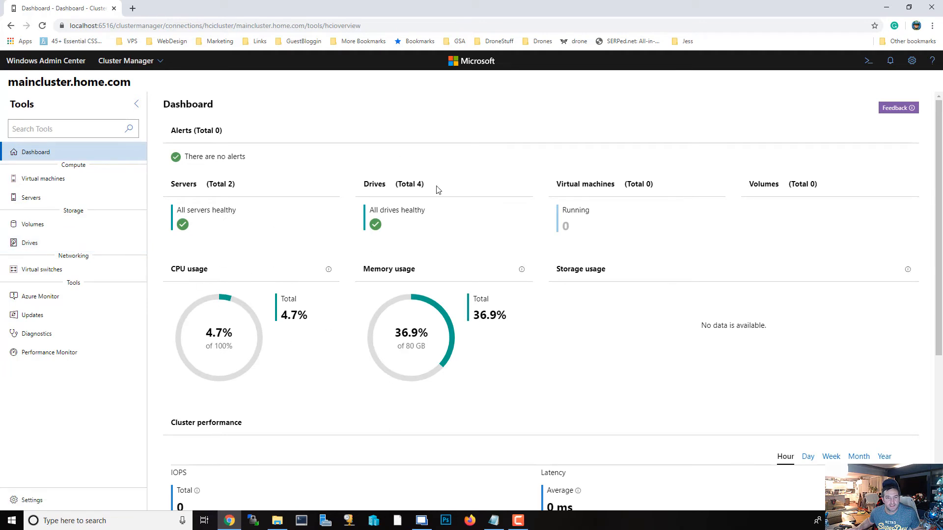
scroll("down", 3)
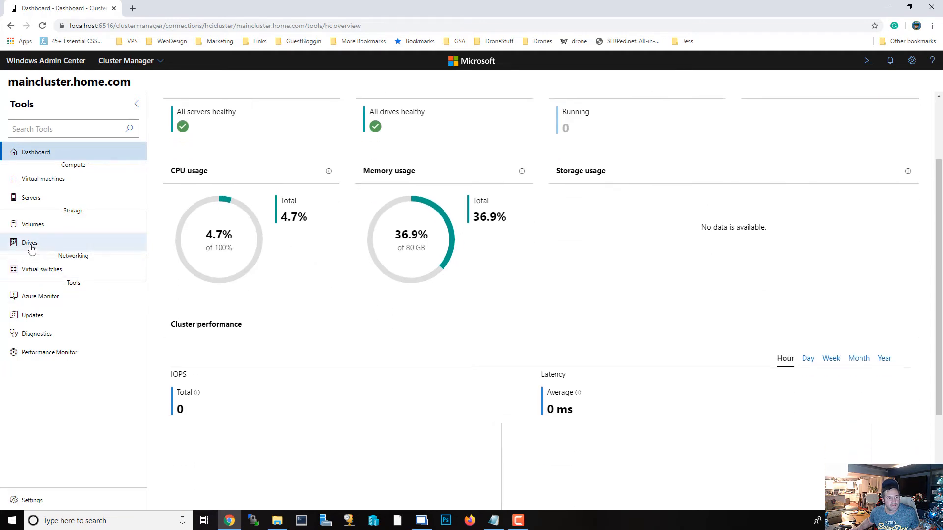
Review the cluster's Drives summary: four healthy drives, 3.63 TB available in ClusterData.
left_click(30, 242)
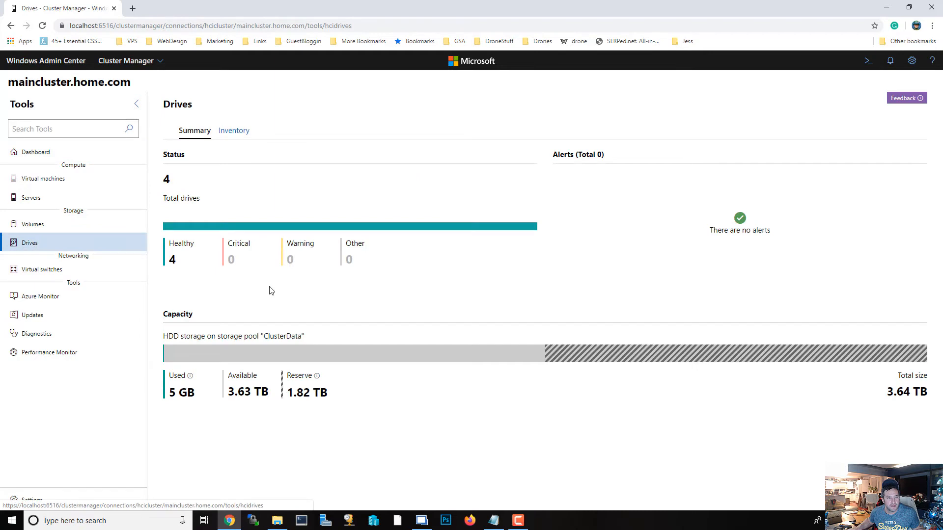
mouse_move(189, 346)
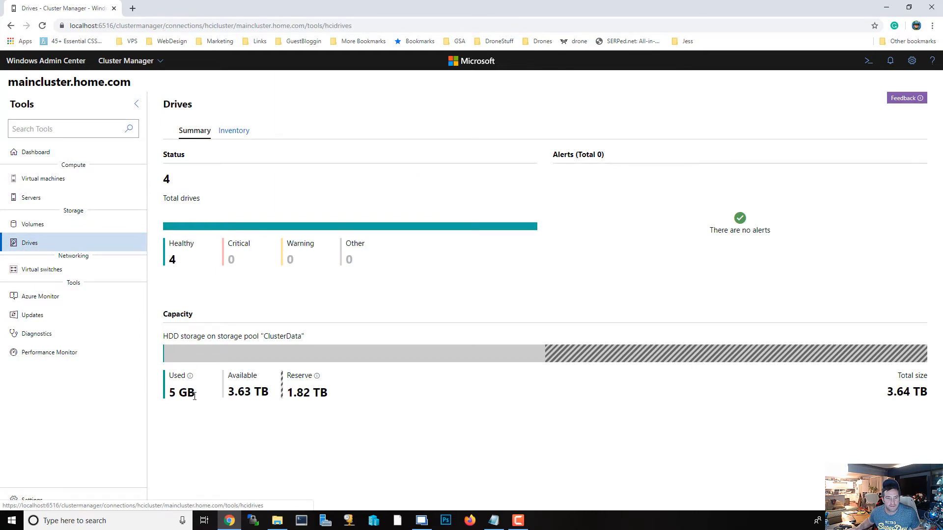
double_click(247, 391)
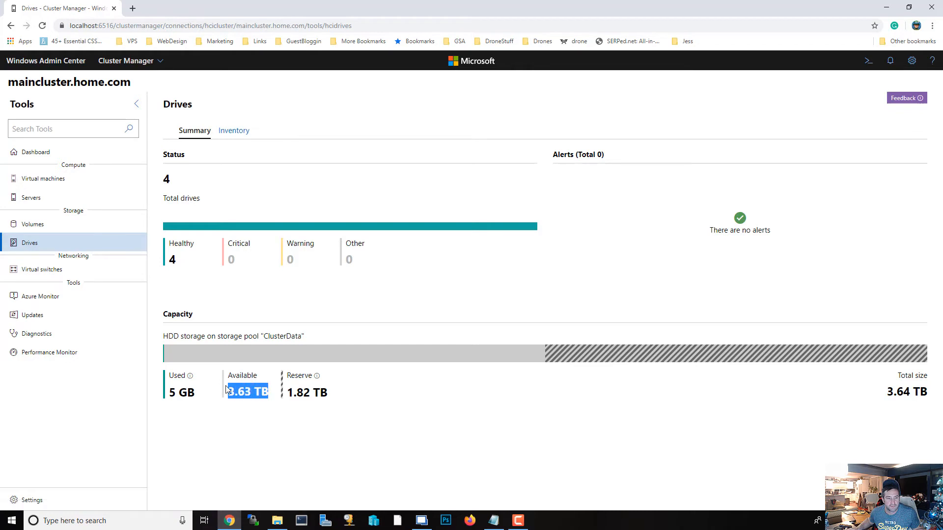
mouse_move(334, 397)
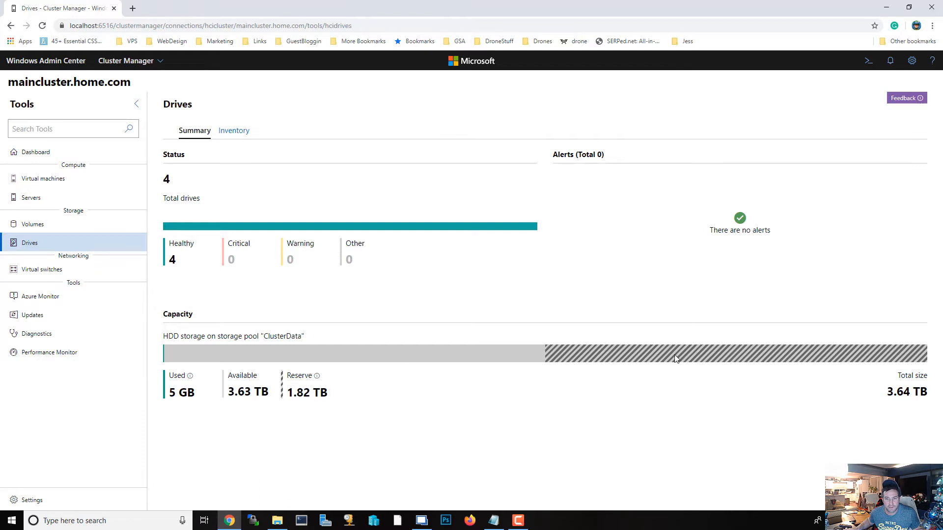
mouse_move(286, 396)
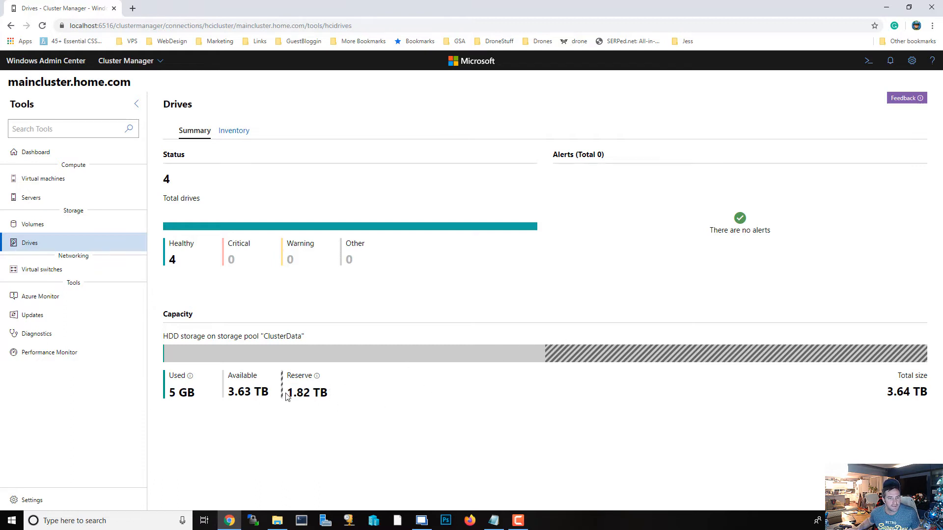
mouse_move(317, 375)
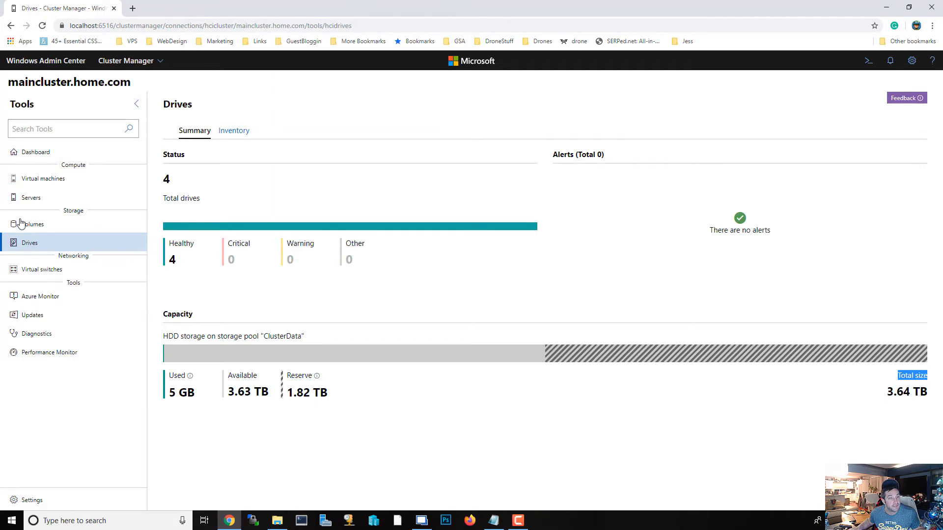
From the empty Volumes inventory, start a new Volume01 two-way mirror volume.
left_click(32, 224)
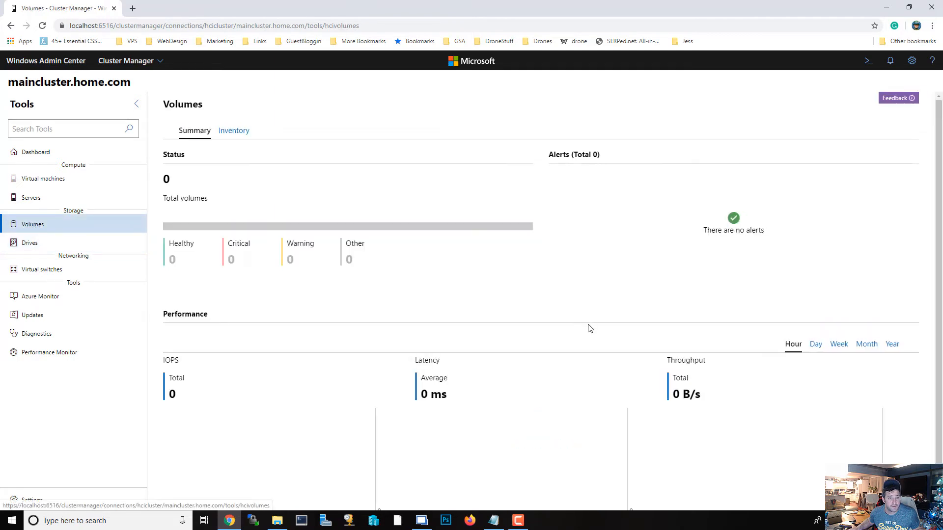
mouse_move(270, 123)
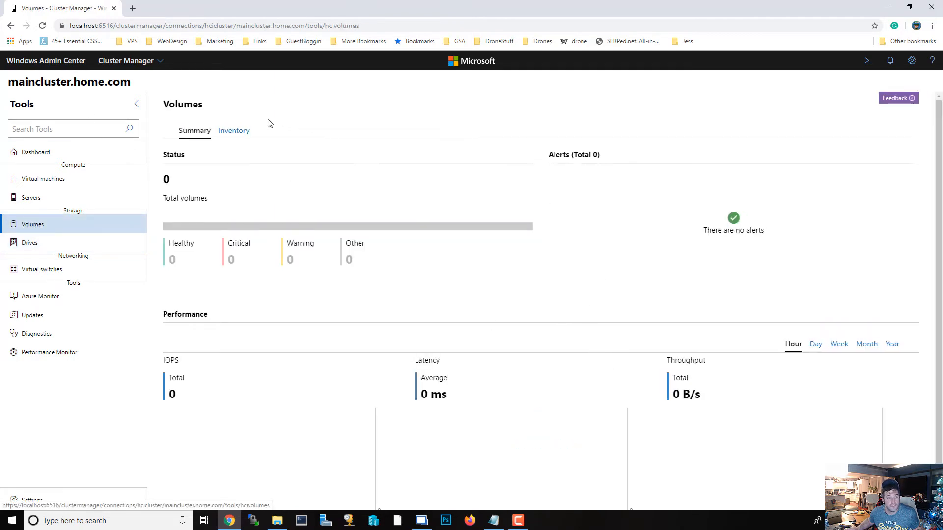
left_click(233, 131)
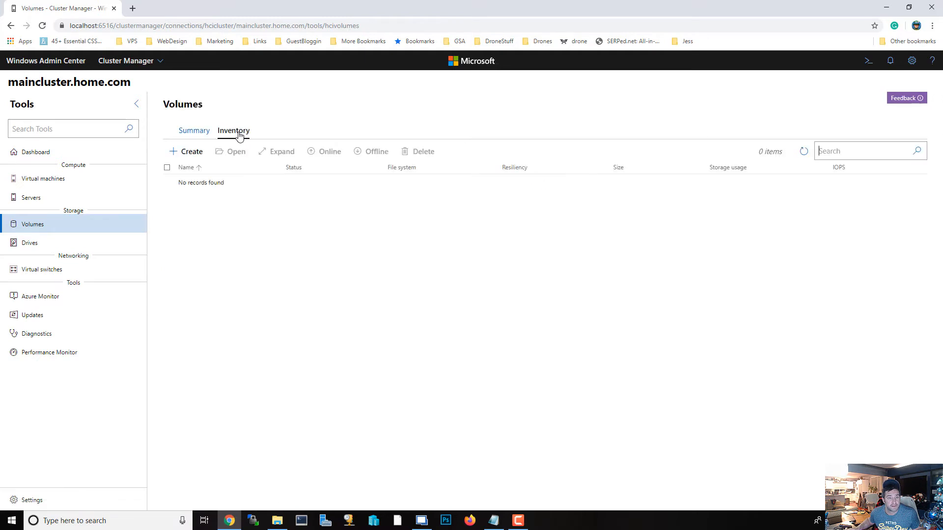
left_click(191, 150)
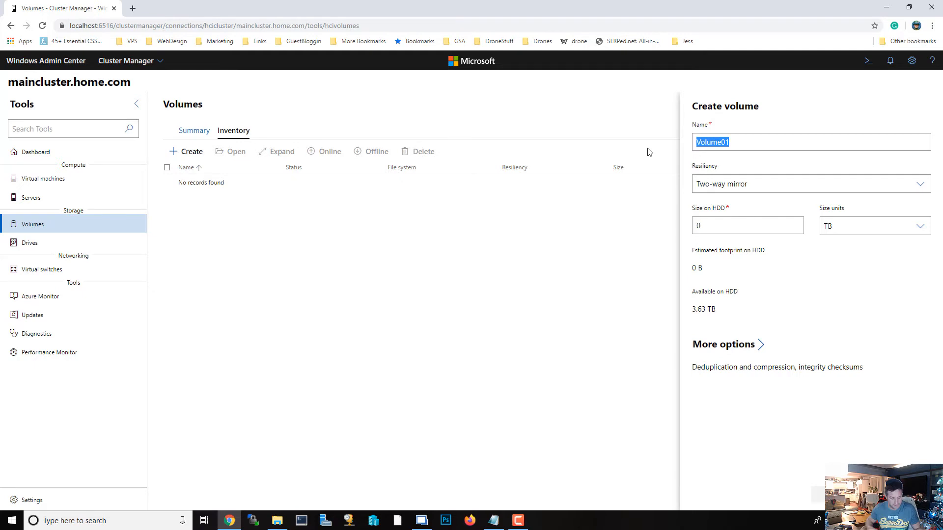
Name the new volume MainStorage.
type("MA")
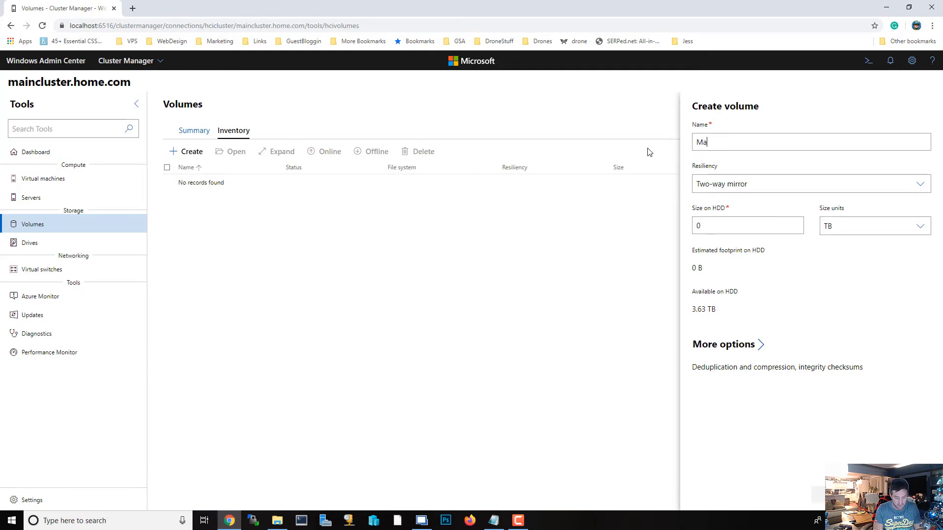
type("inStorage")
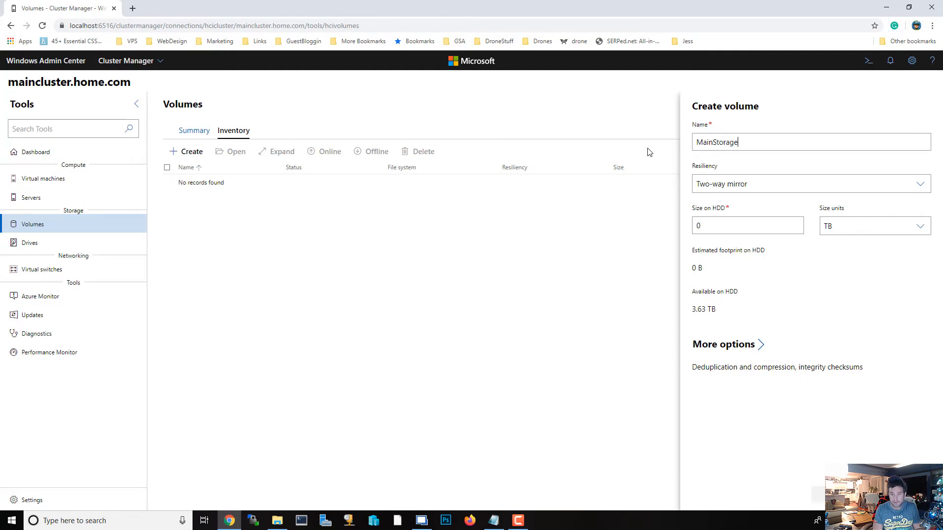
left_click(810, 183)
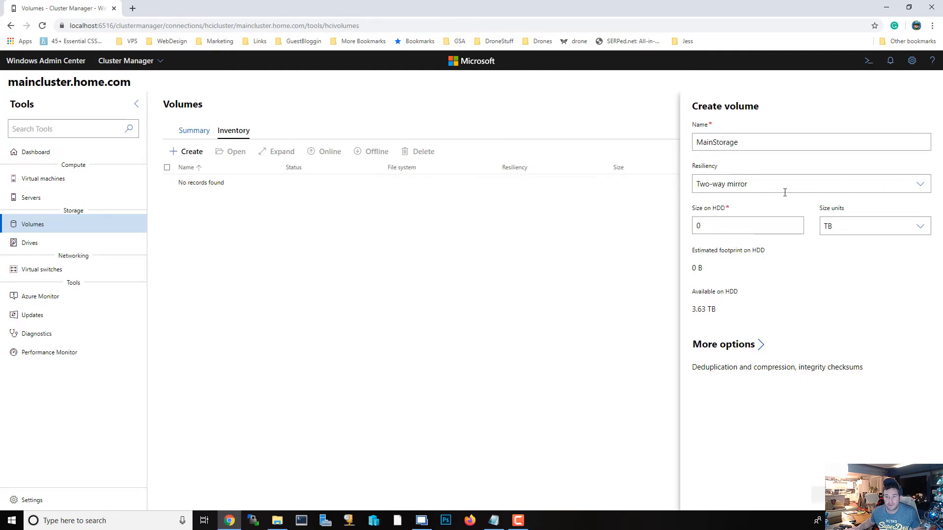
Set the volume size to 1700 GB, giving a 3.32 TB HDD footprint.
double_click(702, 308)
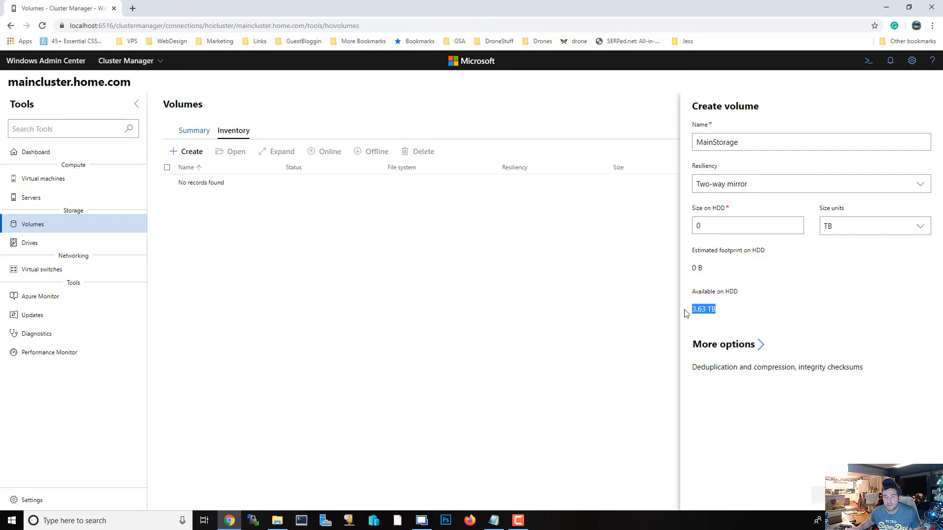
left_click(747, 225)
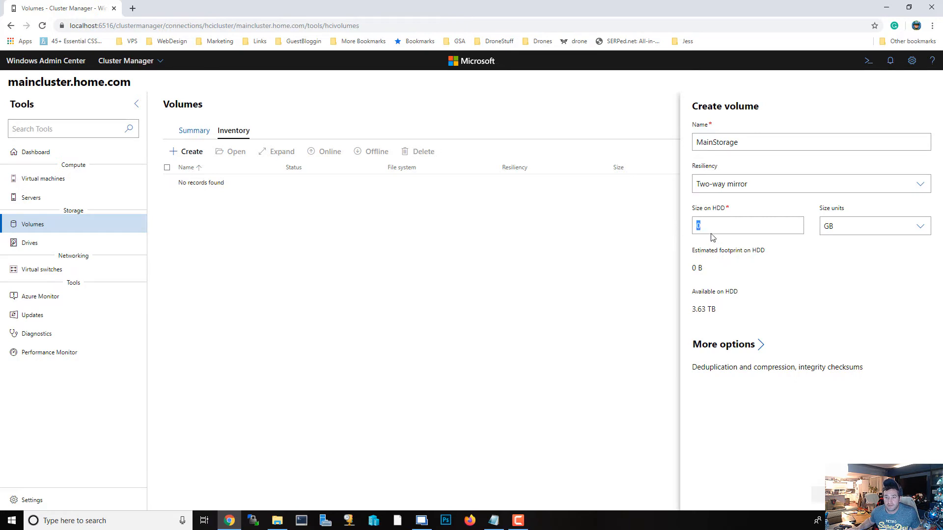
type("1500")
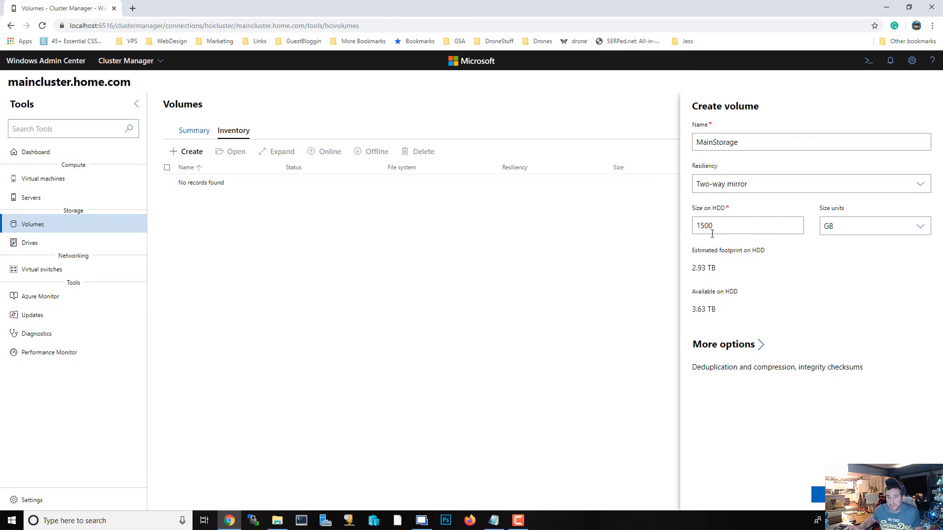
double_click(702, 268)
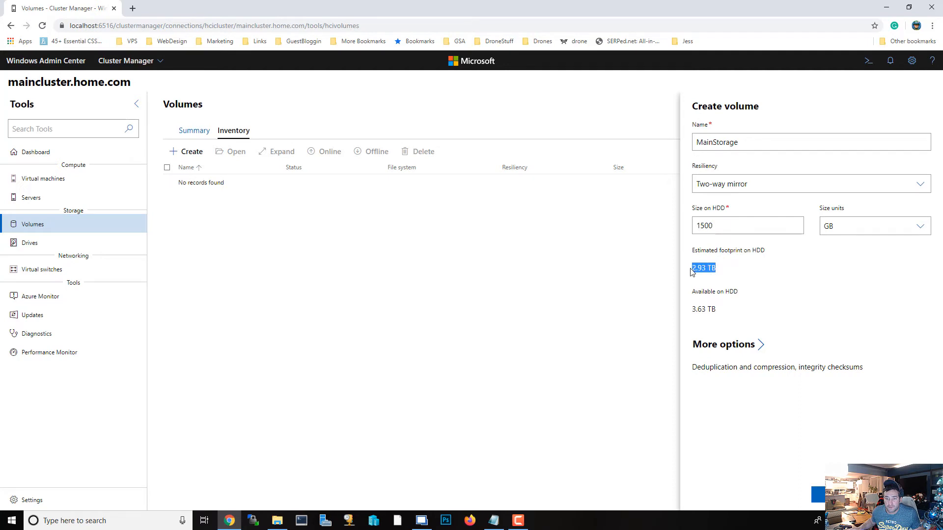
mouse_move(764, 320)
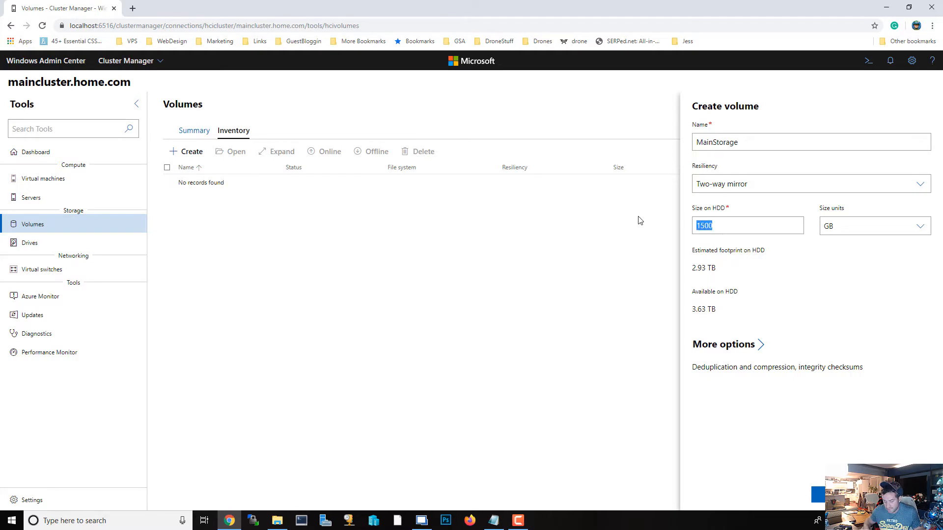
type("1700")
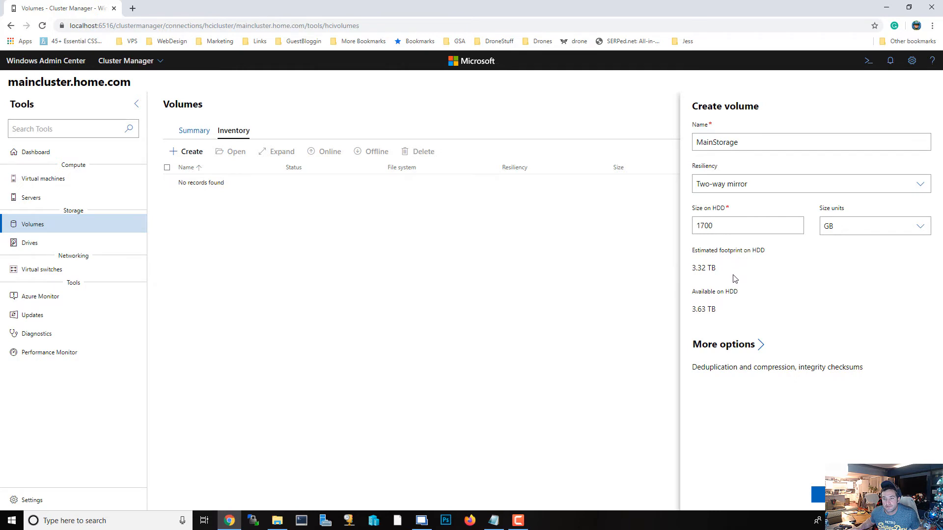
double_click(706, 268)
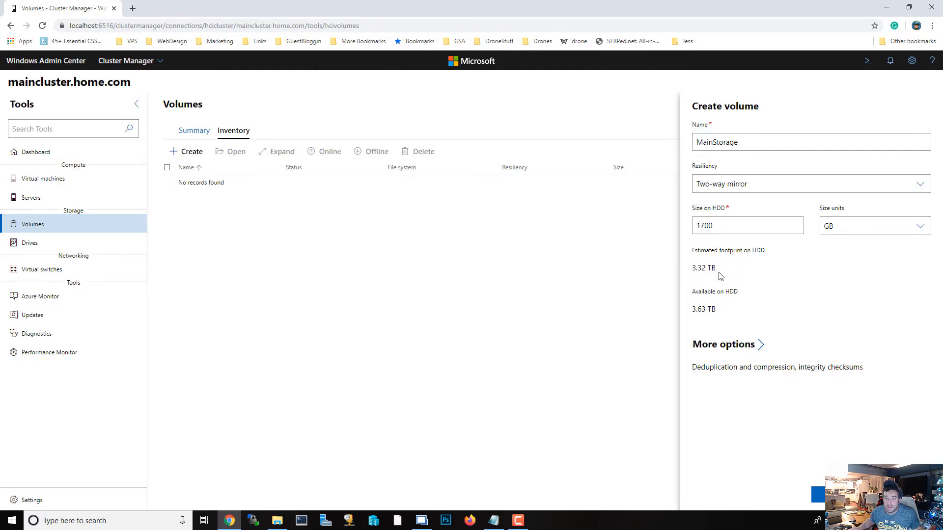
mouse_move(749, 354)
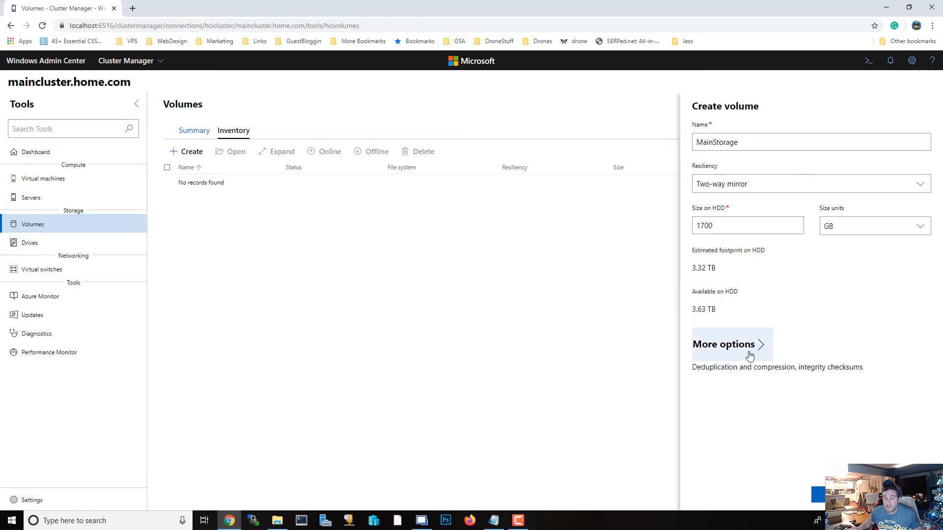
Enable deduplication and compression on MainStorage with the Hyper-V data type.
left_click(724, 343)
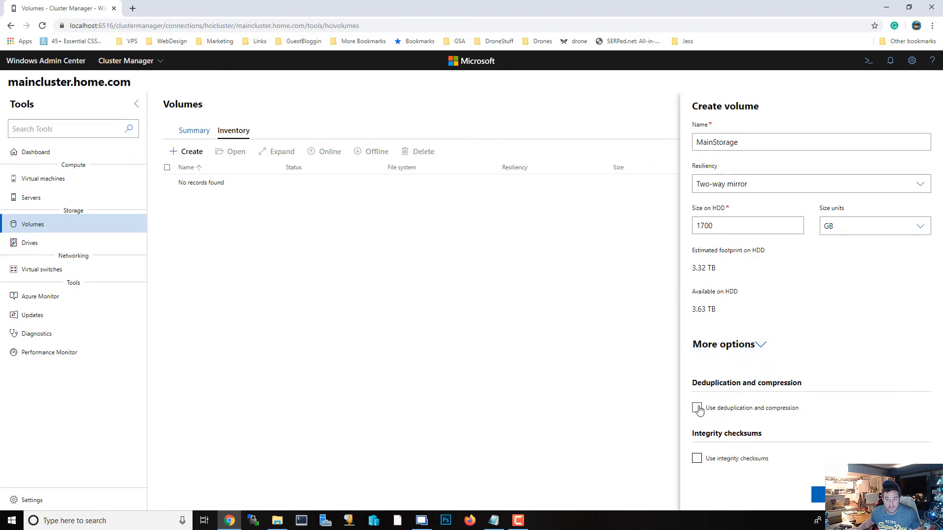
left_click(697, 407)
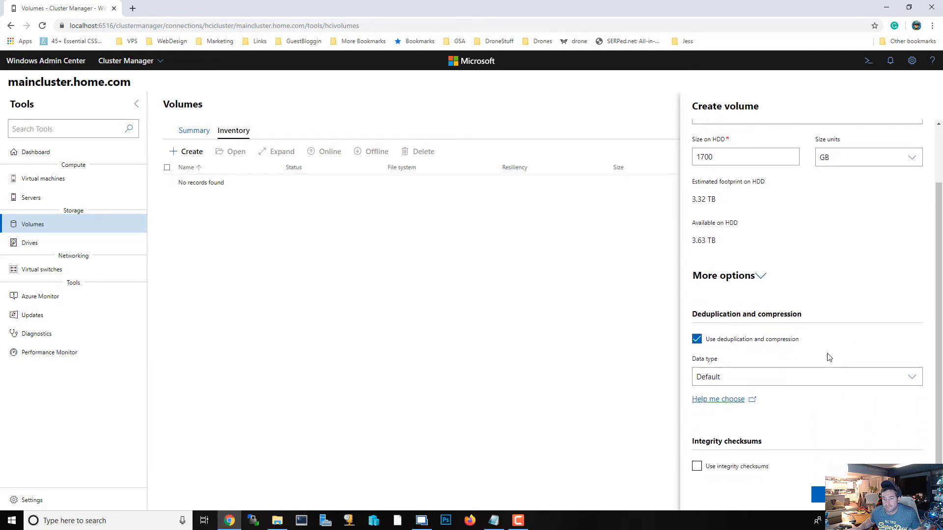
left_click(804, 376)
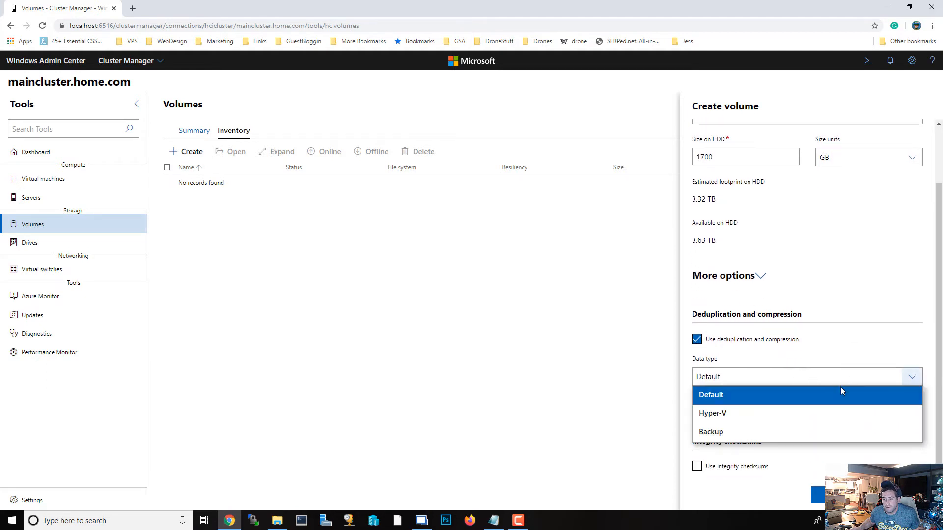
left_click(711, 412)
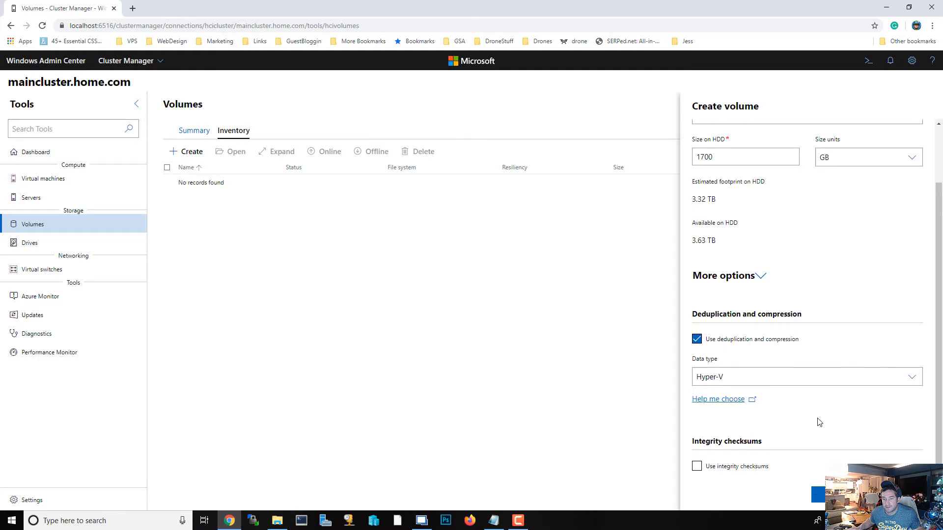
mouse_move(787, 411)
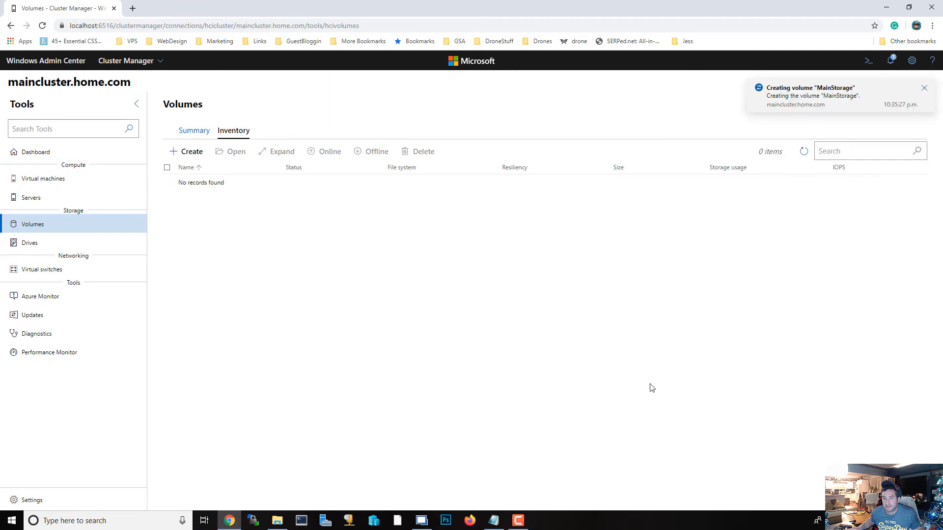
mouse_move(512, 327)
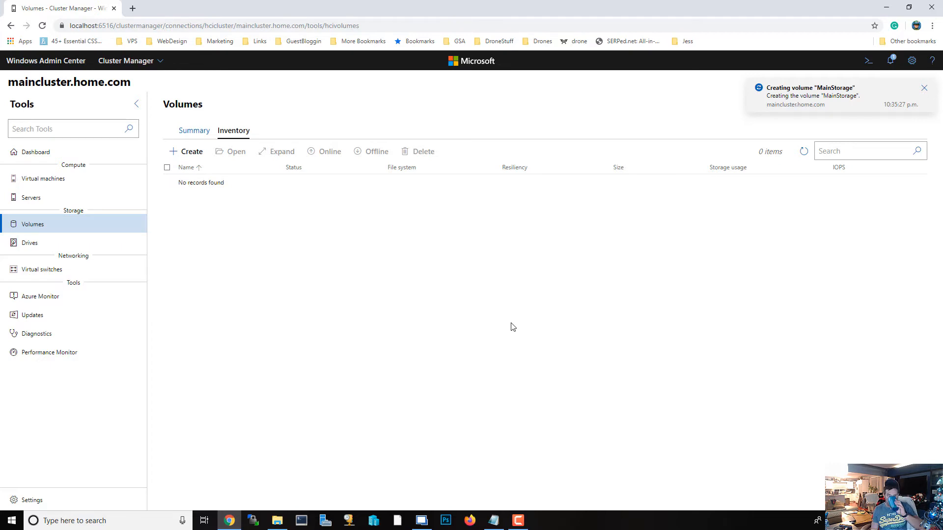
Verify MainStorage is a healthy 1.66 TB two-way mirror, then view virtual switches.
left_click(923, 88)
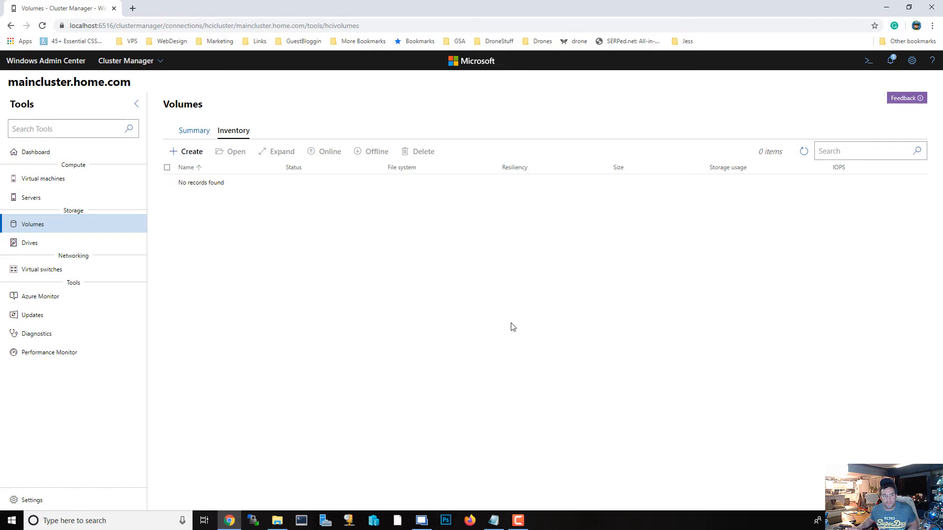
mouse_move(194, 131)
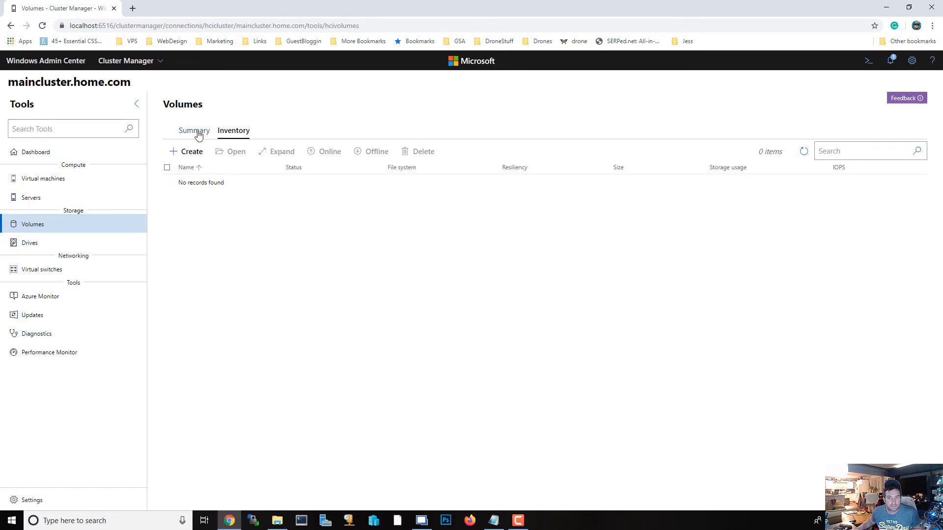
left_click(193, 131)
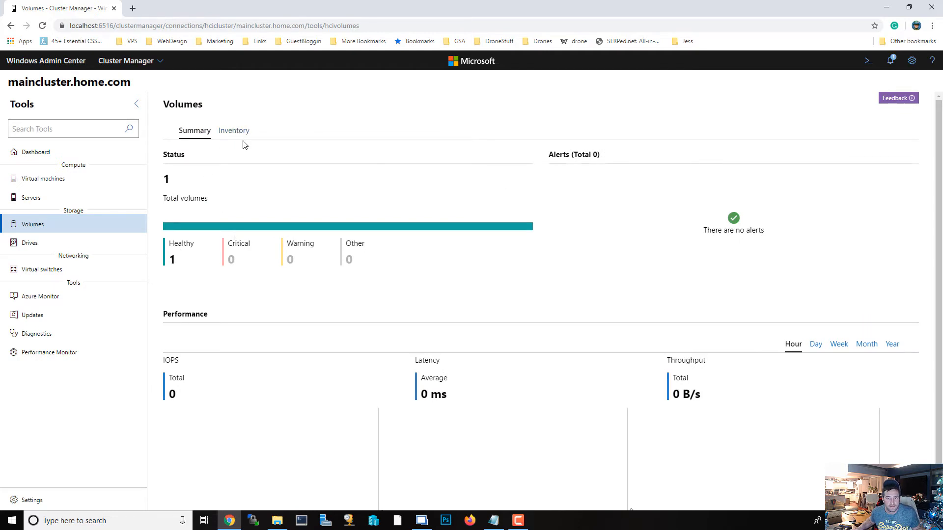
left_click(233, 131)
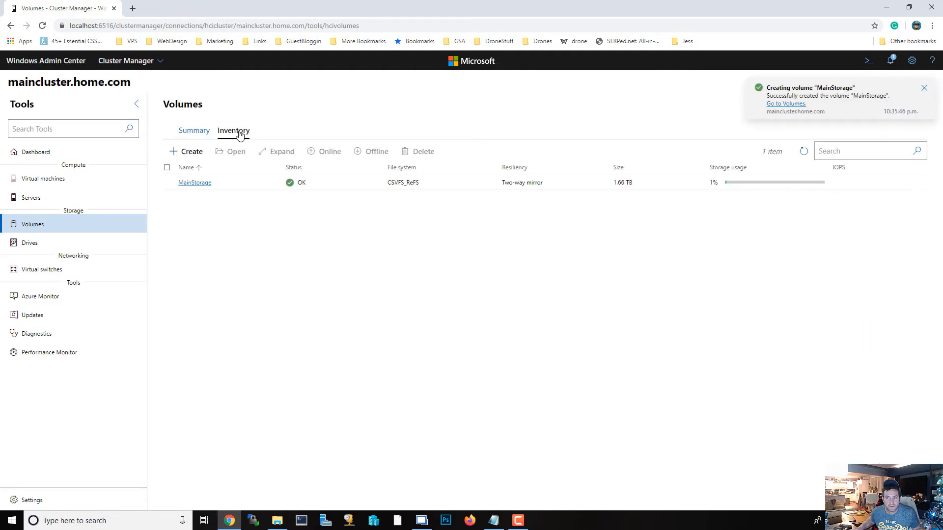
mouse_move(355, 263)
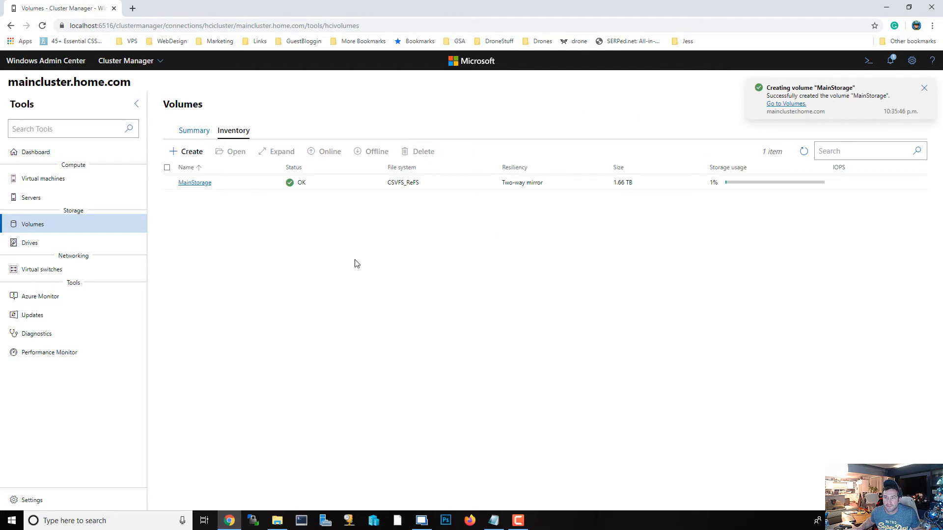
mouse_move(409, 185)
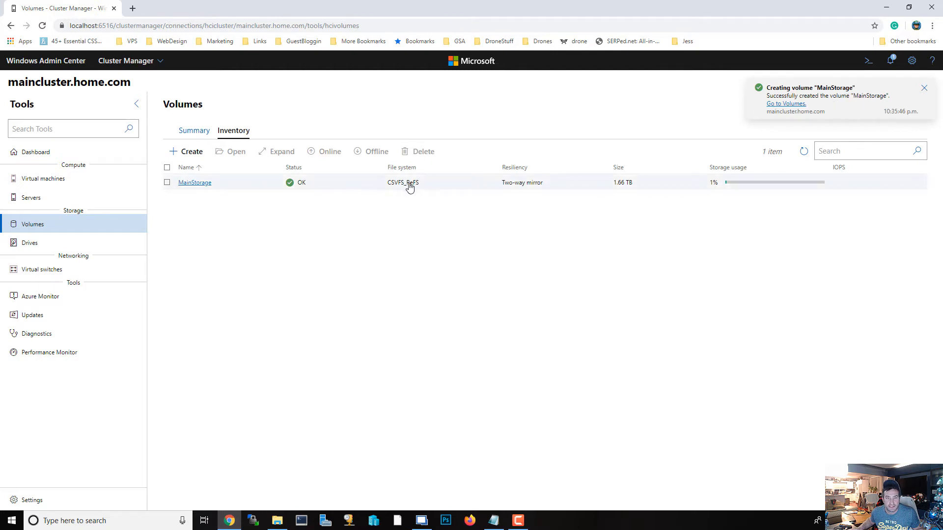
left_click(924, 88)
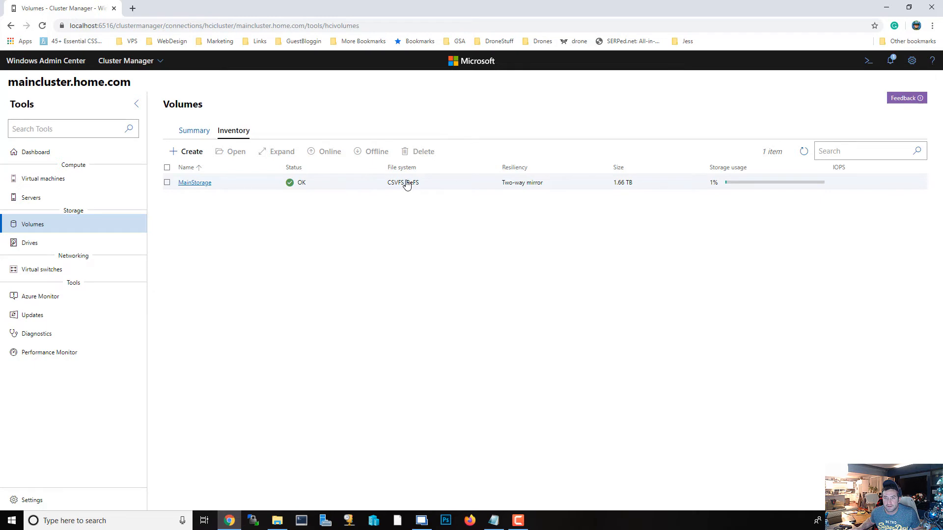
mouse_move(636, 188)
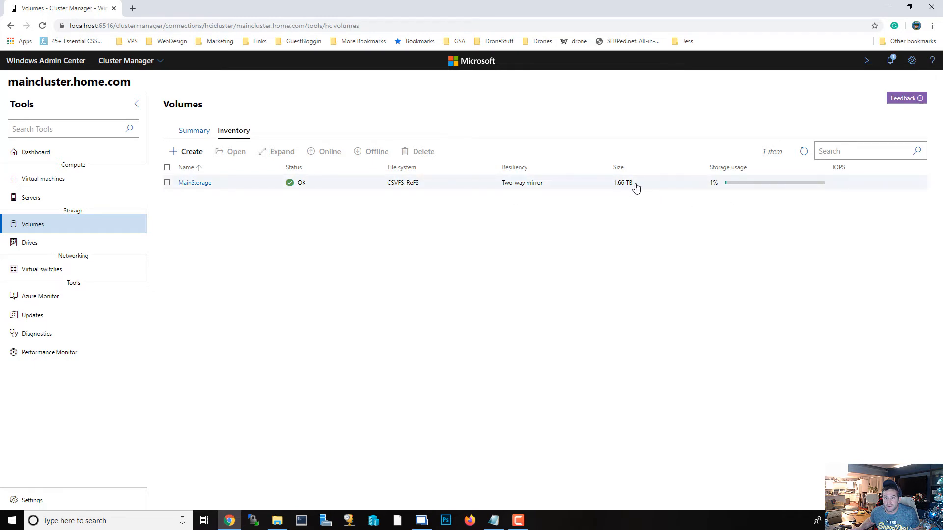
mouse_move(336, 276)
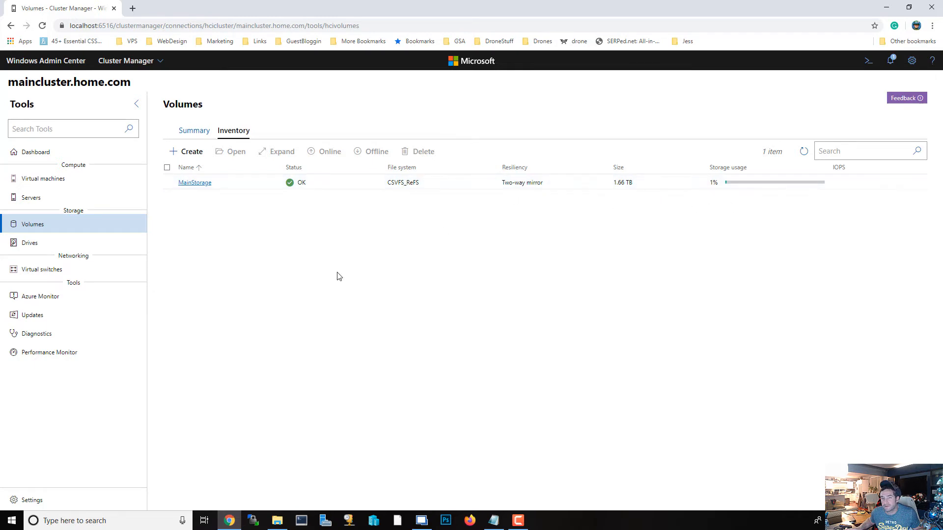
mouse_move(201, 282)
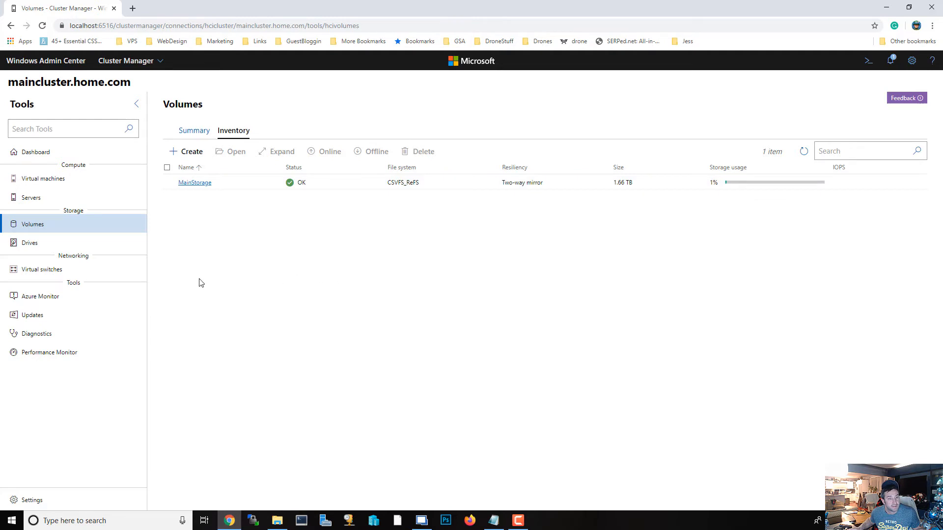
mouse_move(42, 268)
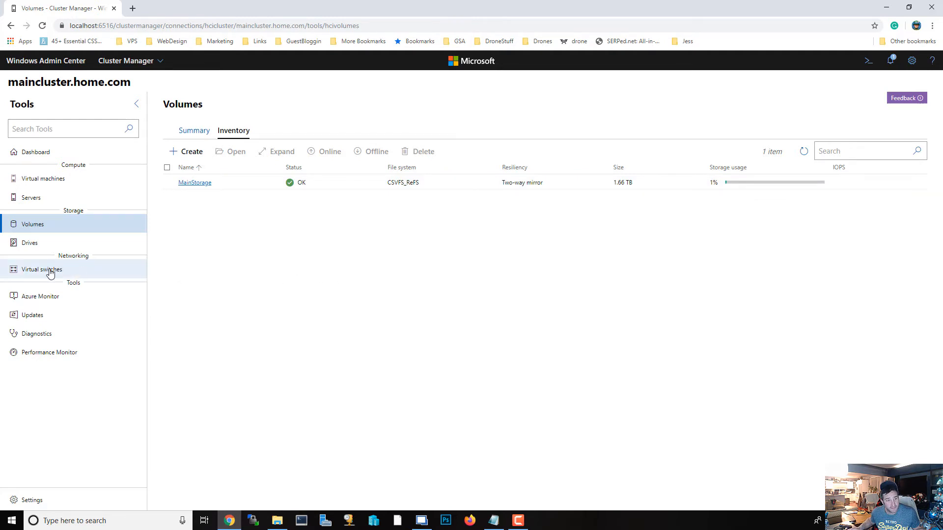
mouse_move(51, 250)
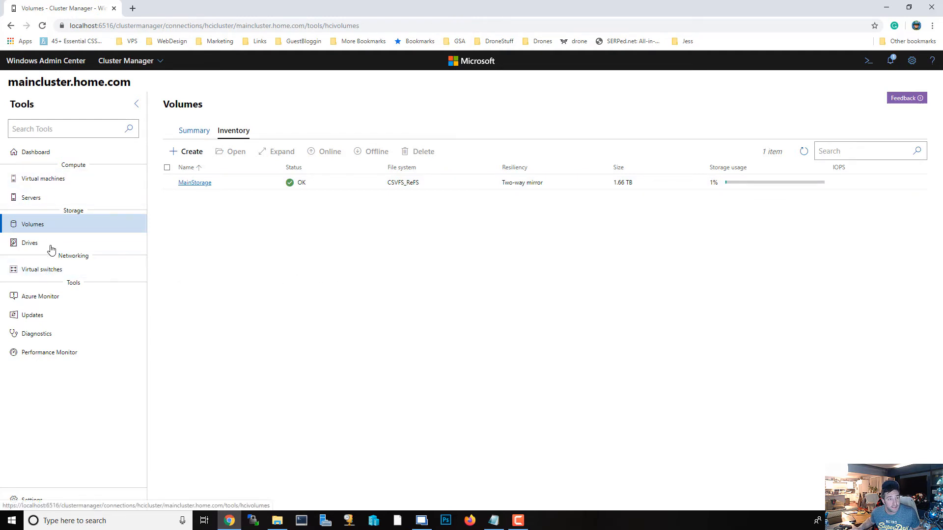
left_click(42, 269)
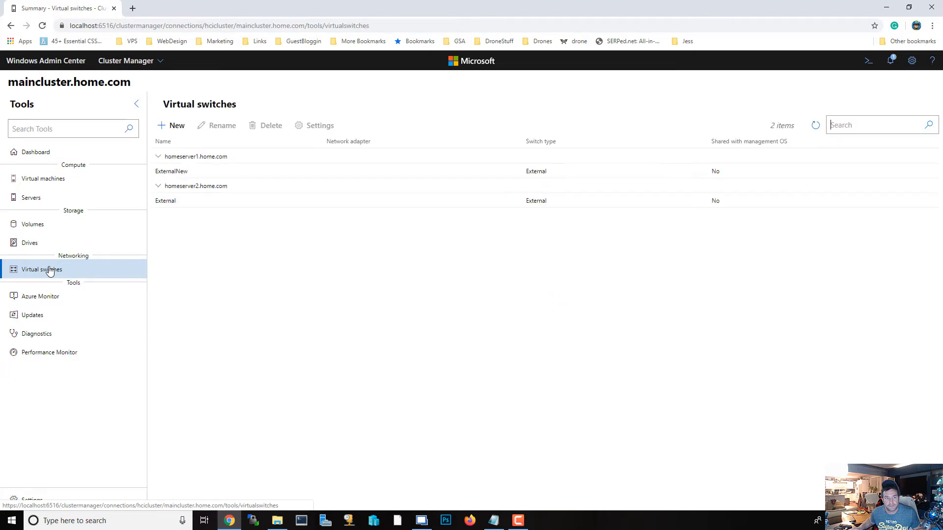
mouse_move(221, 374)
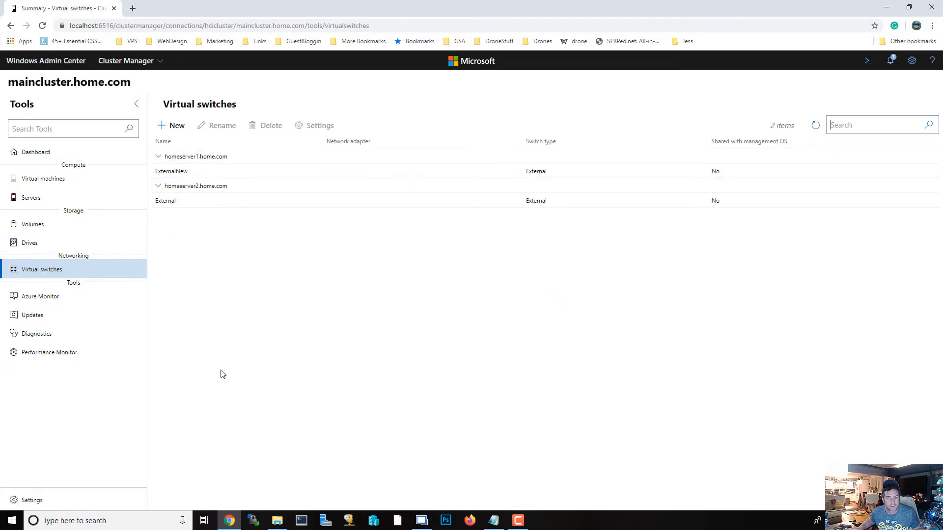
mouse_move(249, 355)
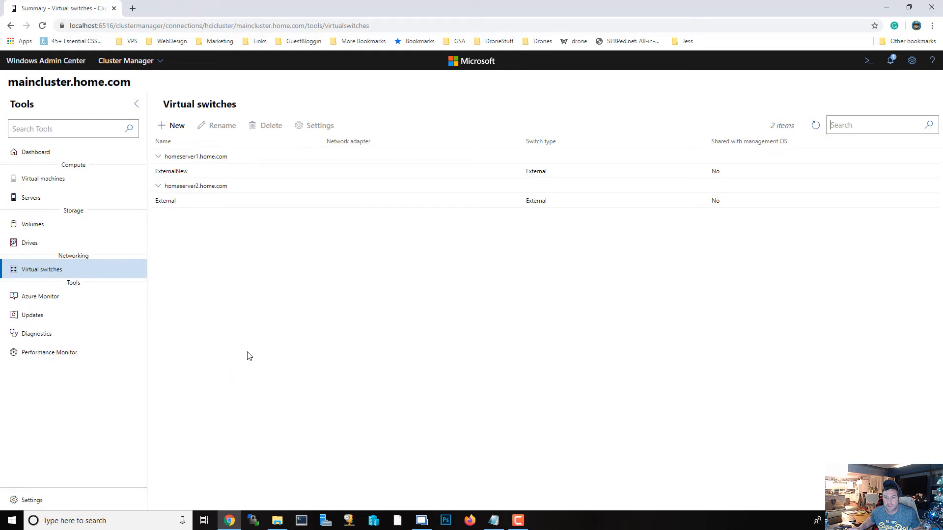
mouse_move(253, 353)
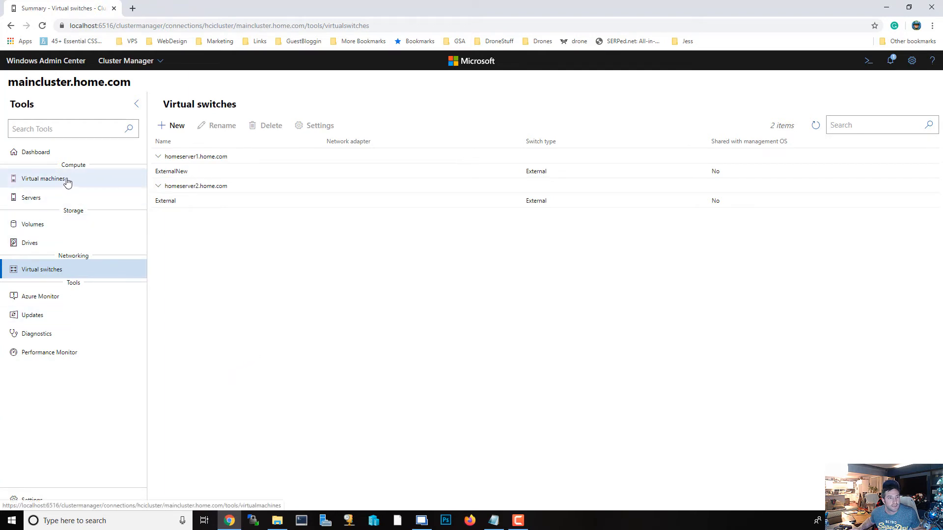
Open maincluster's Virtual machines inventory, which lists zero VMs.
left_click(45, 178)
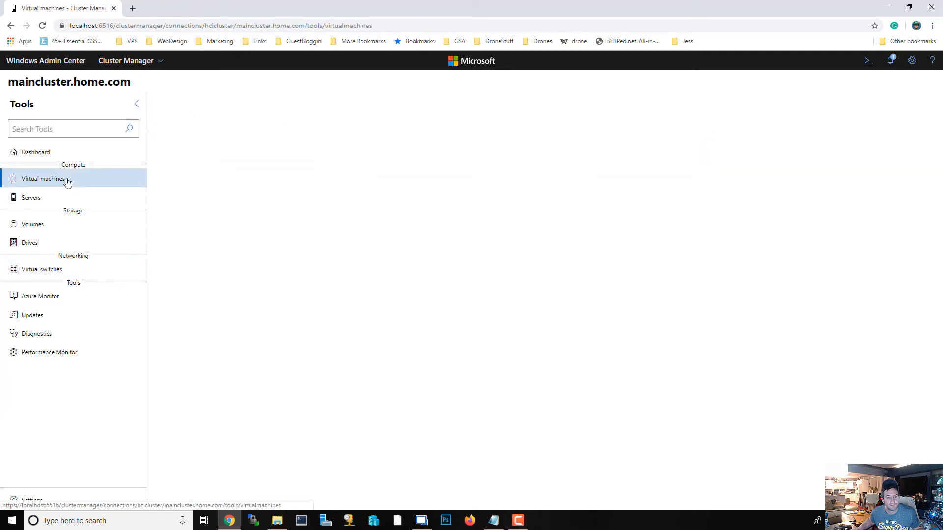
left_click(43, 178)
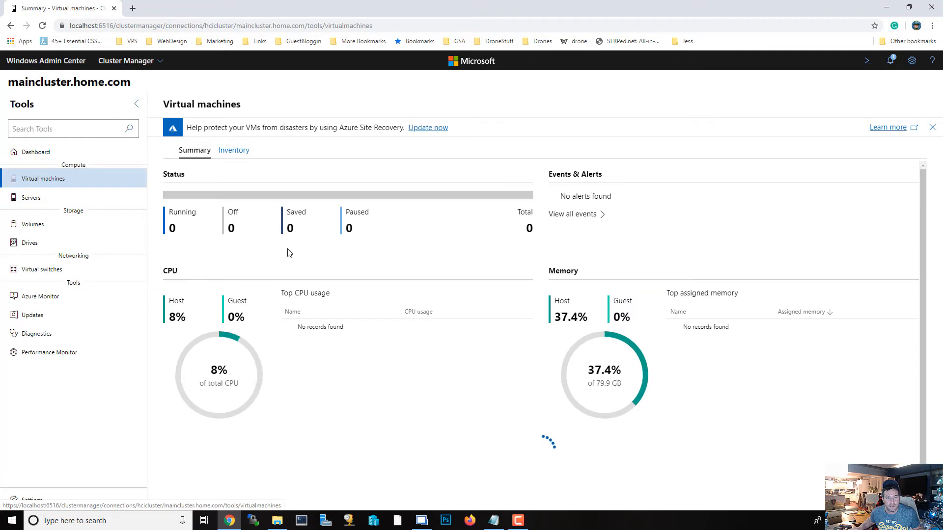
mouse_move(254, 164)
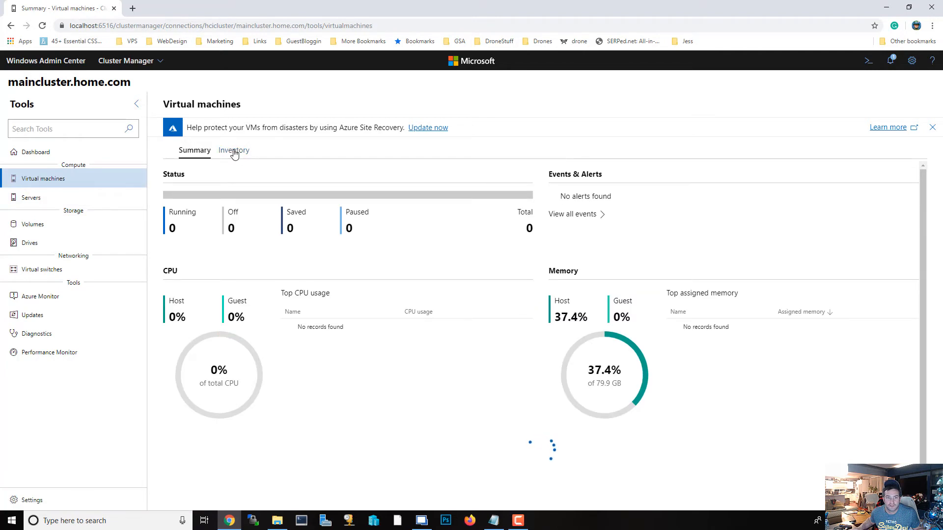
left_click(232, 151)
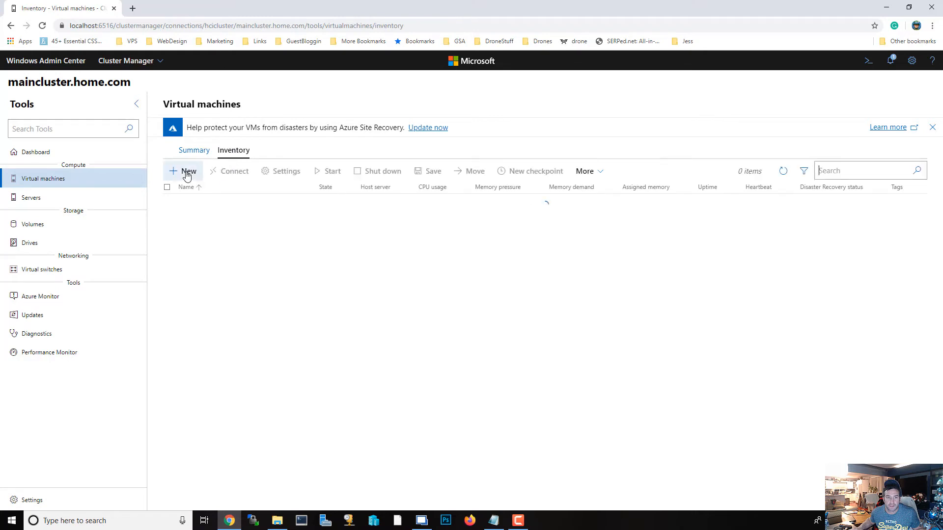
Start a new virtual machine named MainServer and review its Generation 2 setting.
left_click(184, 171)
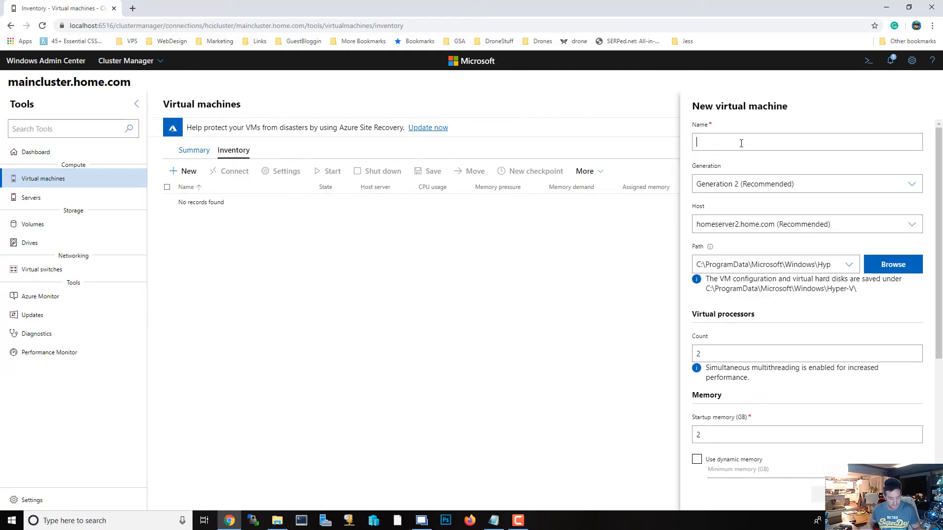
type("MainServer")
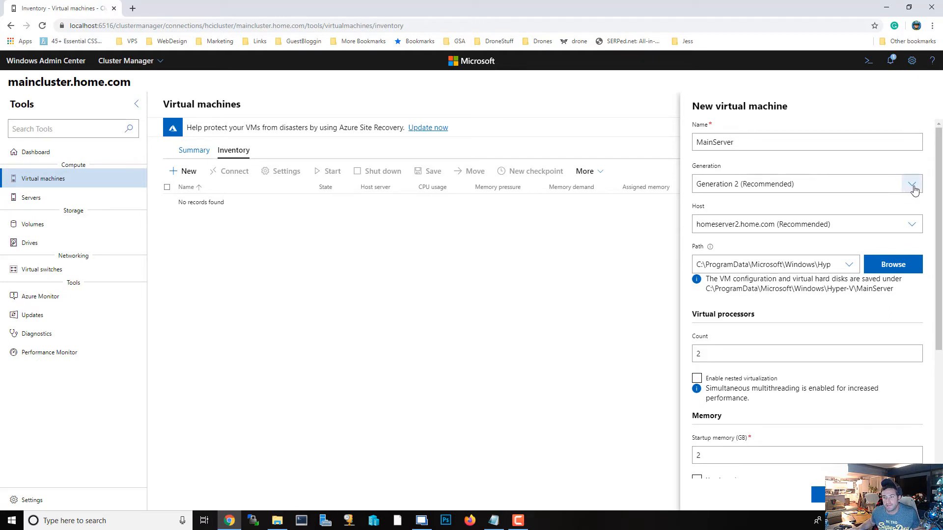
left_click(912, 183)
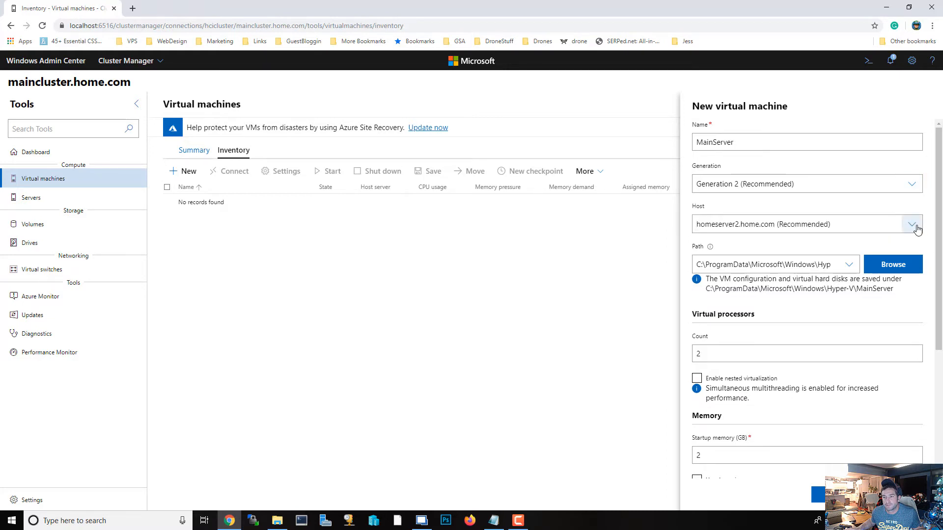
mouse_move(846, 238)
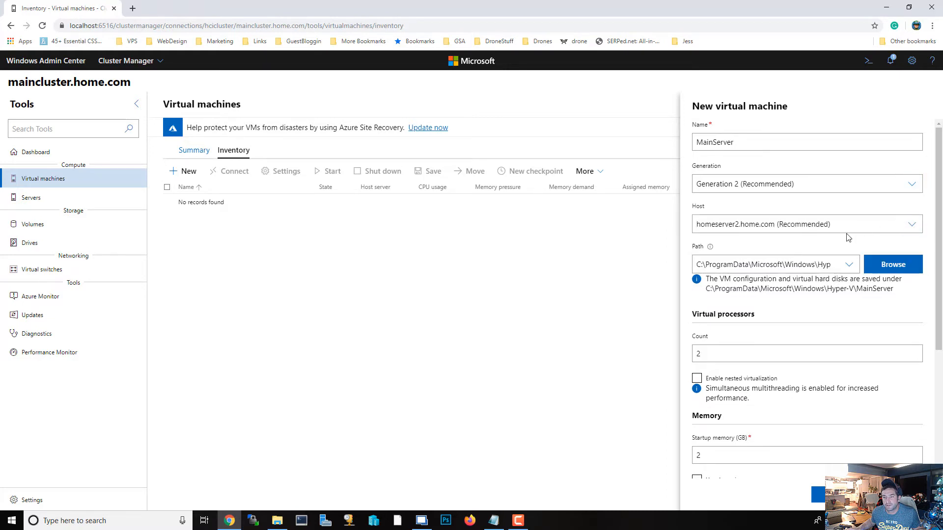
mouse_move(789, 252)
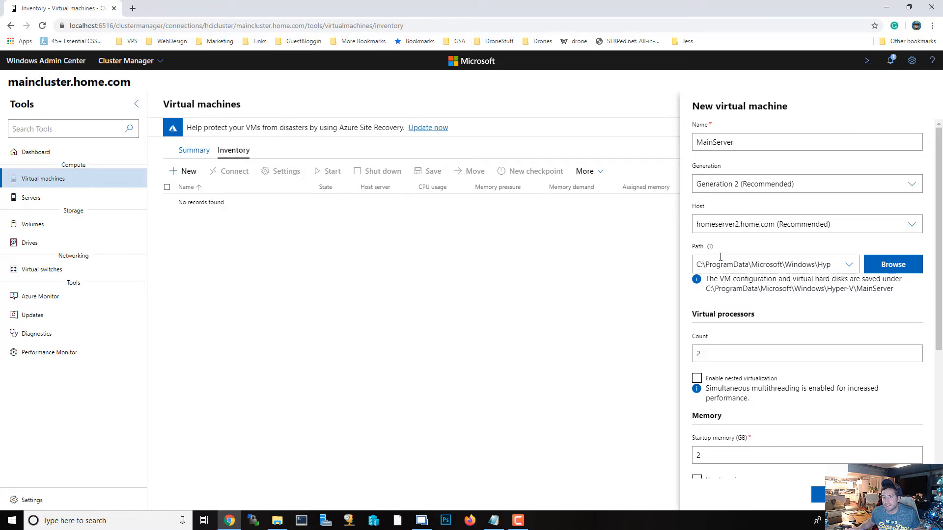
scroll("down", 3)
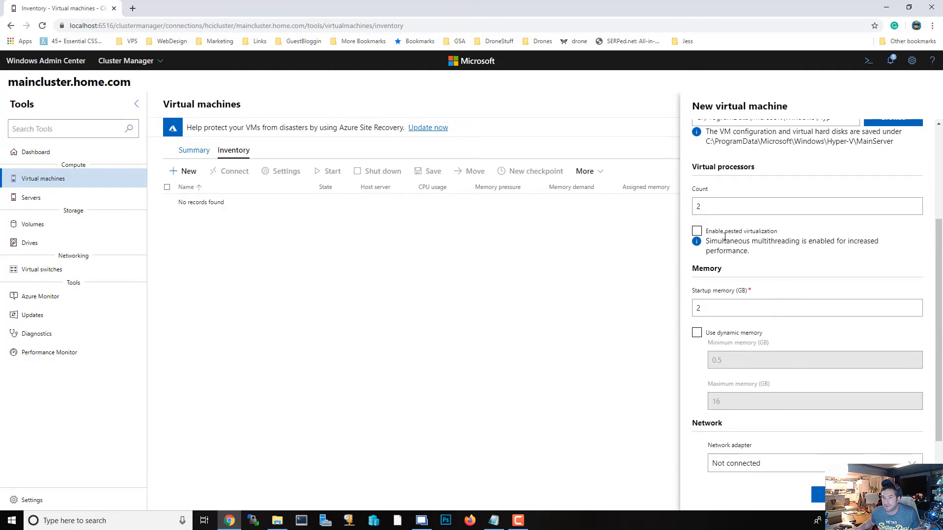
mouse_move(715, 195)
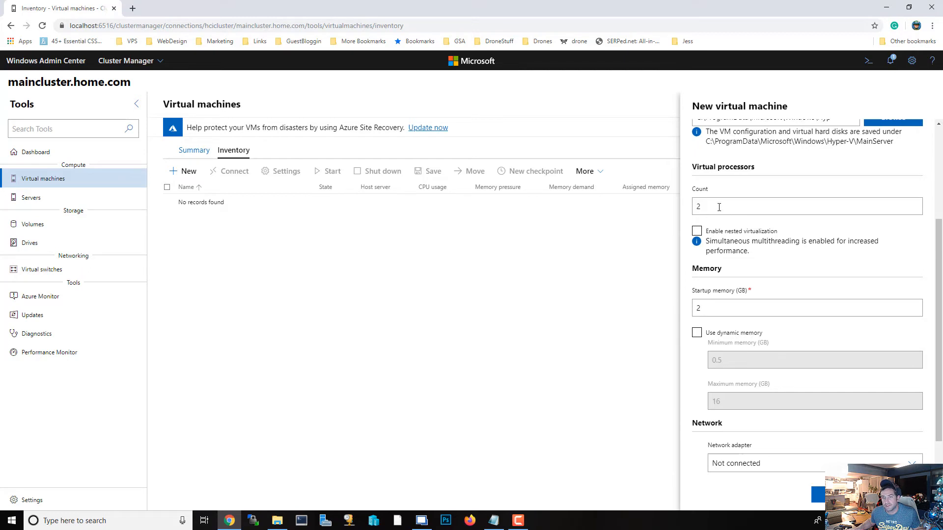
mouse_move(811, 295)
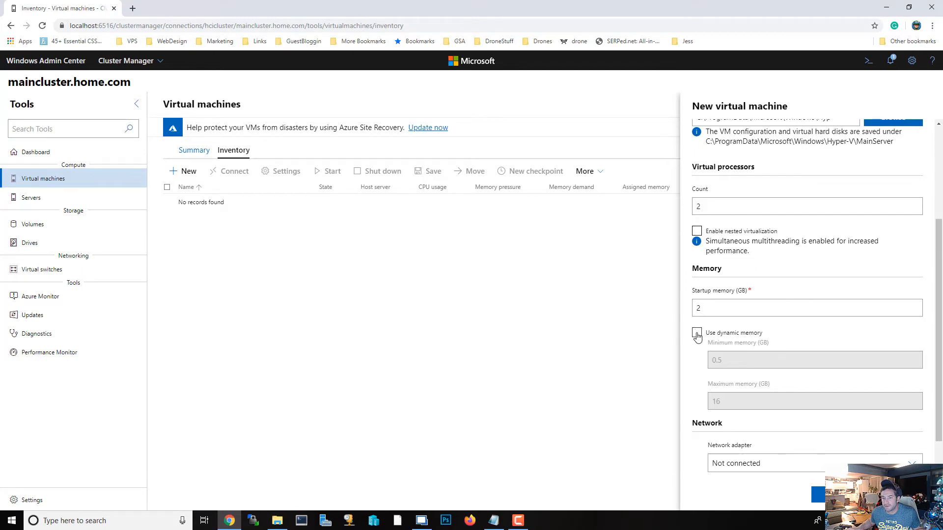
Enable dynamic memory and connect the VM to the External network.
left_click(696, 332)
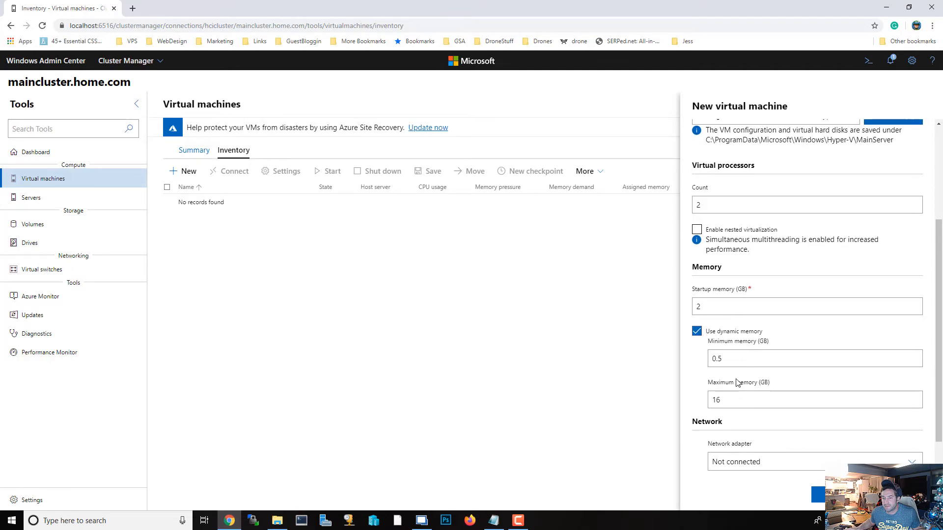
left_click(910, 461)
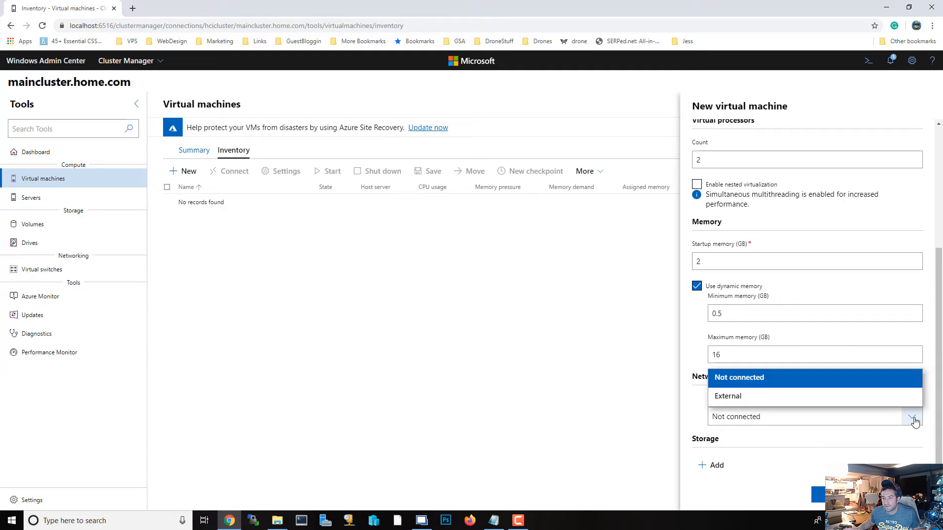
left_click(727, 396)
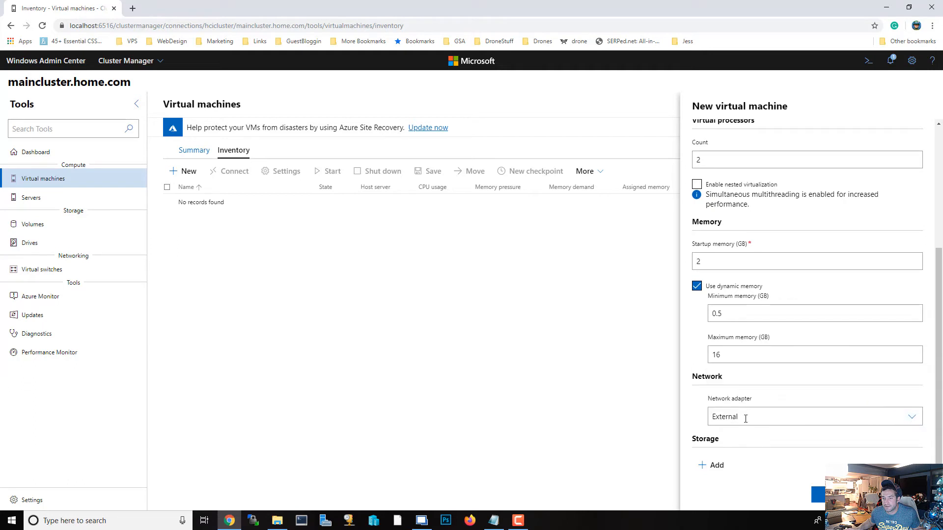
mouse_move(711, 465)
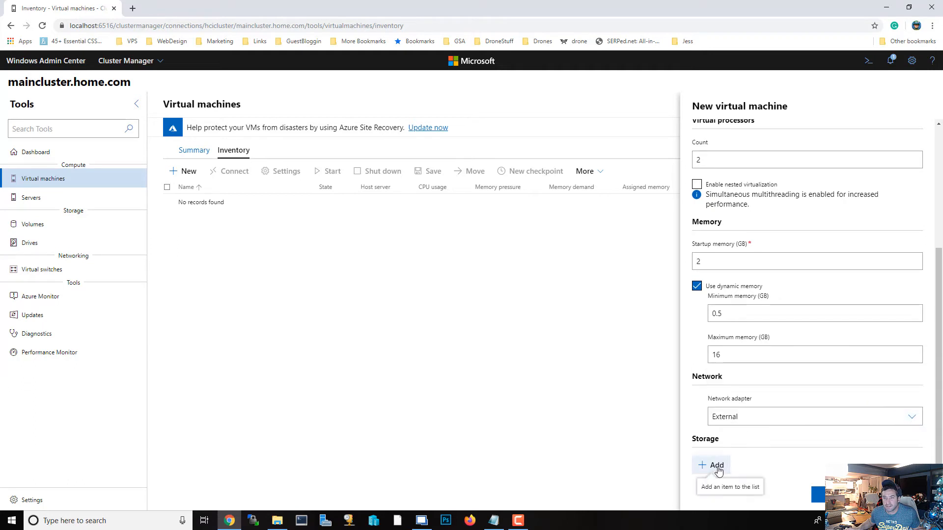
Add a 1600 GB virtual hard disk and choose installing from an ISO image.
left_click(710, 465)
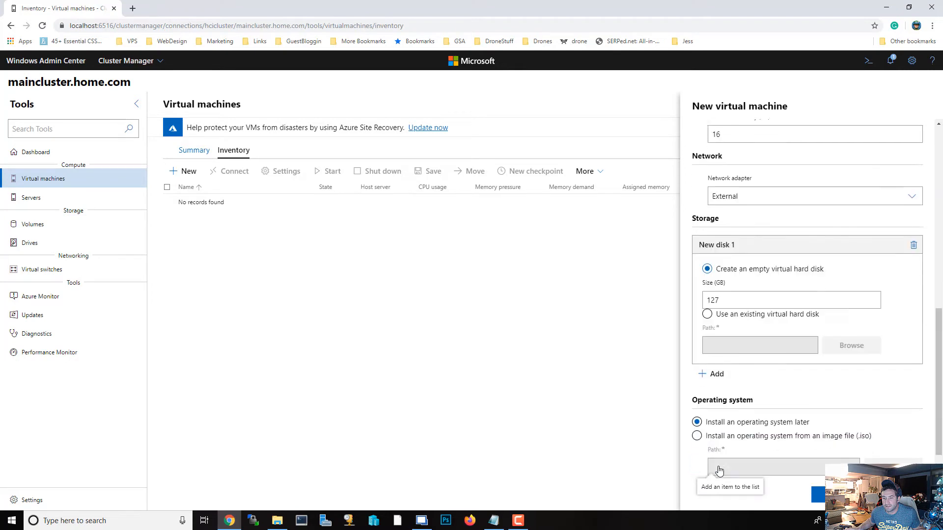
scroll("down", 3)
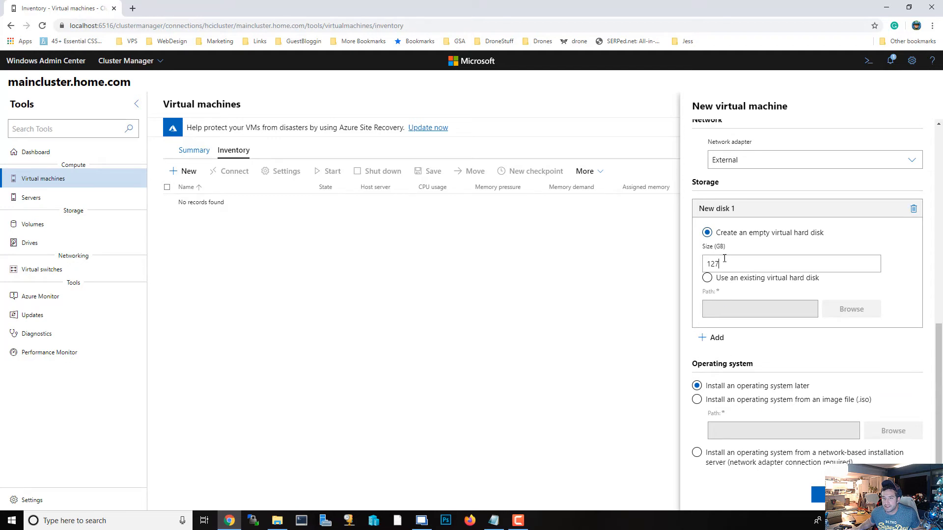
type("1500")
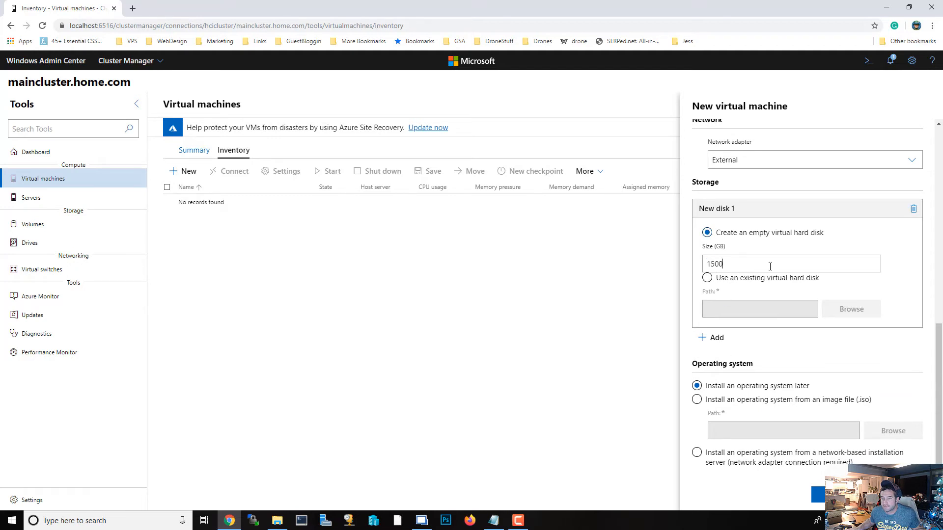
type("16")
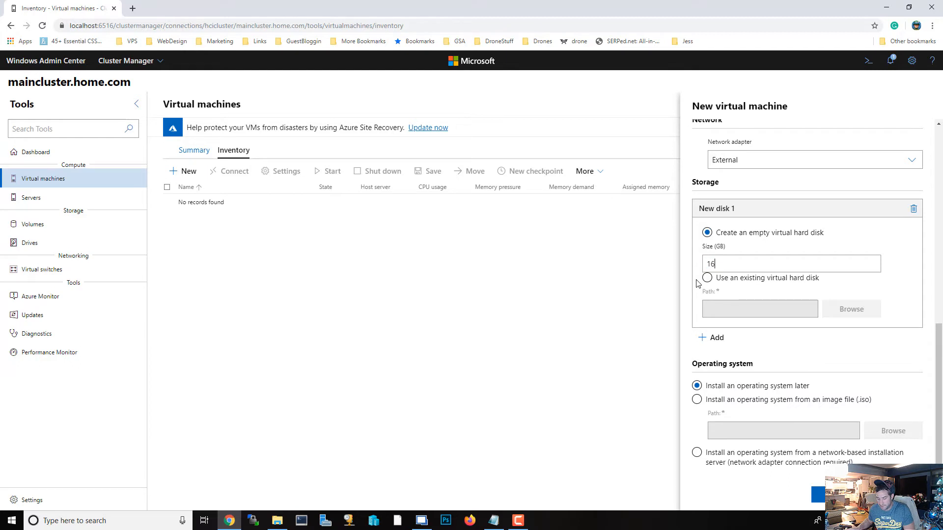
type("00")
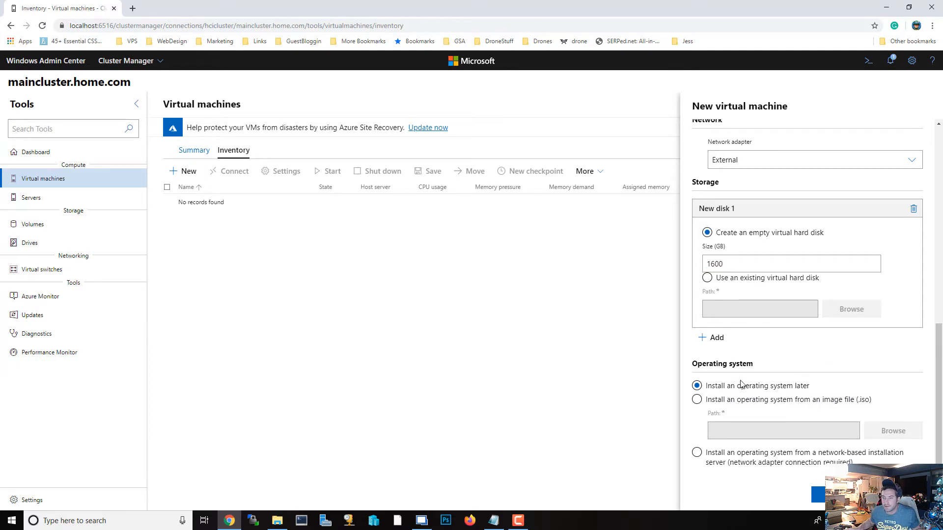
left_click(696, 399)
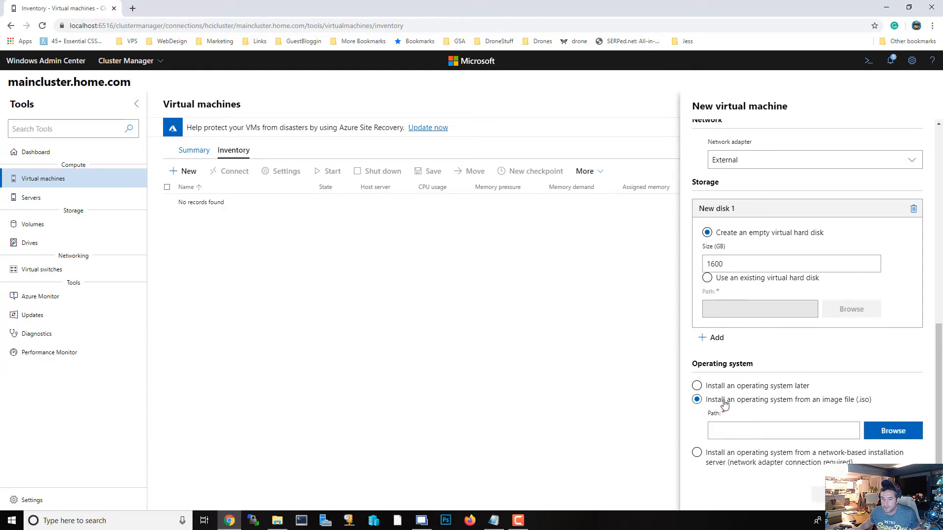
mouse_move(812, 413)
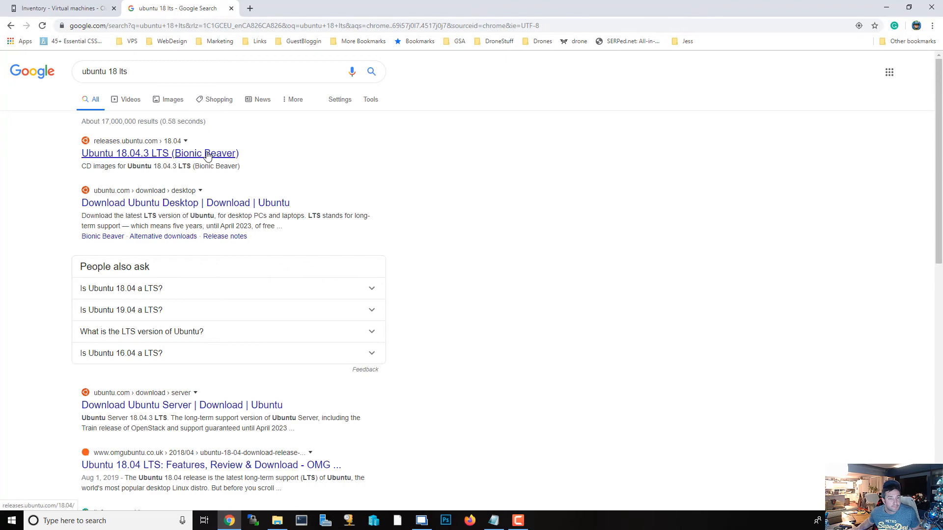
Download the Ubuntu 18.04.3 LTS 64-bit server install image and return to Admin Center.
left_click(160, 153)
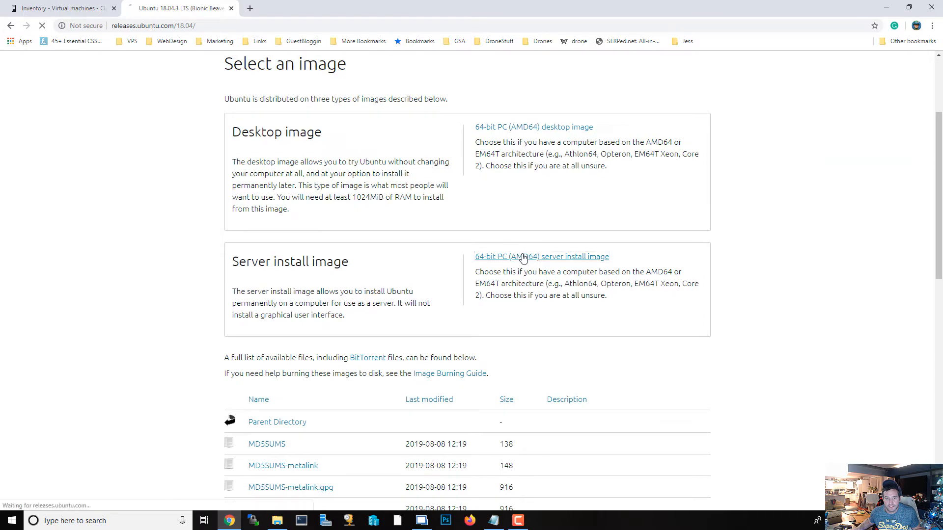
left_click(541, 256)
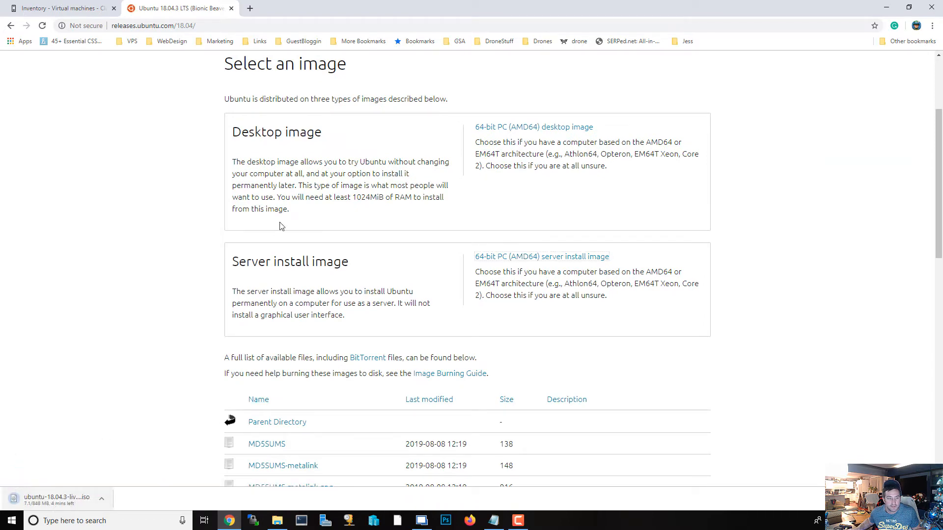
left_click(60, 9)
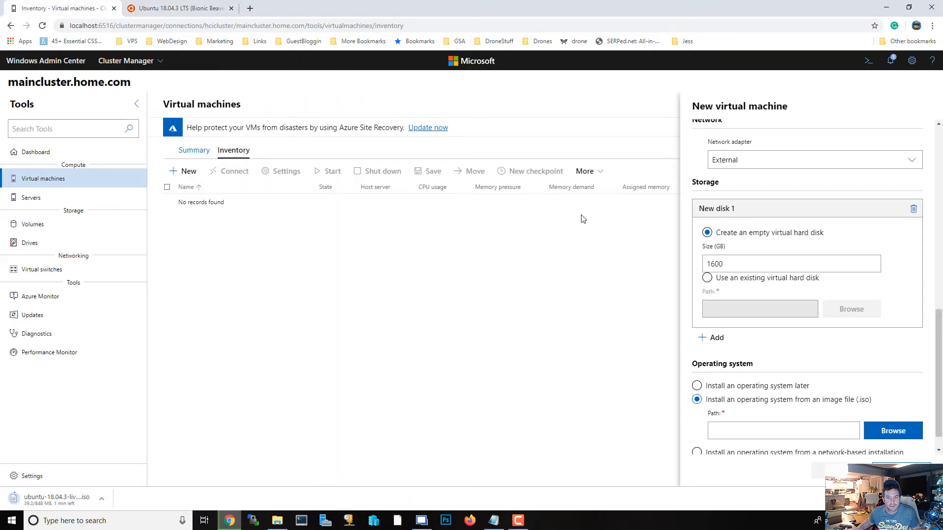
Browse for the Ubuntu 18.04.3 live server ISO as the MainServer install image.
scroll("down", 3)
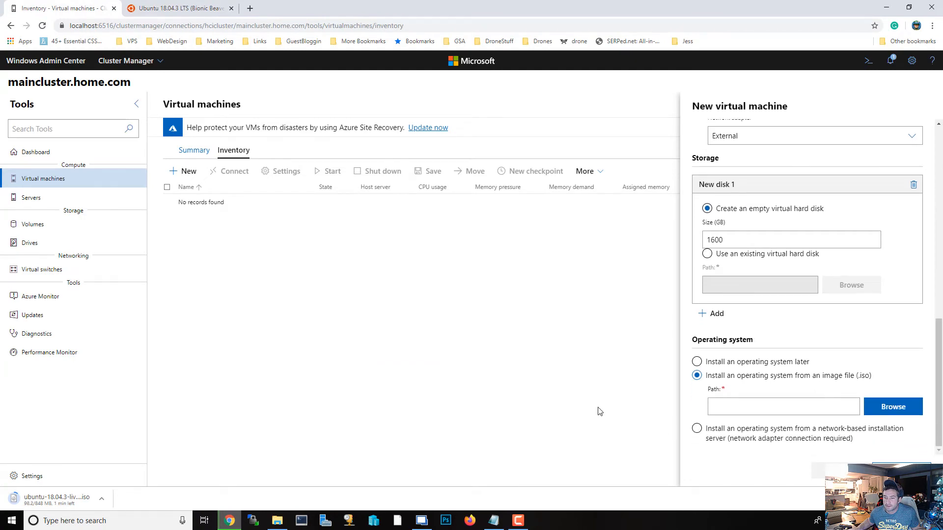
left_click(892, 406)
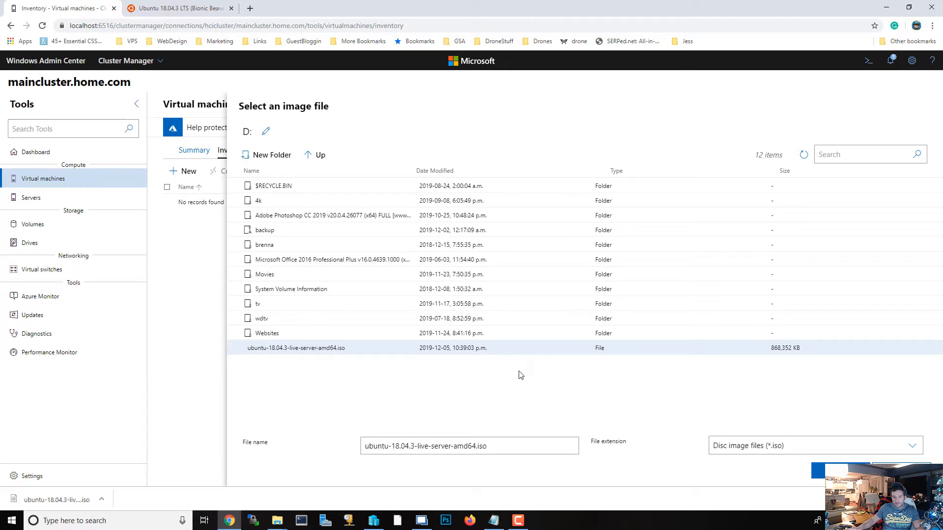
mouse_move(345, 359)
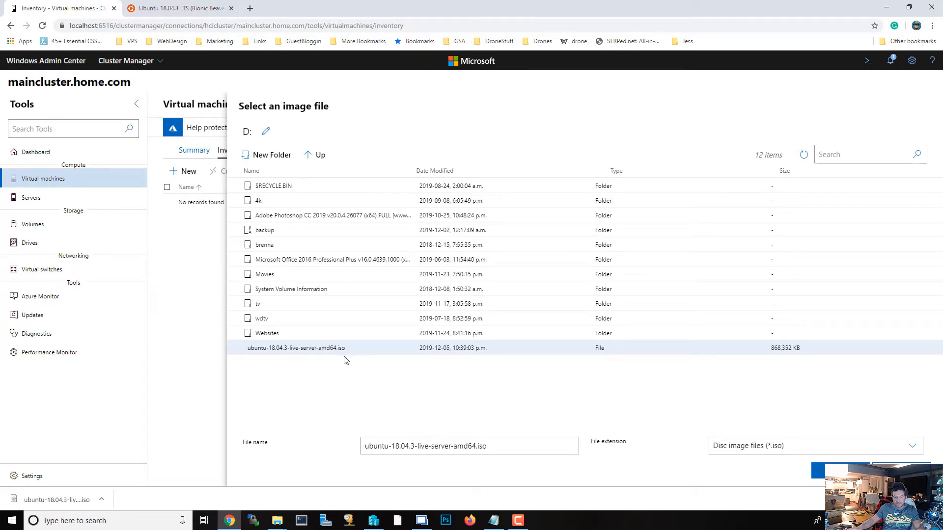
mouse_move(702, 390)
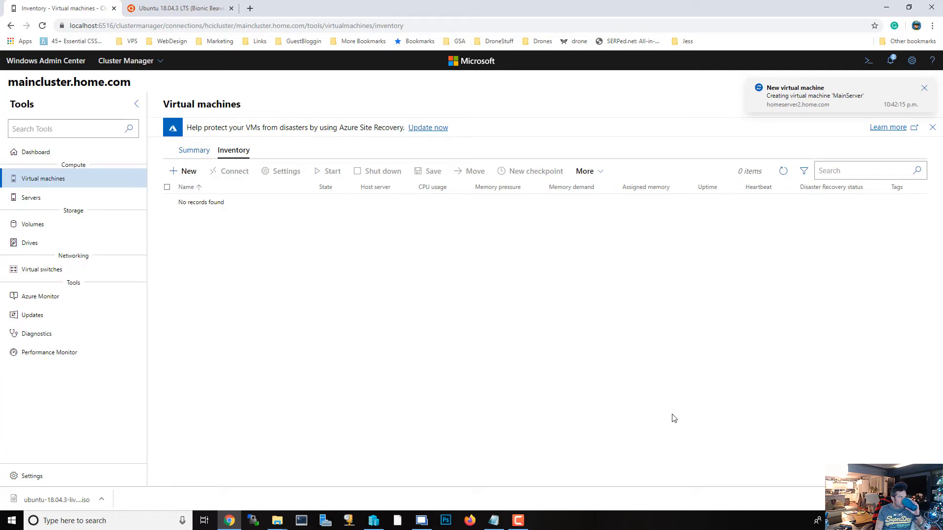
Dismiss the creation notification and select the stopped MainServer VM in the inventory.
left_click(924, 88)
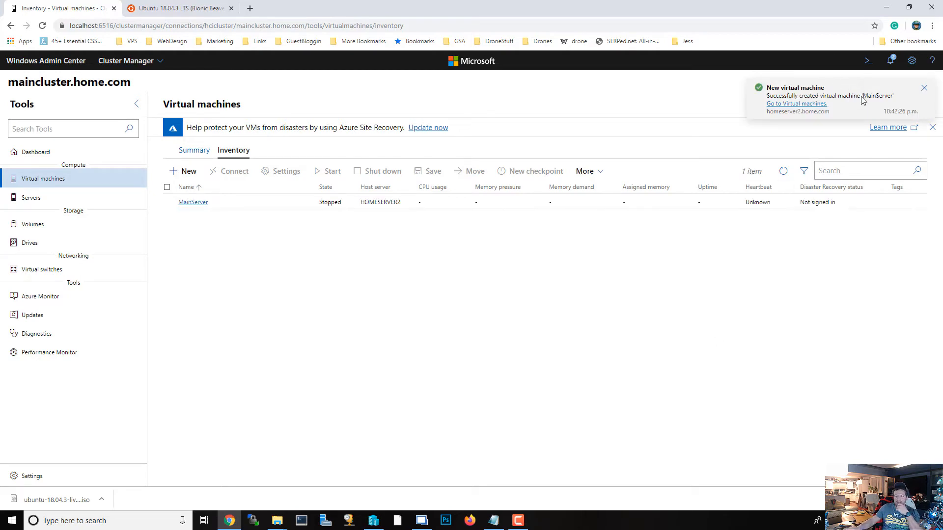
mouse_move(226, 218)
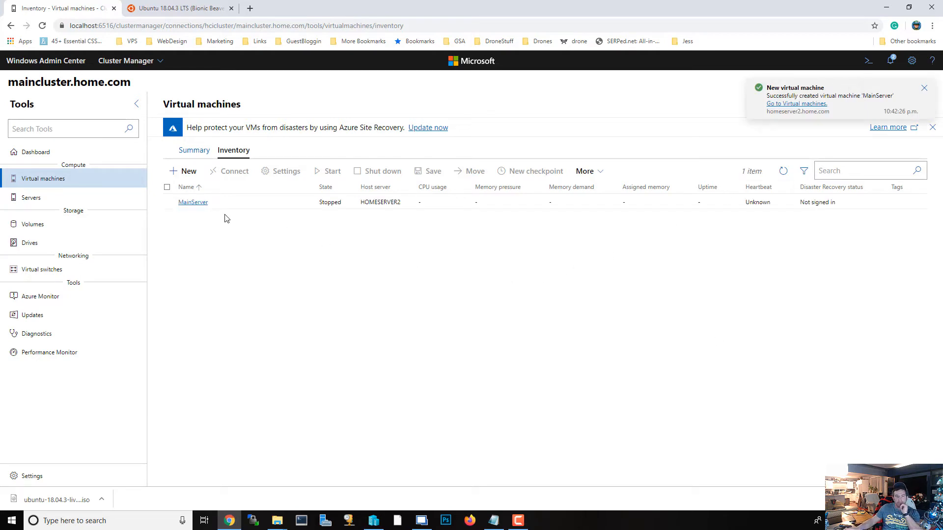
left_click(167, 201)
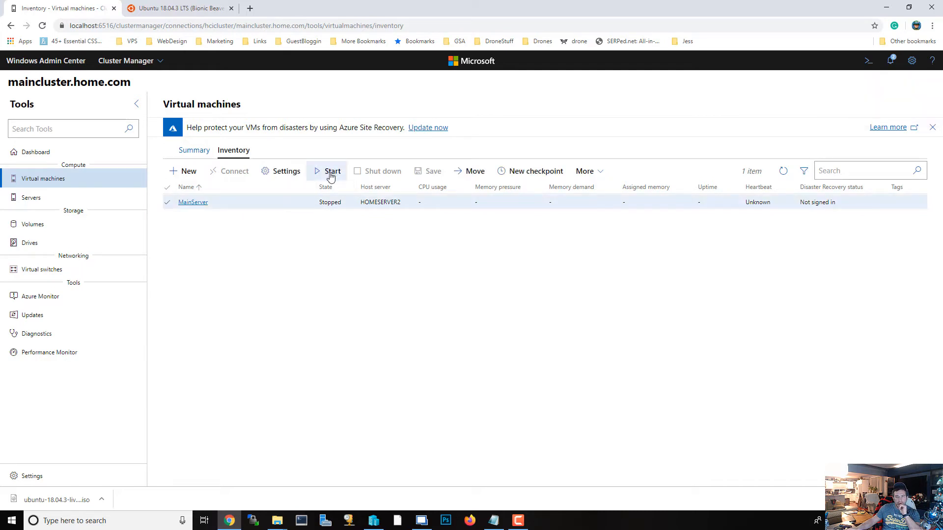
Start MainServer on HomeServer2 and open its VM Connect console.
left_click(332, 171)
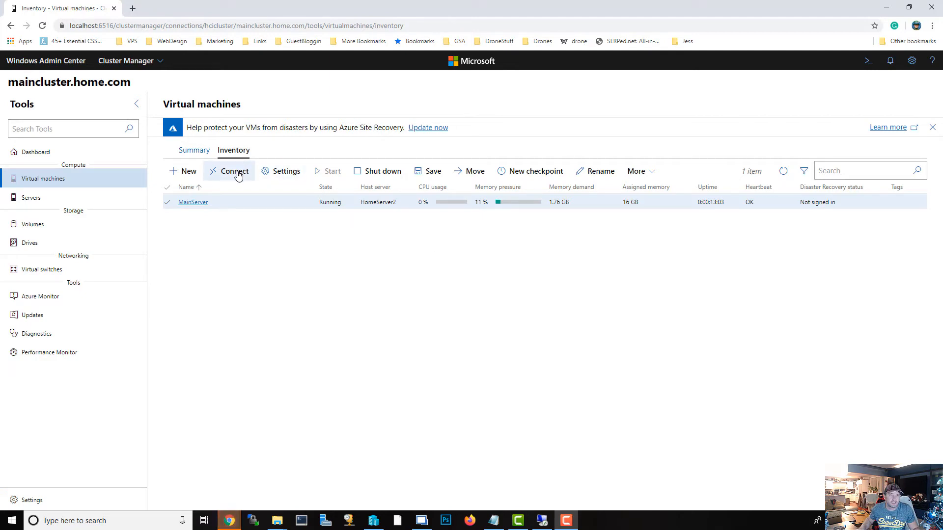
left_click(233, 171)
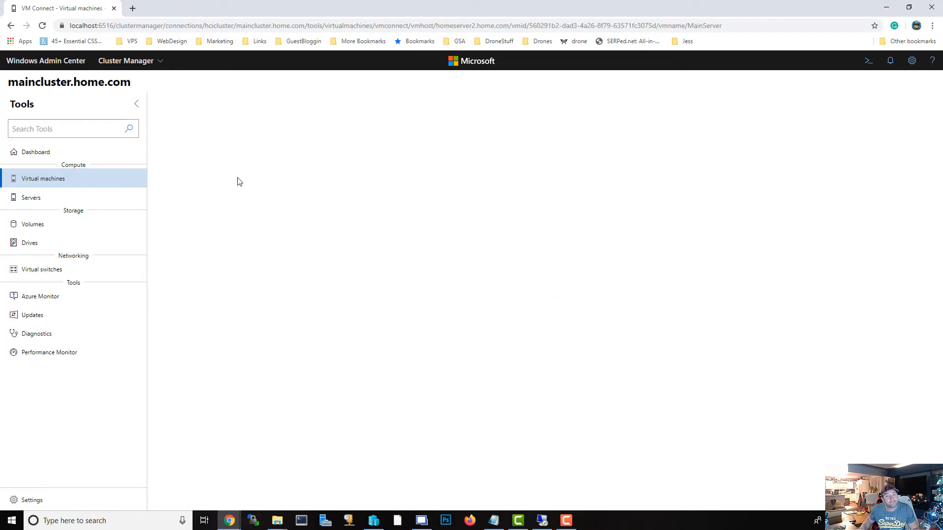
mouse_move(242, 203)
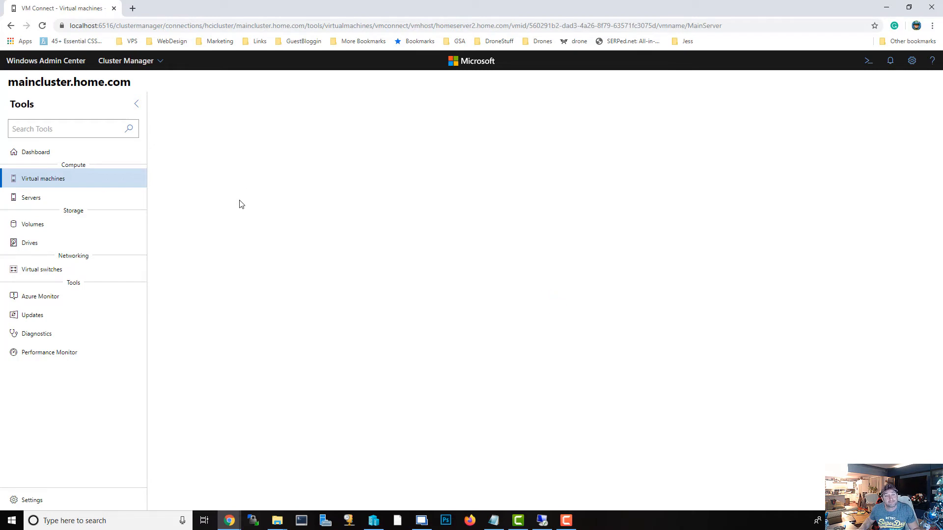